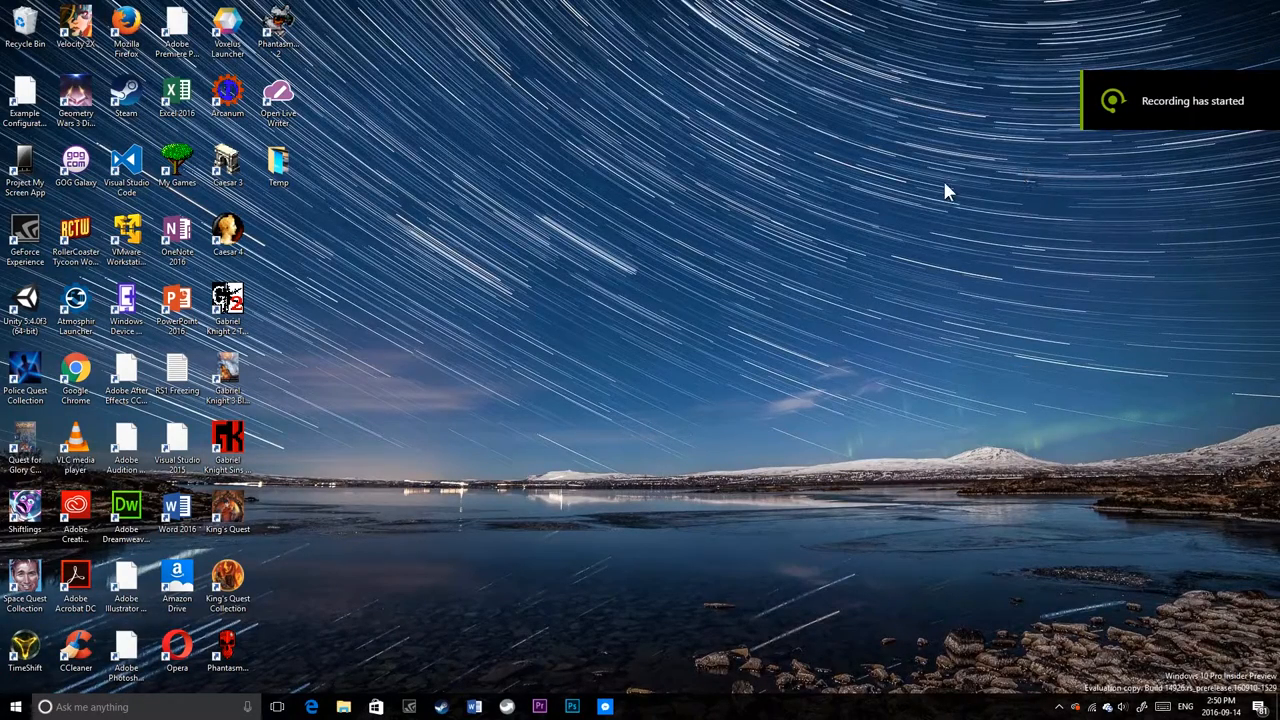
pyautogui.moveTo(505, 348)
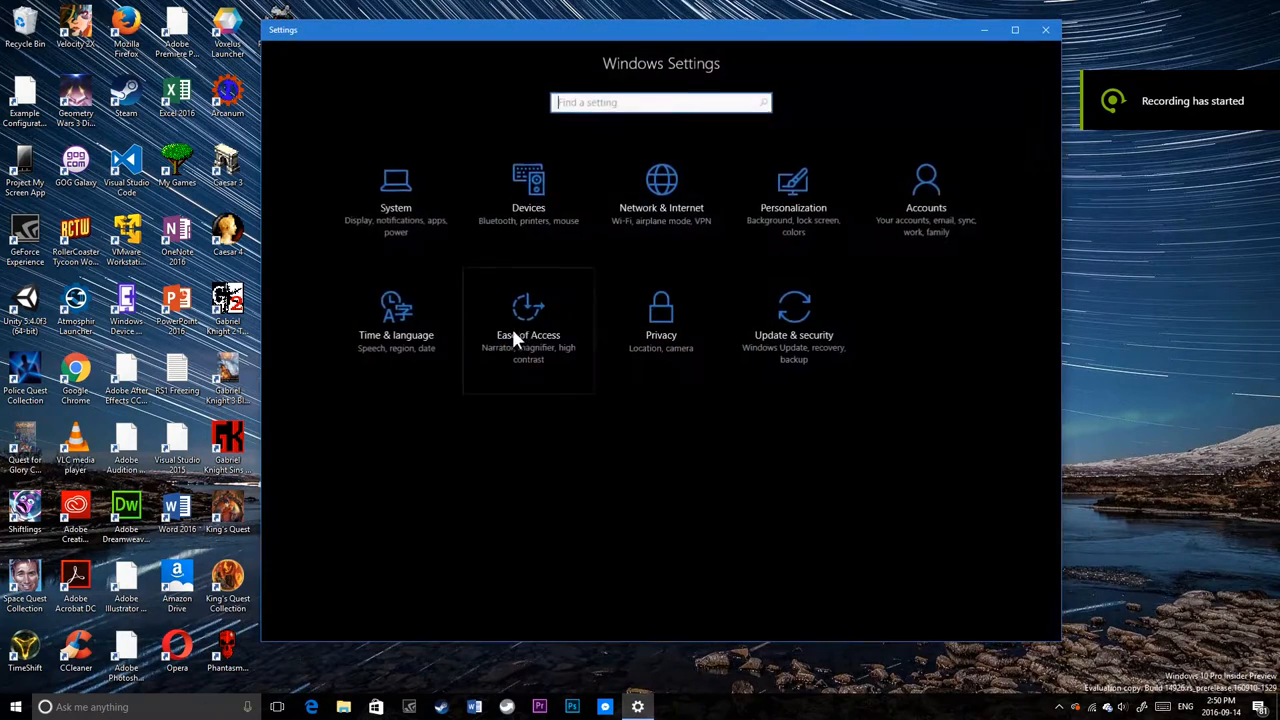
# Step: Open System settings and view the About page showing OS build 14926.1000
pyautogui.click(395, 190)
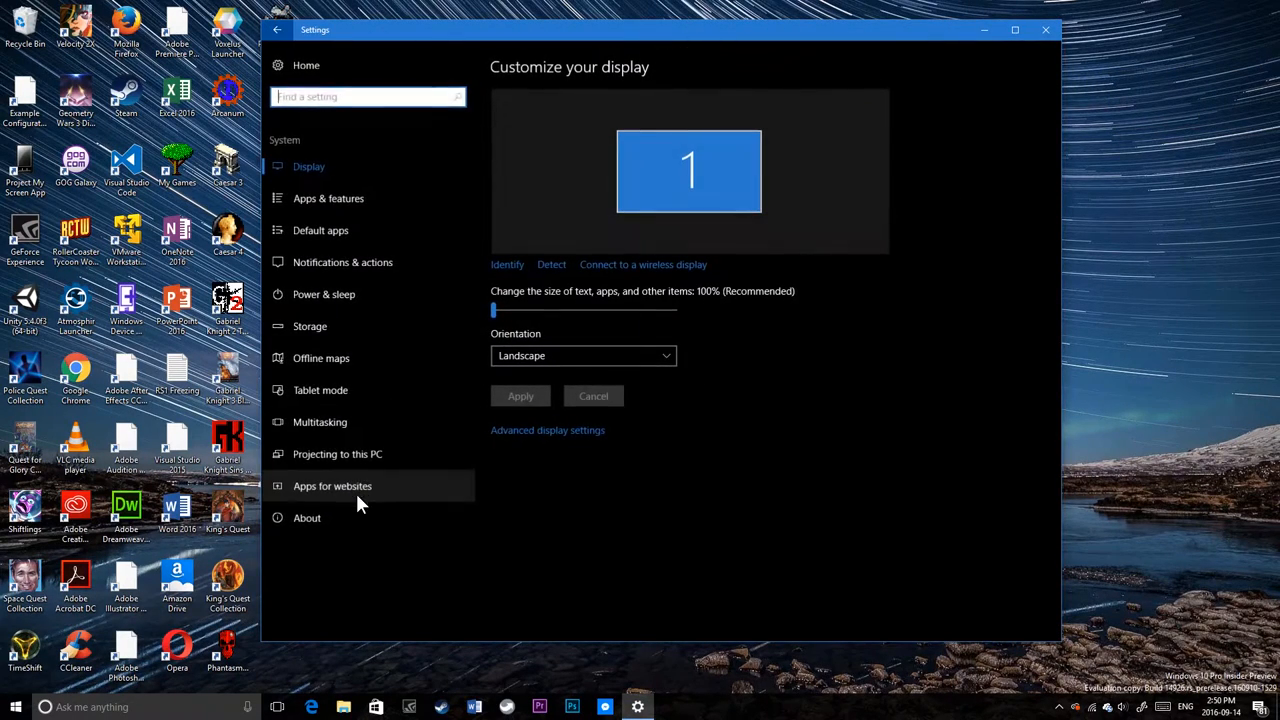
pyautogui.click(306, 518)
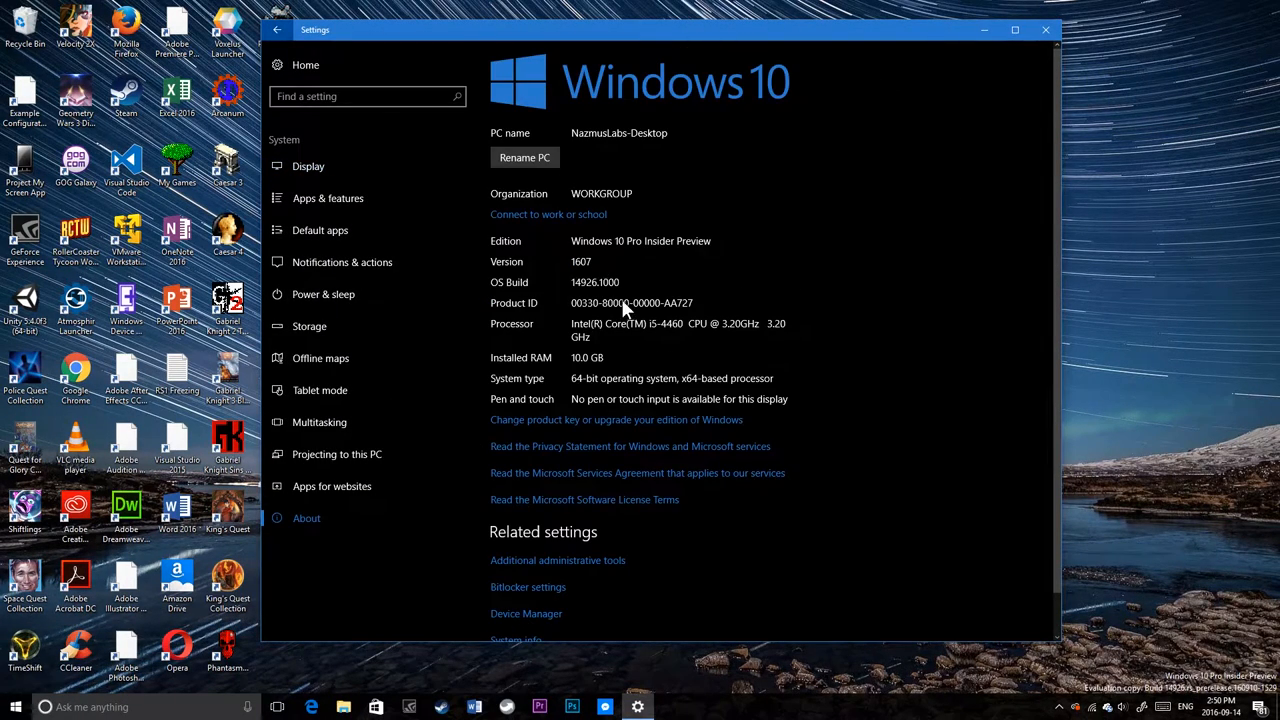
pyautogui.moveTo(595, 290)
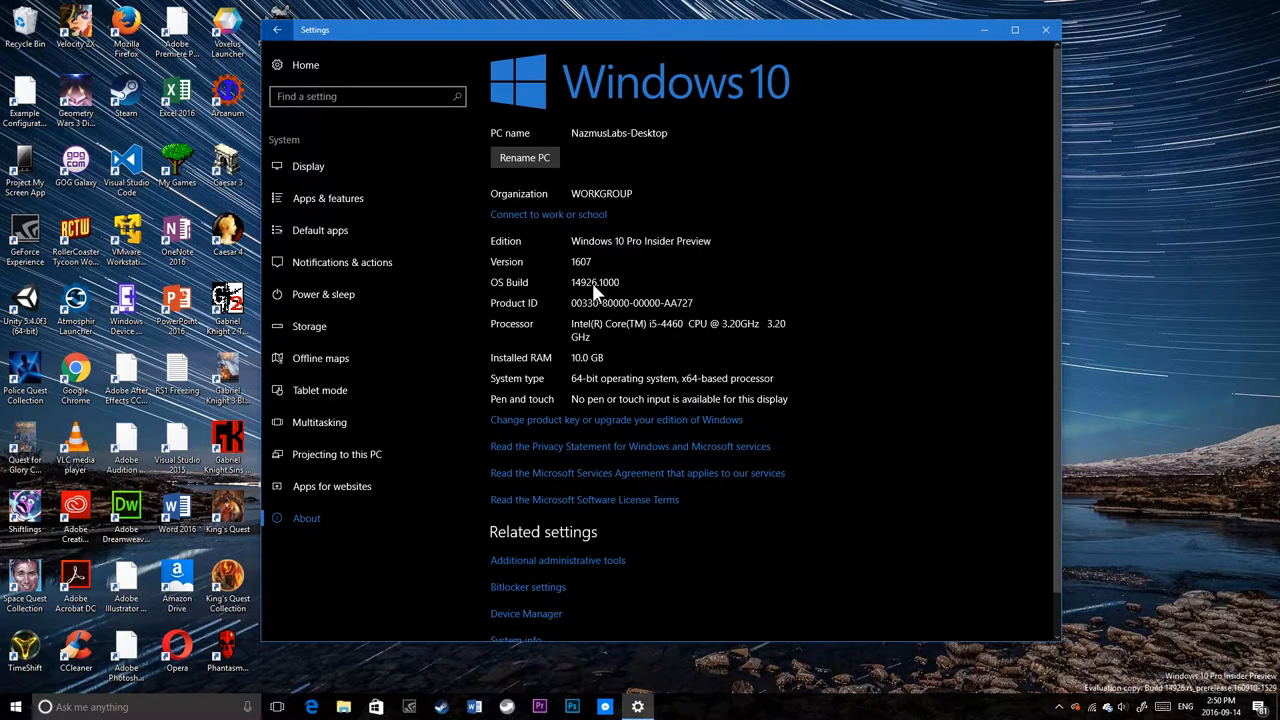
pyautogui.moveTo(1042, 31)
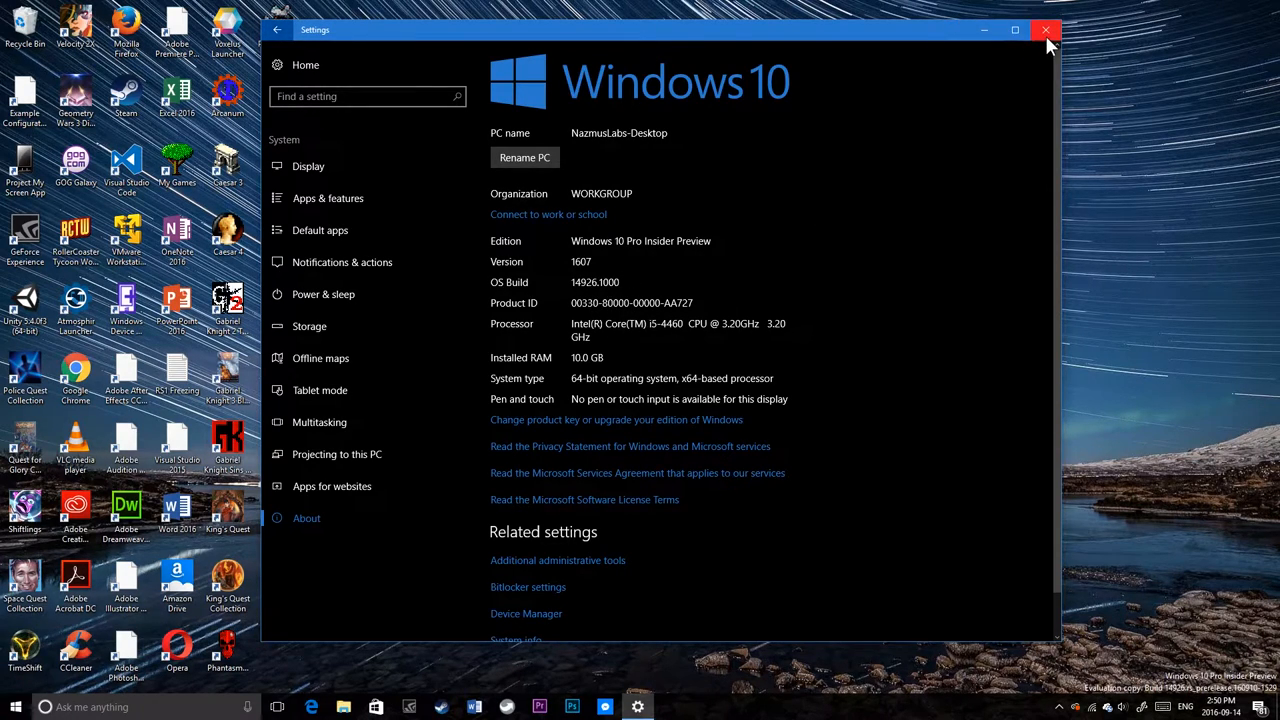
# Step: Close Settings and dismiss the About Windows dialog for version 1607, build 14926.1000
pyautogui.click(1047, 30)
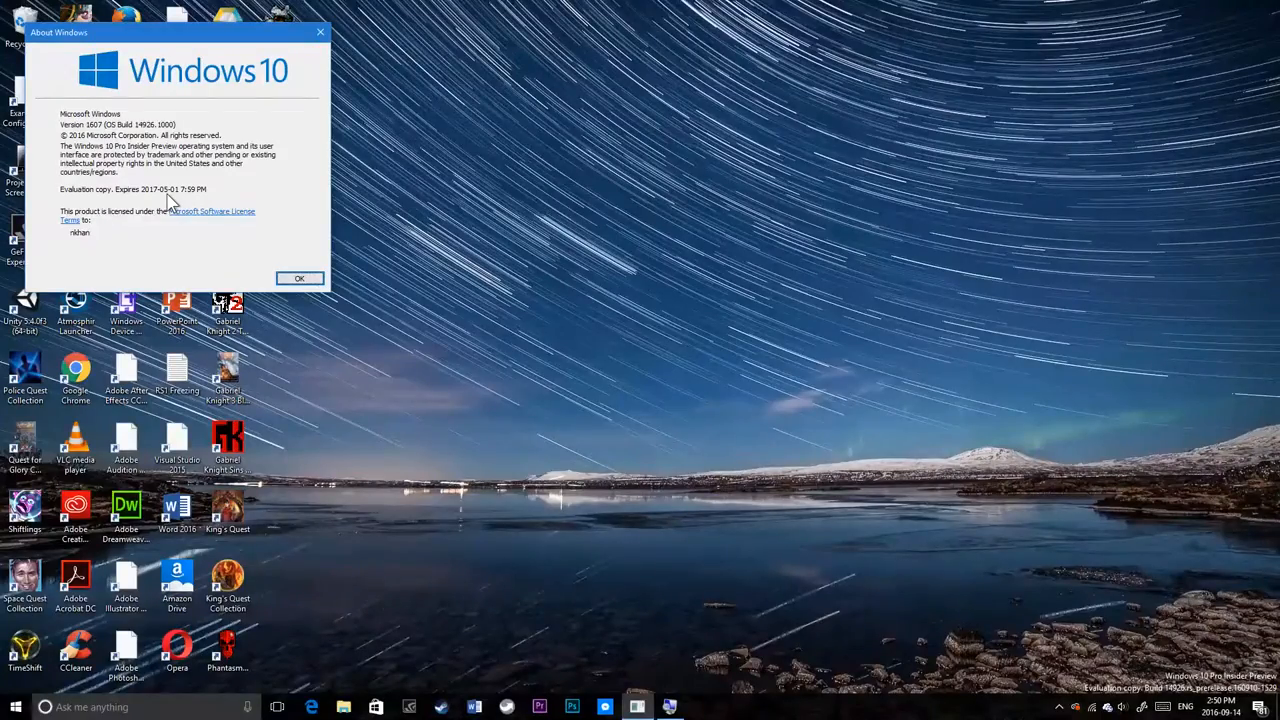
pyautogui.click(299, 278)
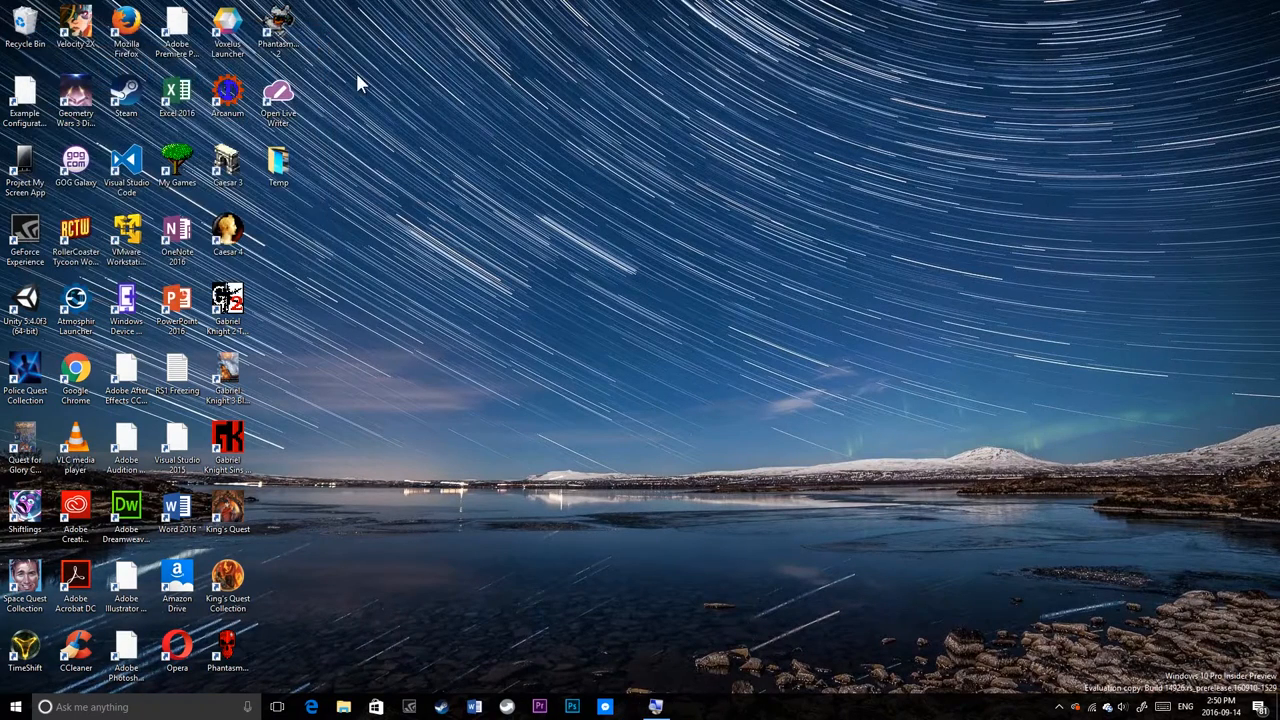
pyautogui.moveTo(1196, 419)
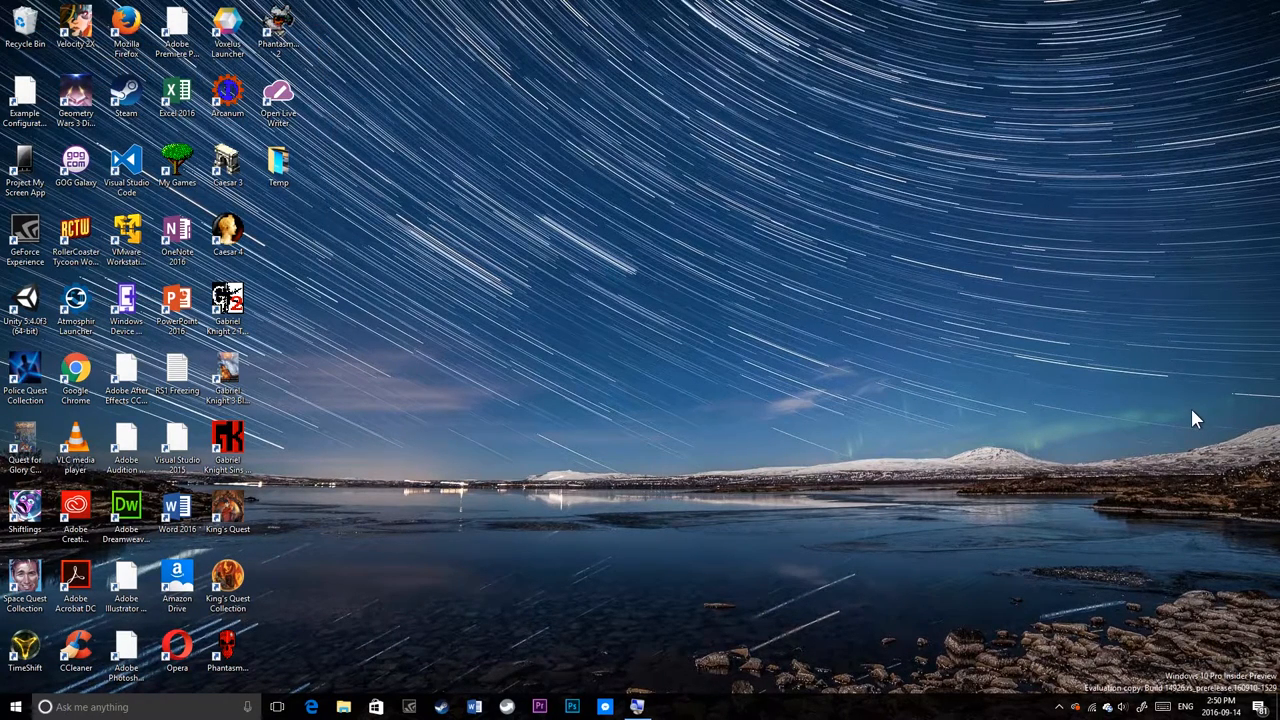
pyautogui.moveTo(1137, 467)
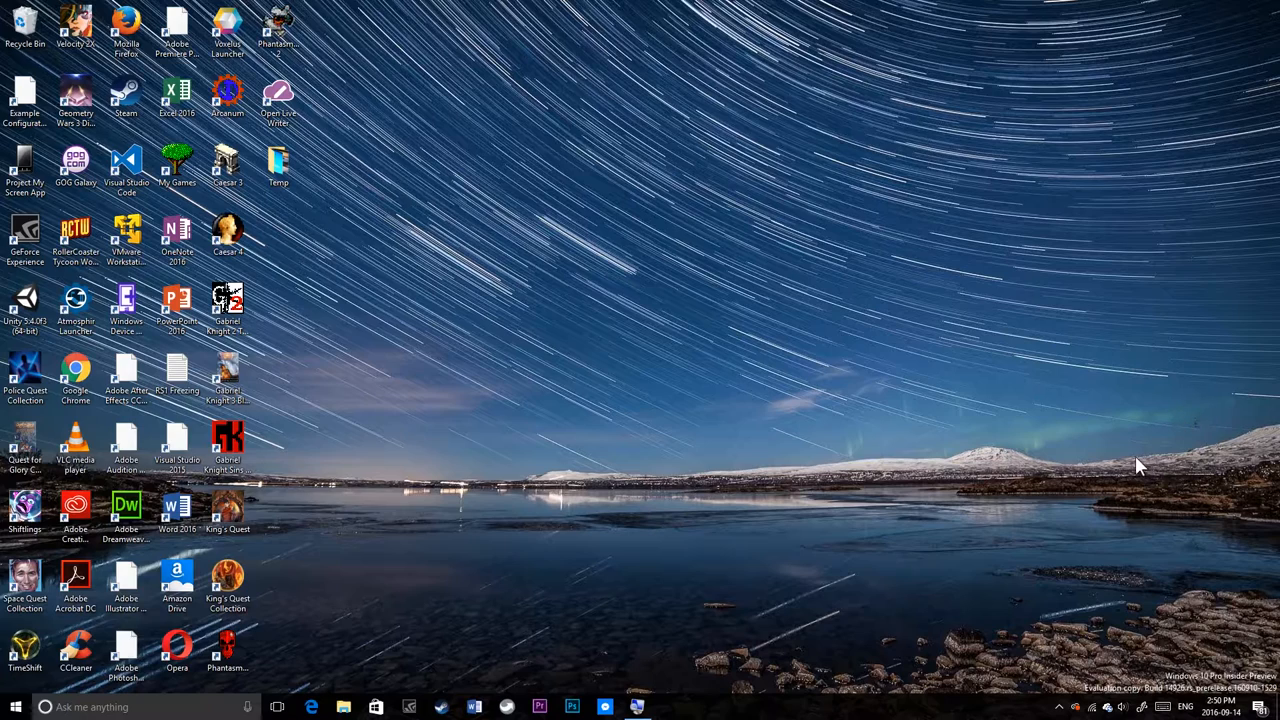
pyautogui.moveTo(1152, 717)
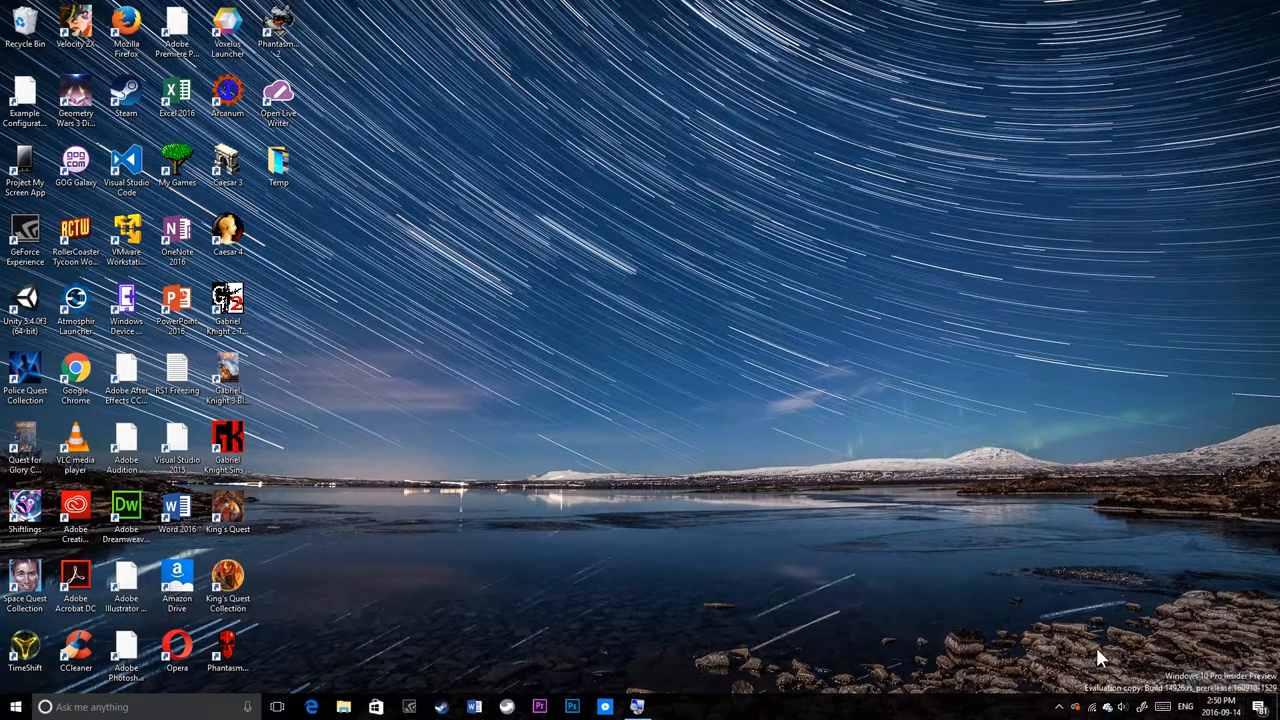
pyautogui.moveTo(622, 310)
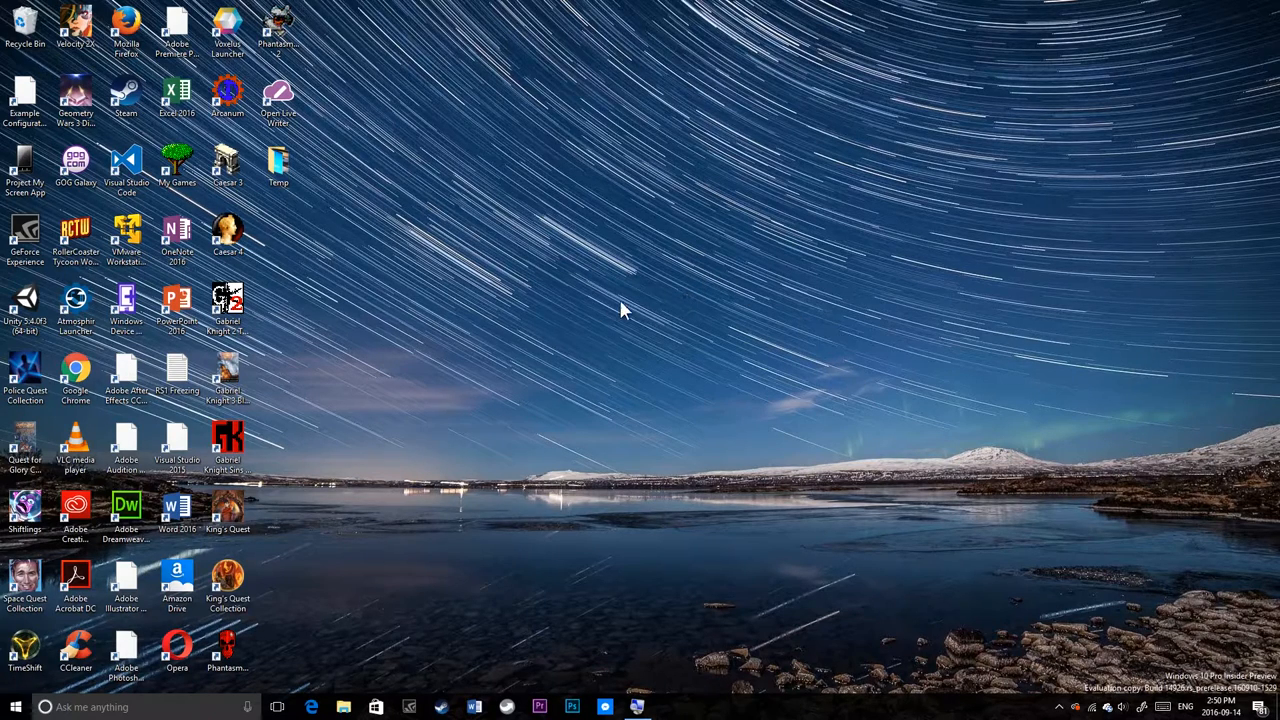
pyautogui.moveTo(217, 38)
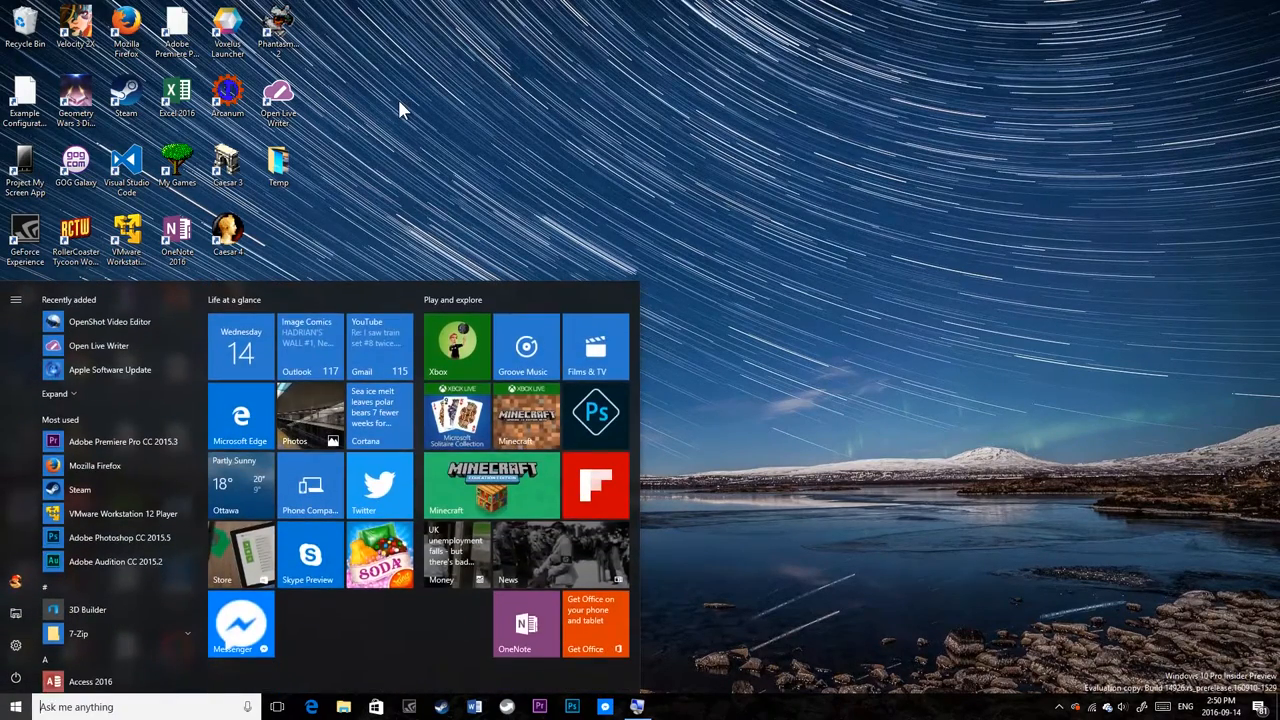
# Step: Close Start and look for a calculator app in the Store after calc fails to open
pyautogui.click(15, 708)
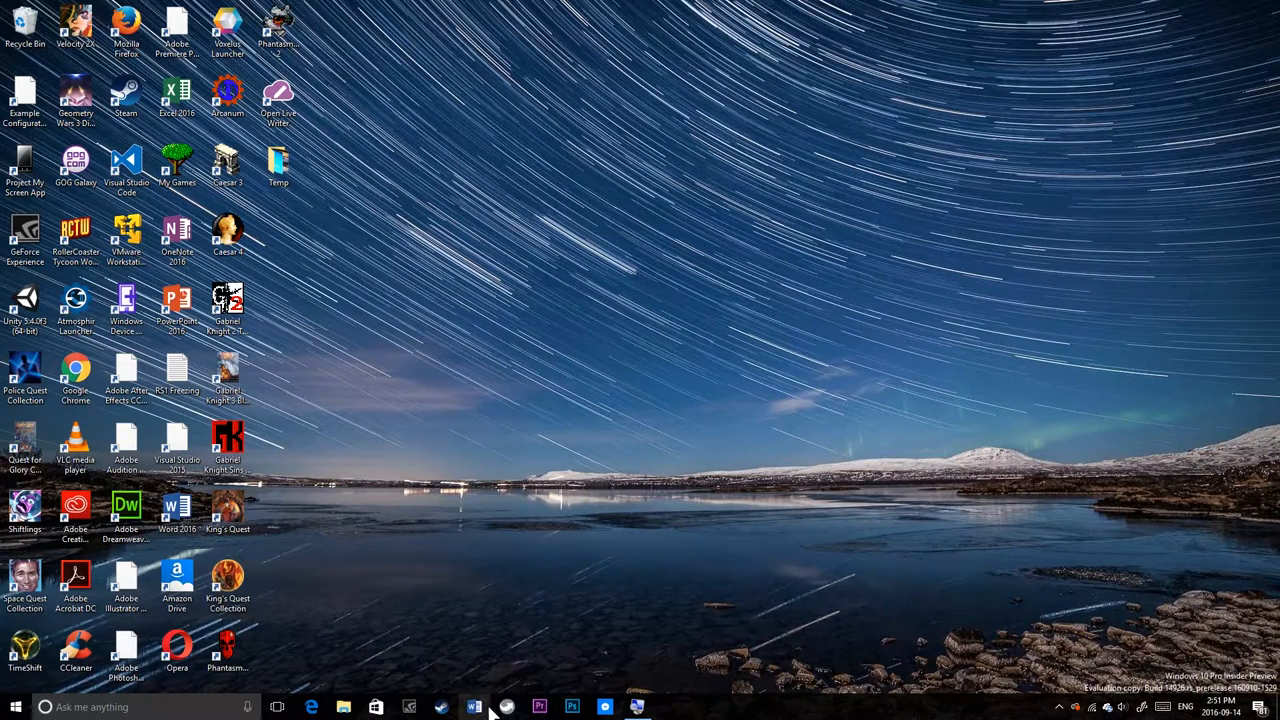
pyautogui.moveTo(492, 704)
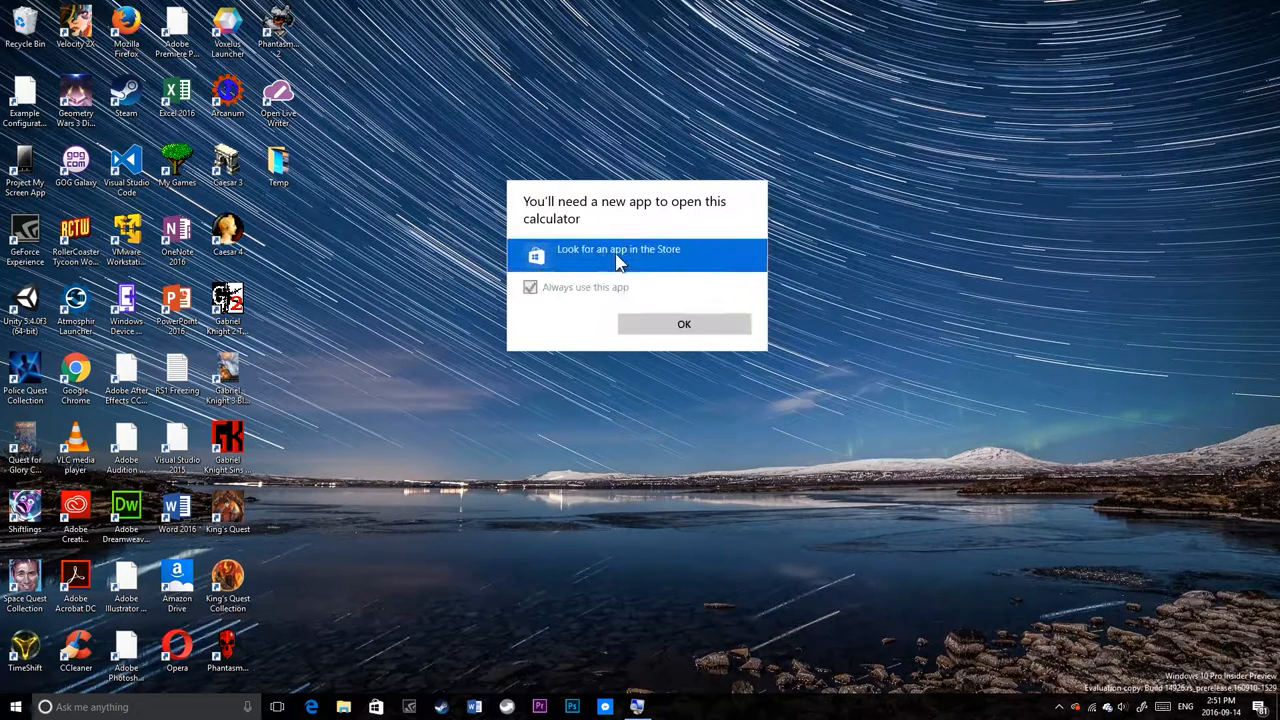
pyautogui.moveTo(630, 268)
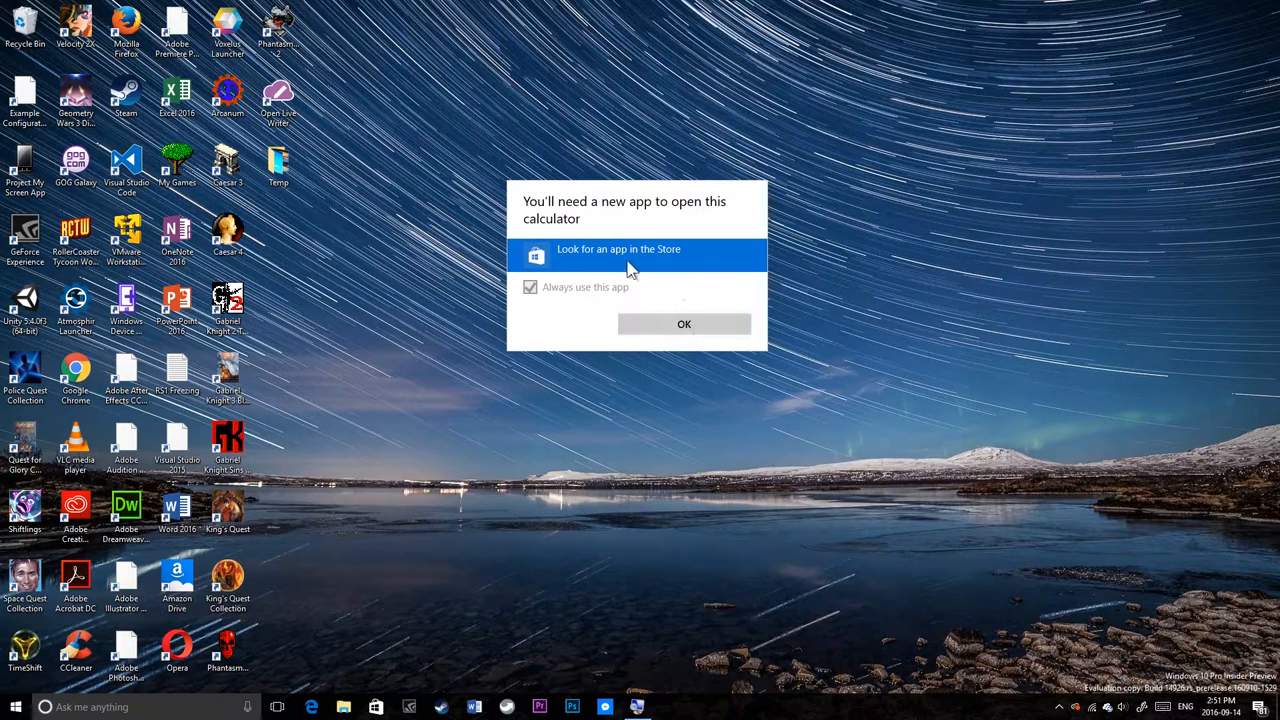
pyautogui.click(620, 249)
pyautogui.write('calc')
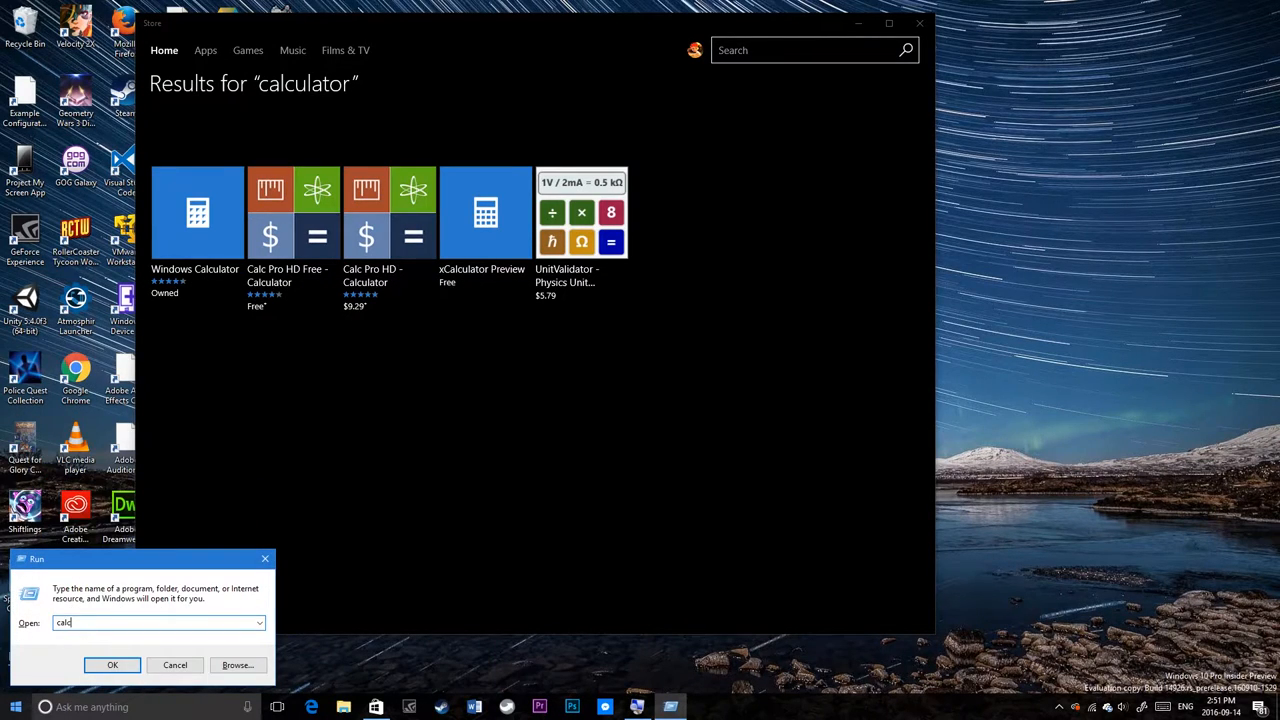
# Step: Install Windows Calculator from the Store and confirm it under downloads and updates
pyautogui.click(87, 664)
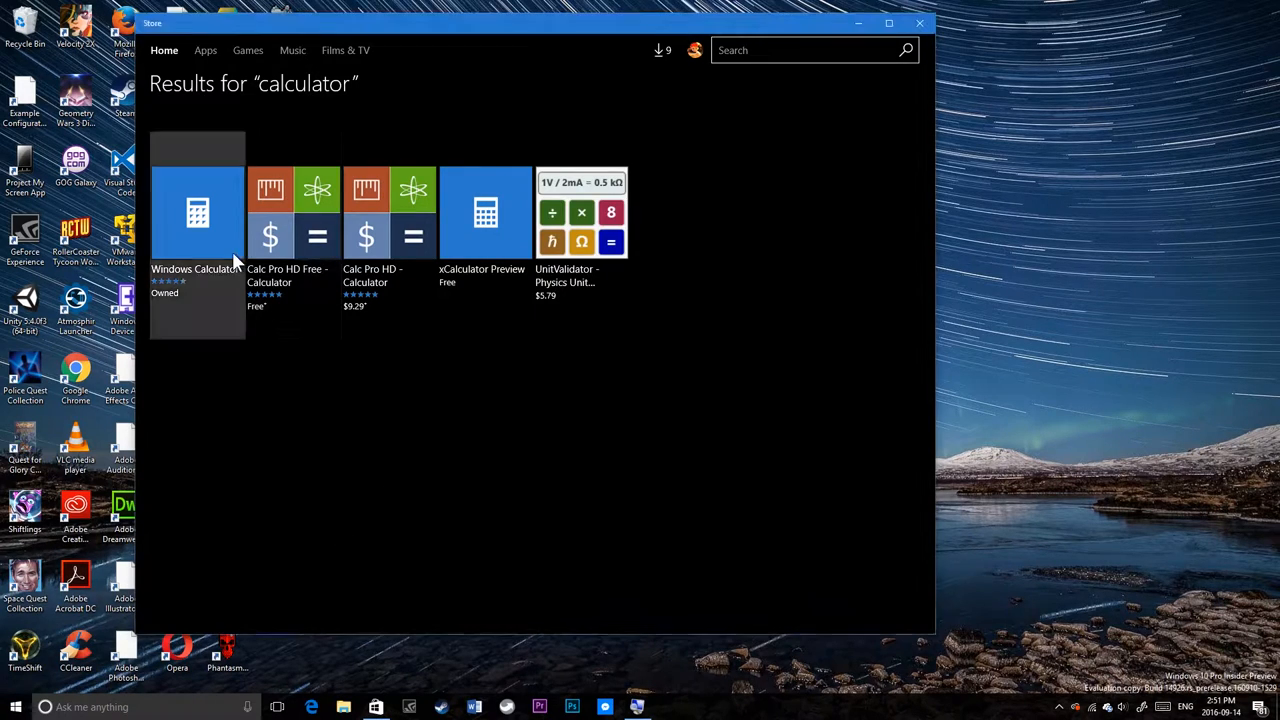
pyautogui.click(197, 213)
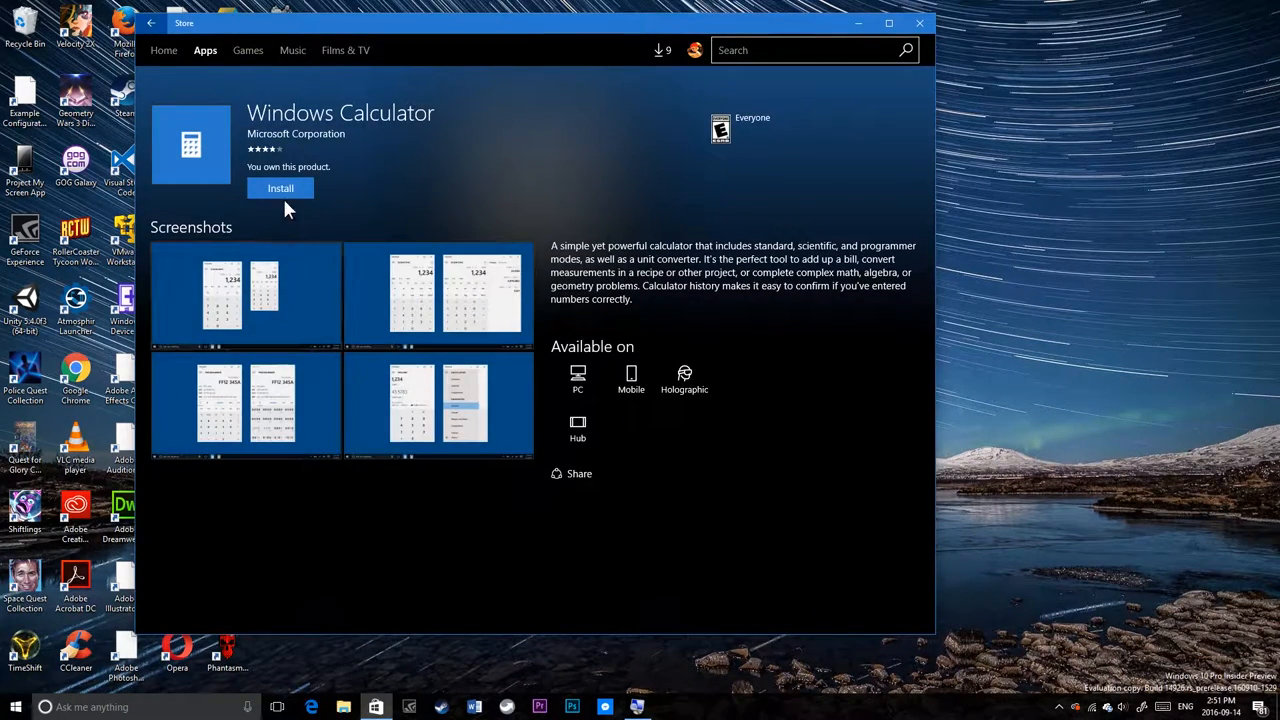
pyautogui.click(280, 188)
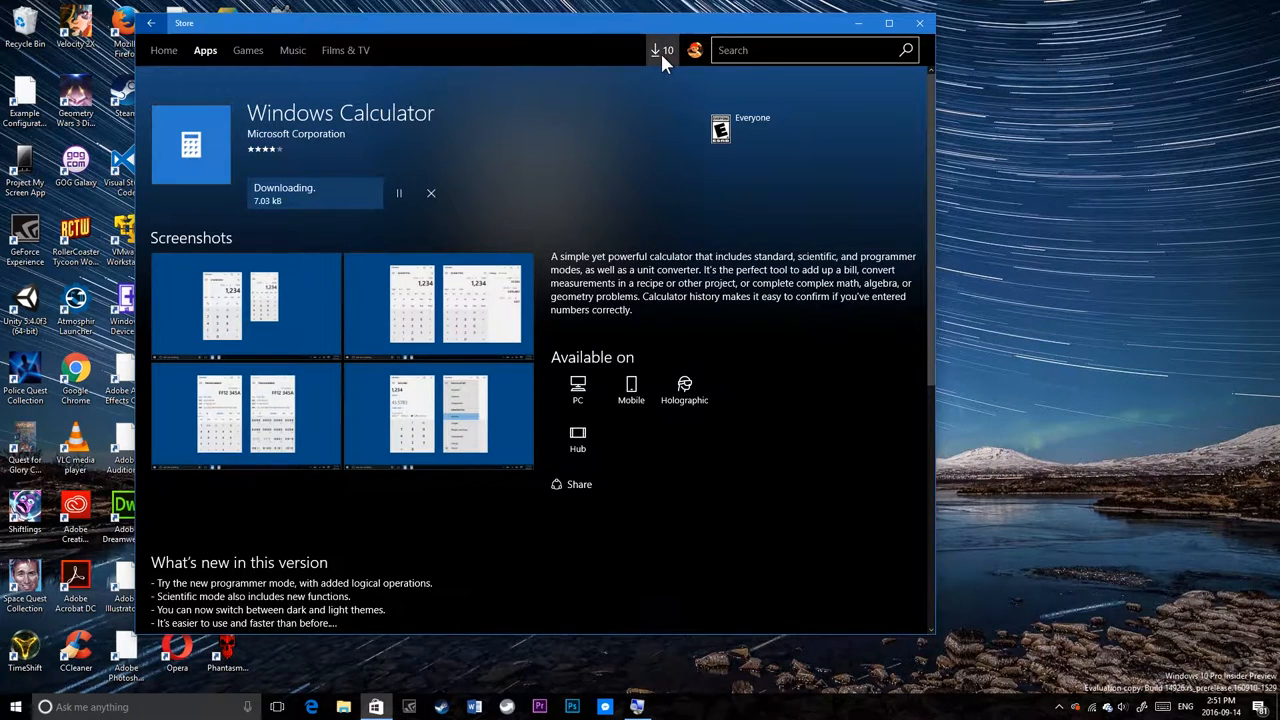
pyautogui.click(656, 50)
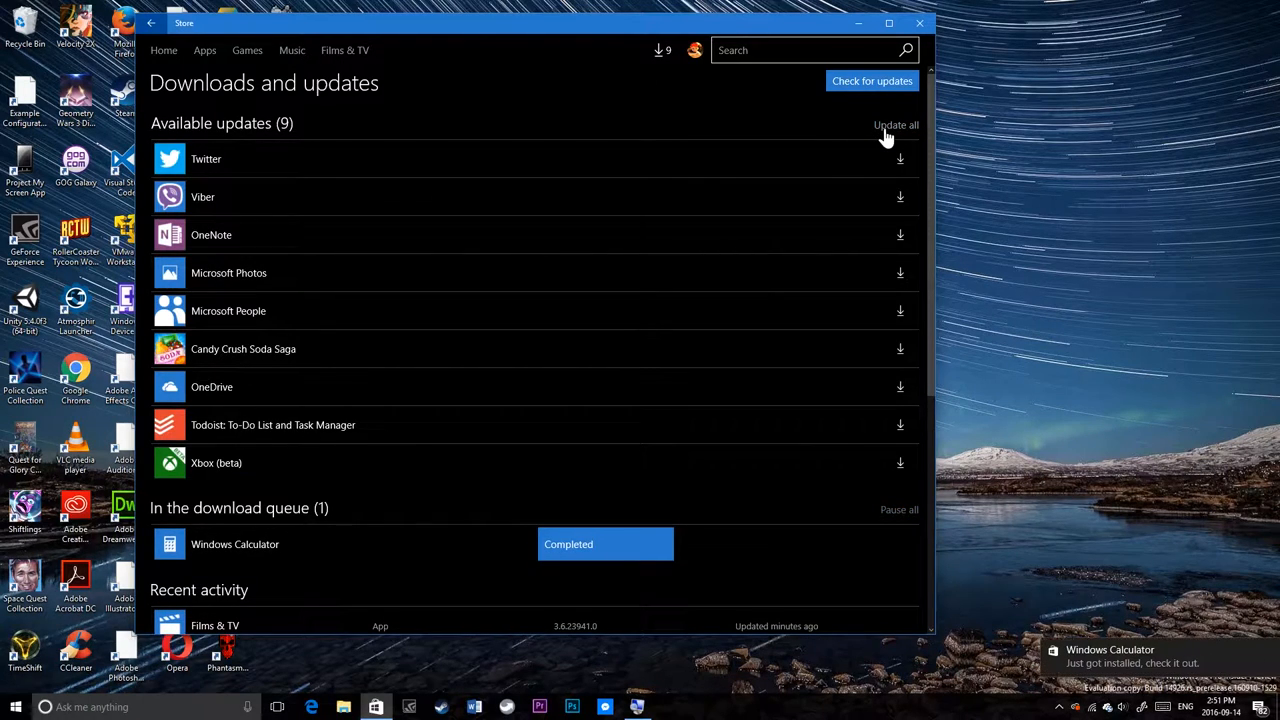
pyautogui.click(919, 23)
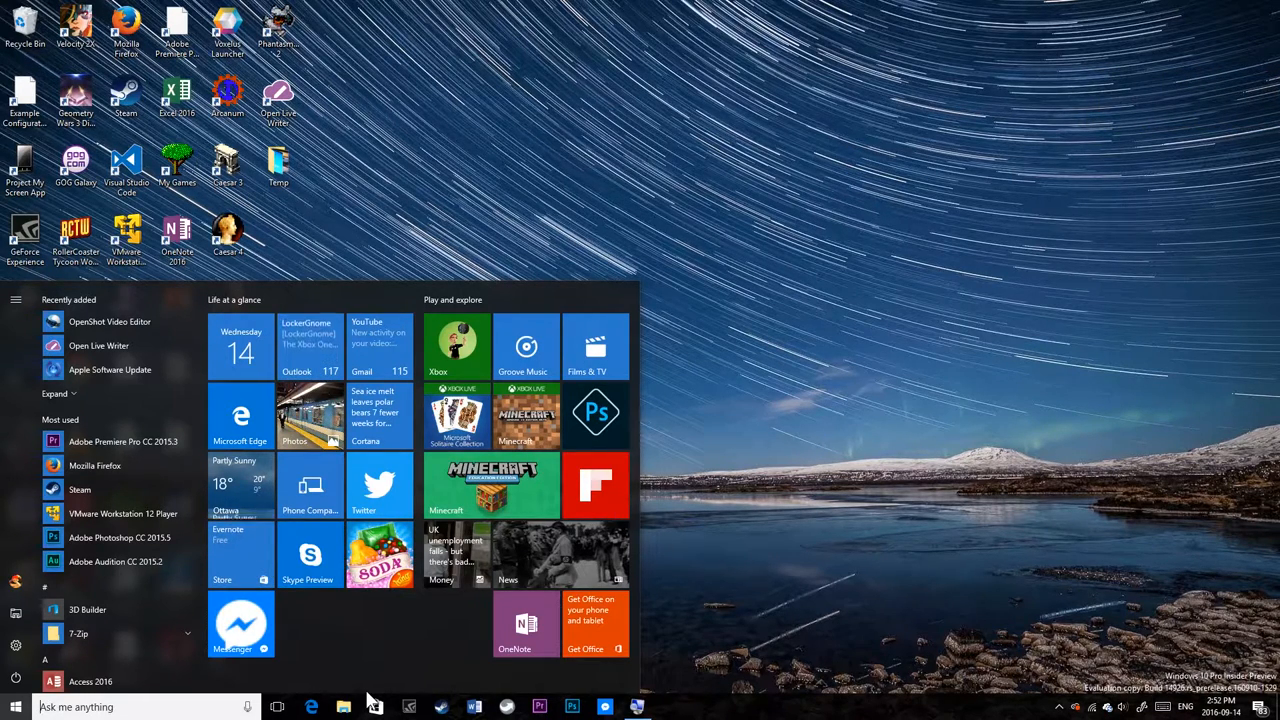
# Step: Launch Internet Explorer by searching 'in' and view its About Internet Explorer version details
pyautogui.write('in')
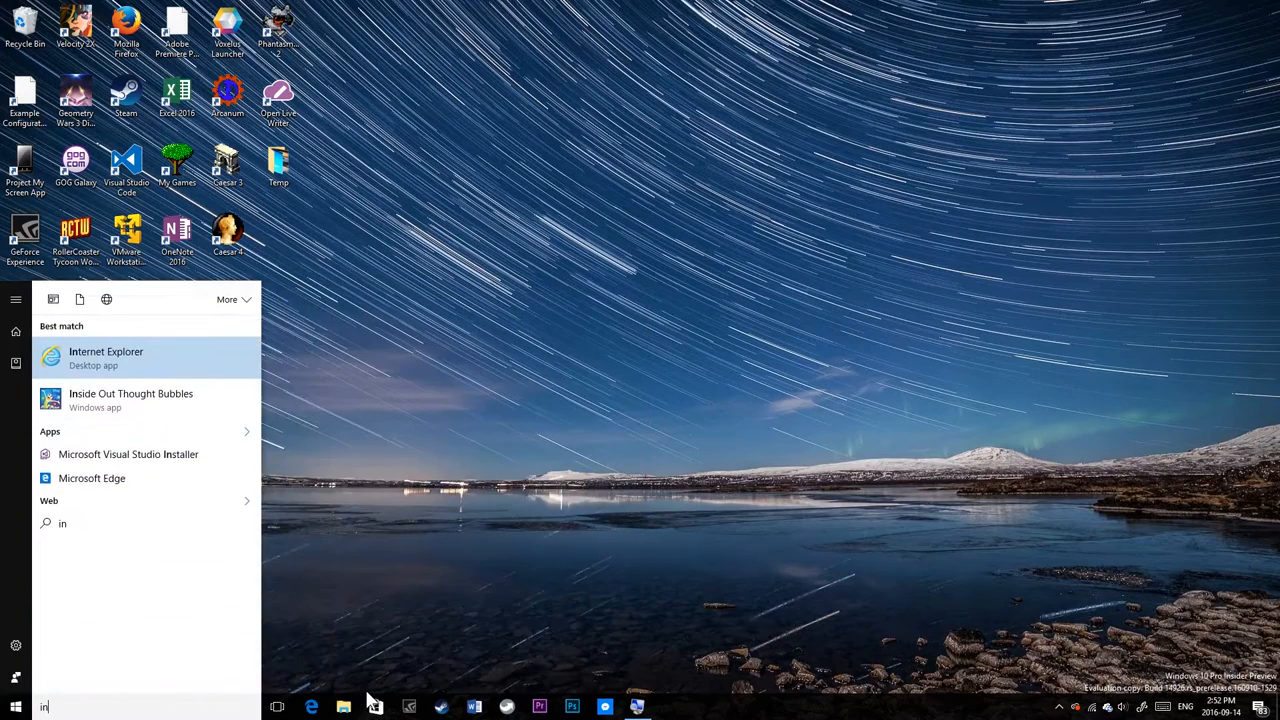
pyautogui.click(105, 358)
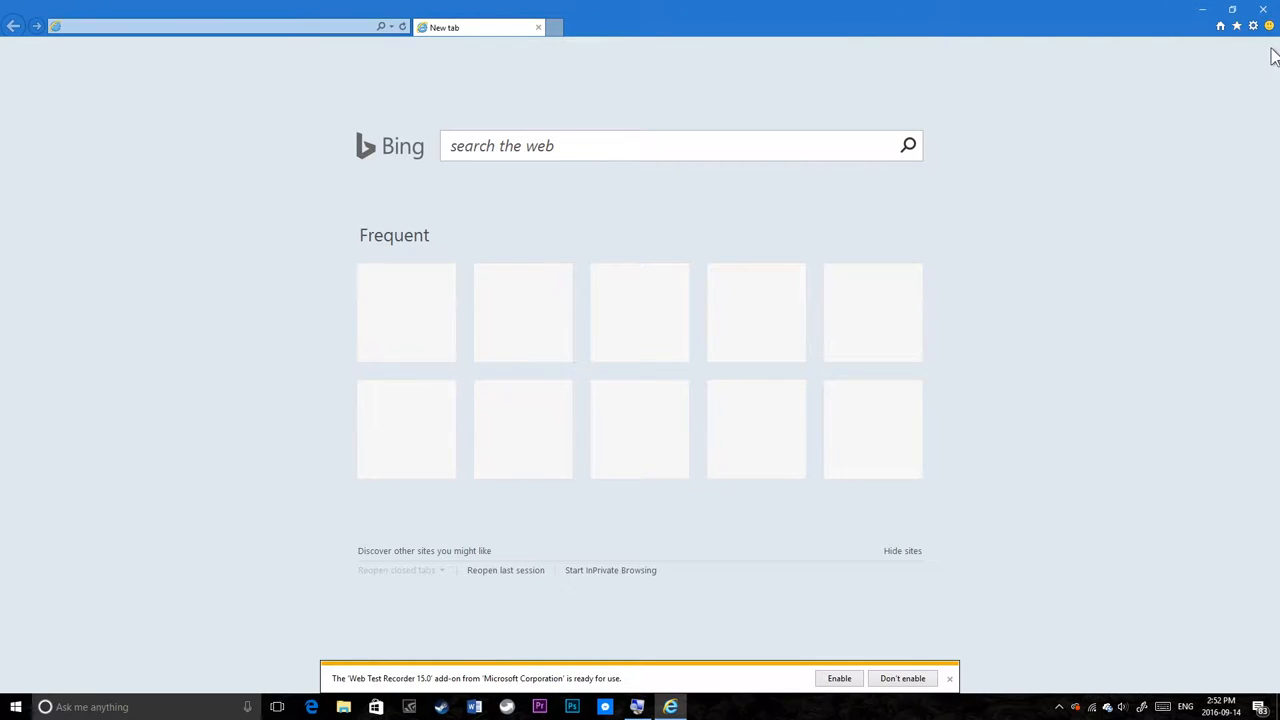
pyautogui.click(1270, 25)
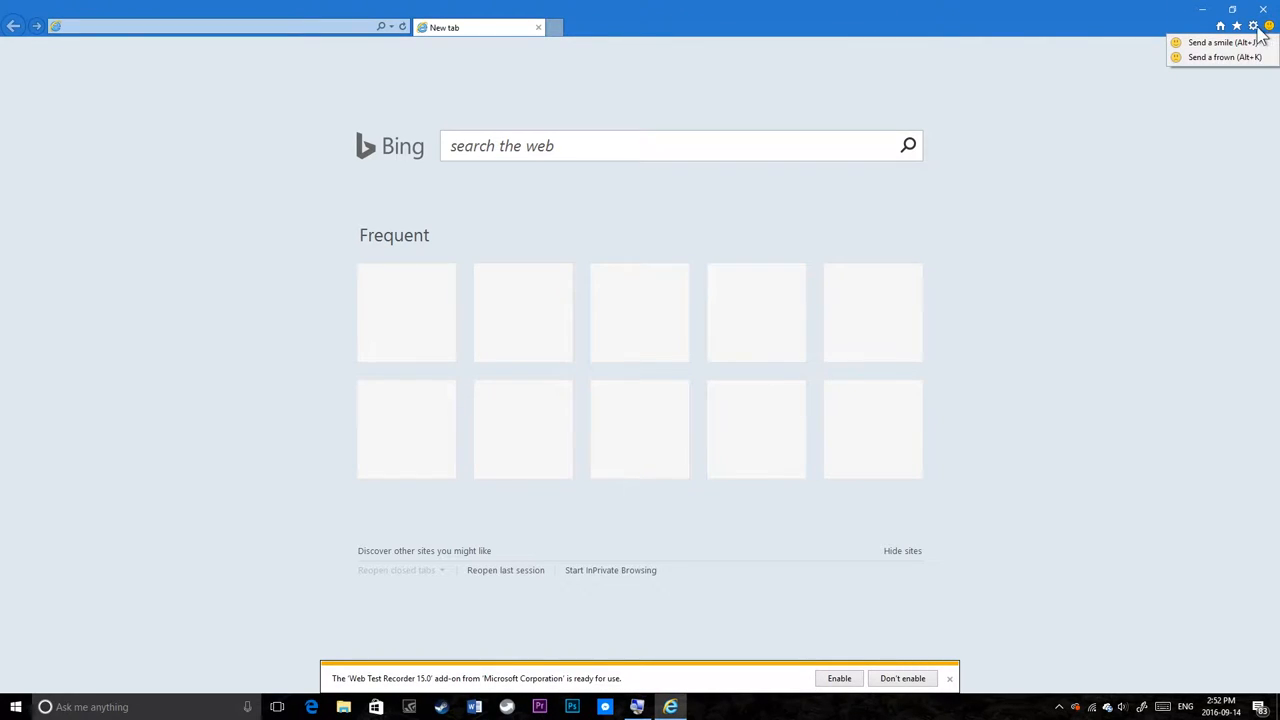
pyautogui.click(1248, 25)
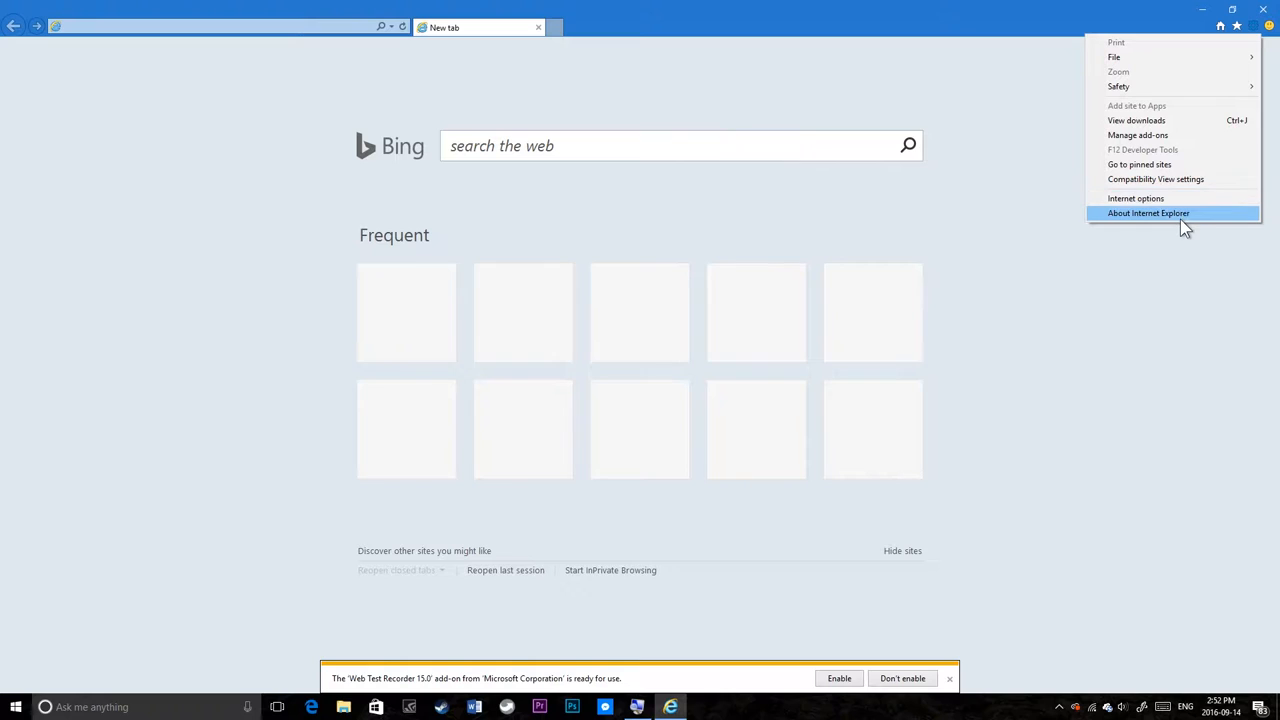
pyautogui.click(1157, 213)
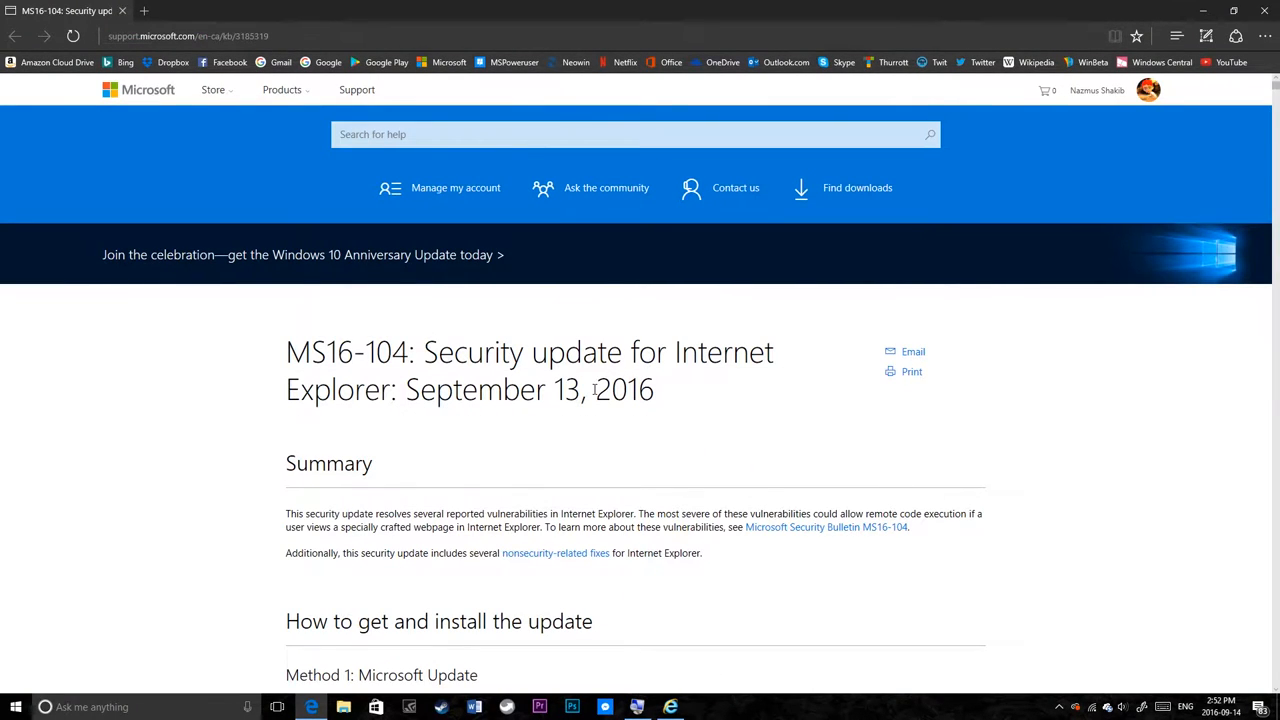
# Step: Highlight the MS16-104 update title in Edge, then close the browser
pyautogui.moveTo(410, 352); pyautogui.dragTo(548, 389)
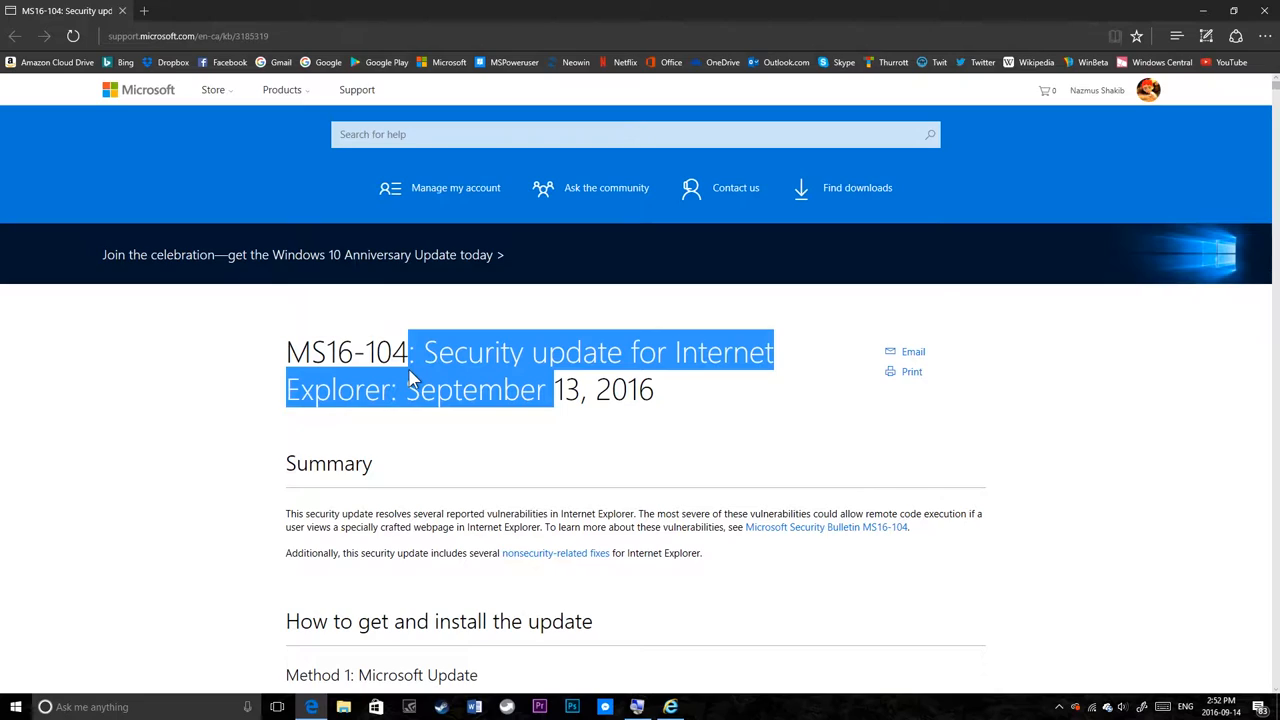
pyautogui.click(410, 380)
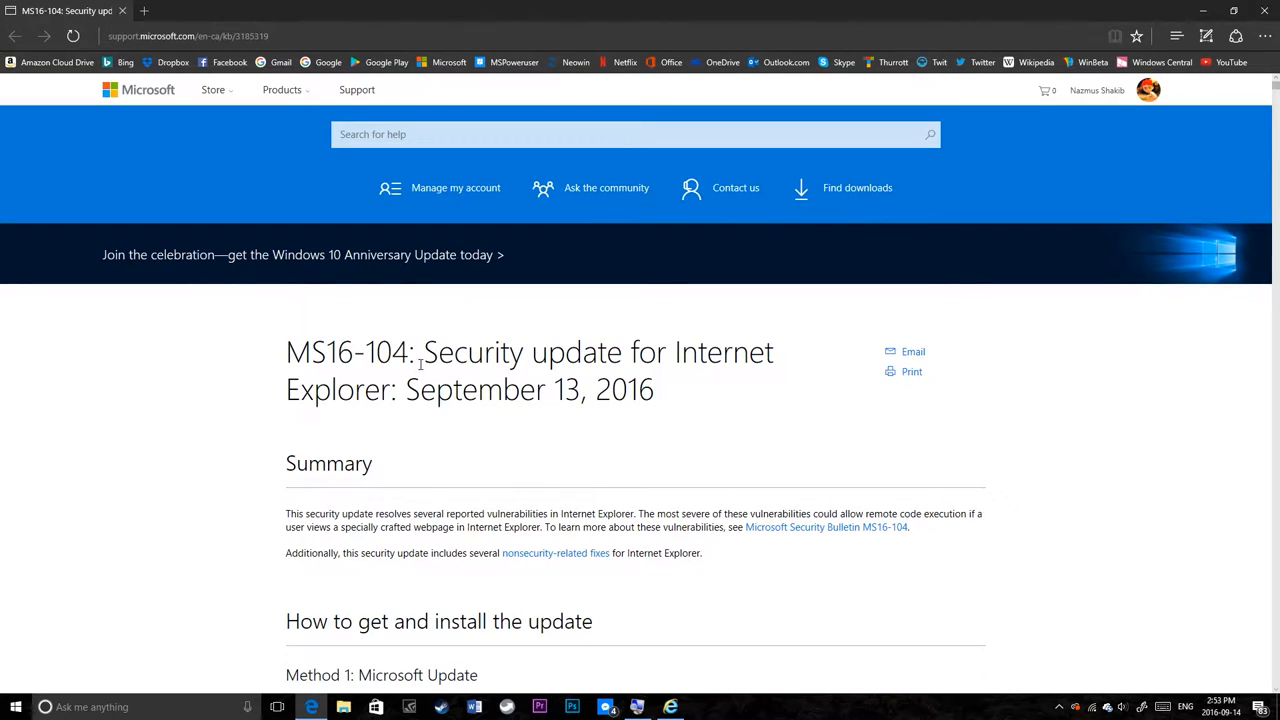
pyautogui.moveTo(285, 351); pyautogui.dragTo(670, 400)
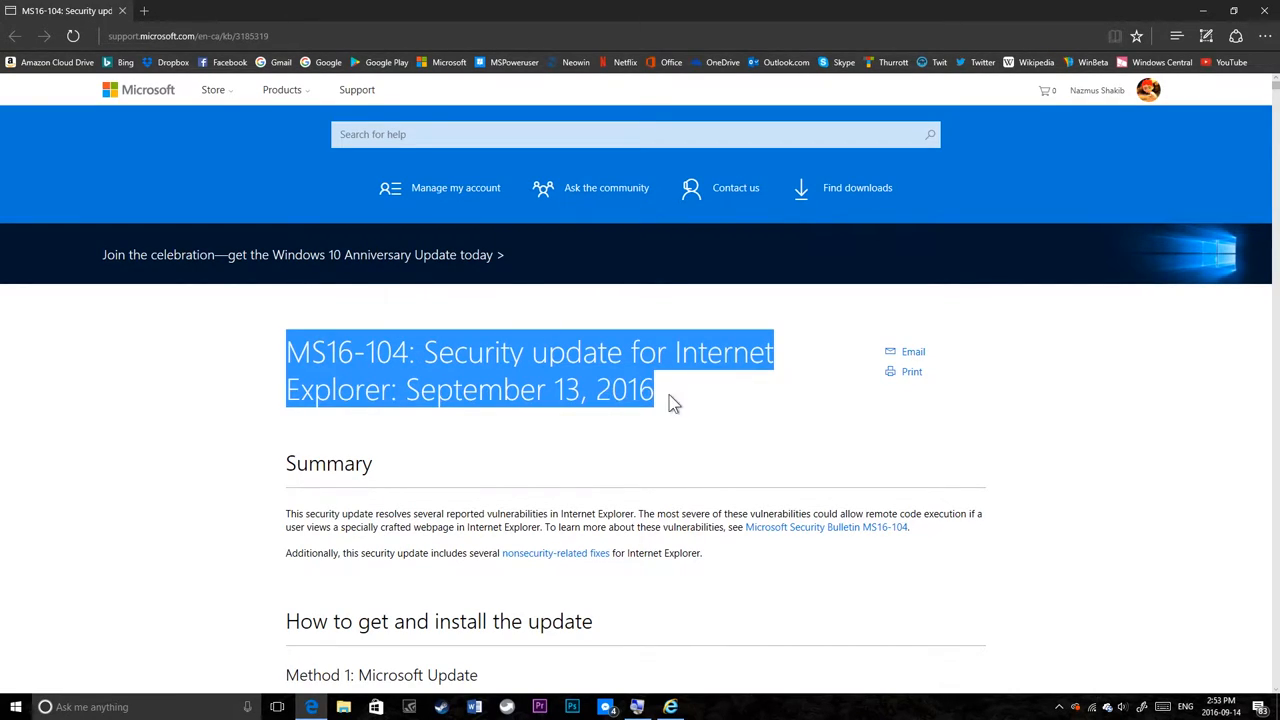
pyautogui.moveTo(258, 343)
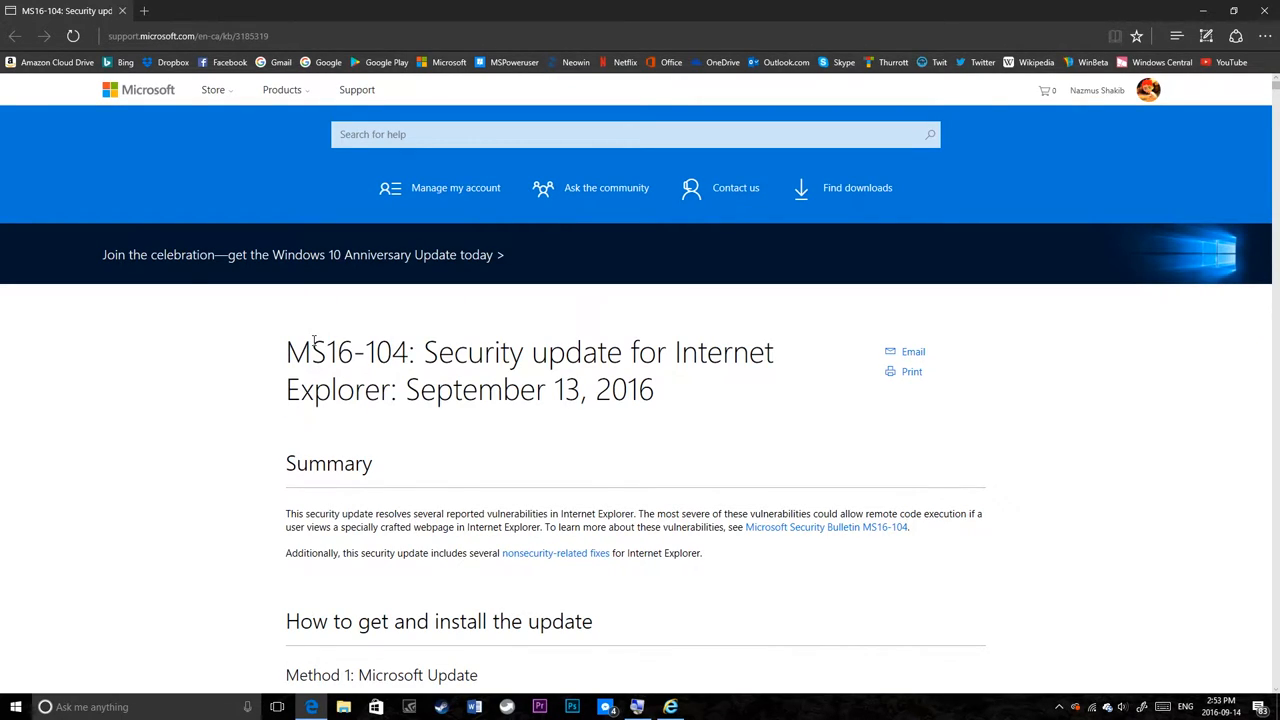
pyautogui.moveTo(285, 364)
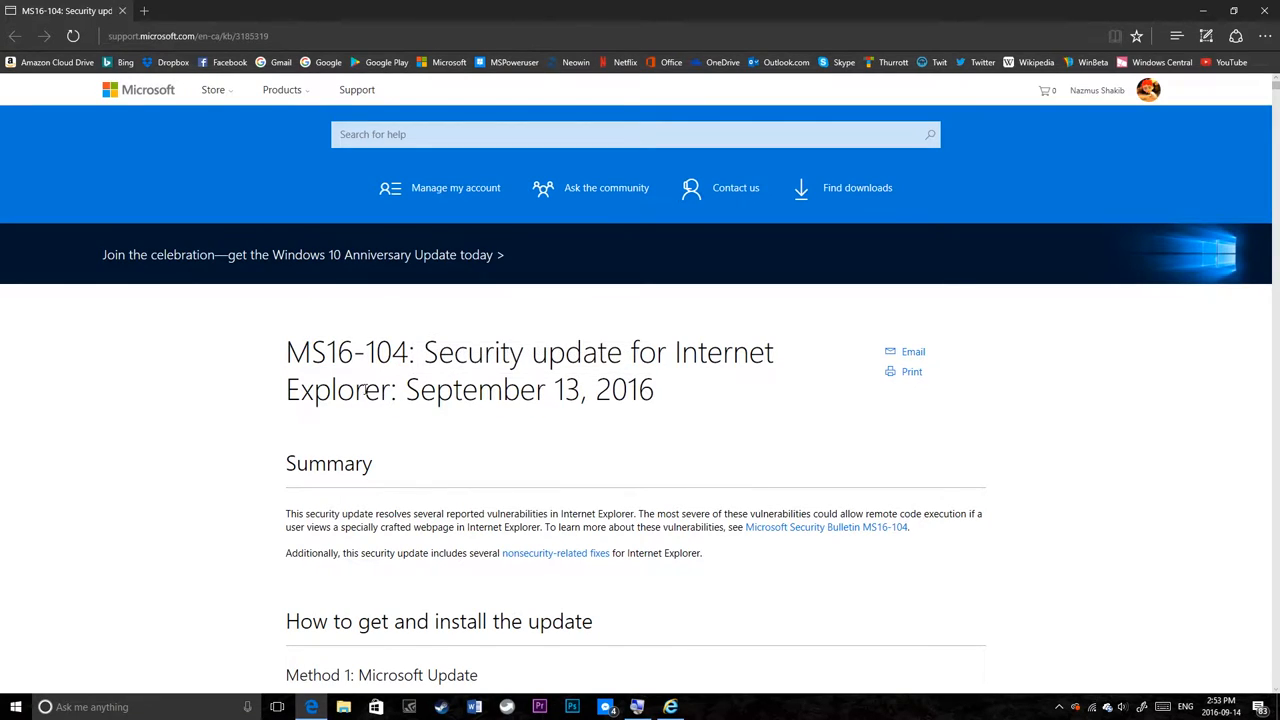
pyautogui.moveTo(766, 412)
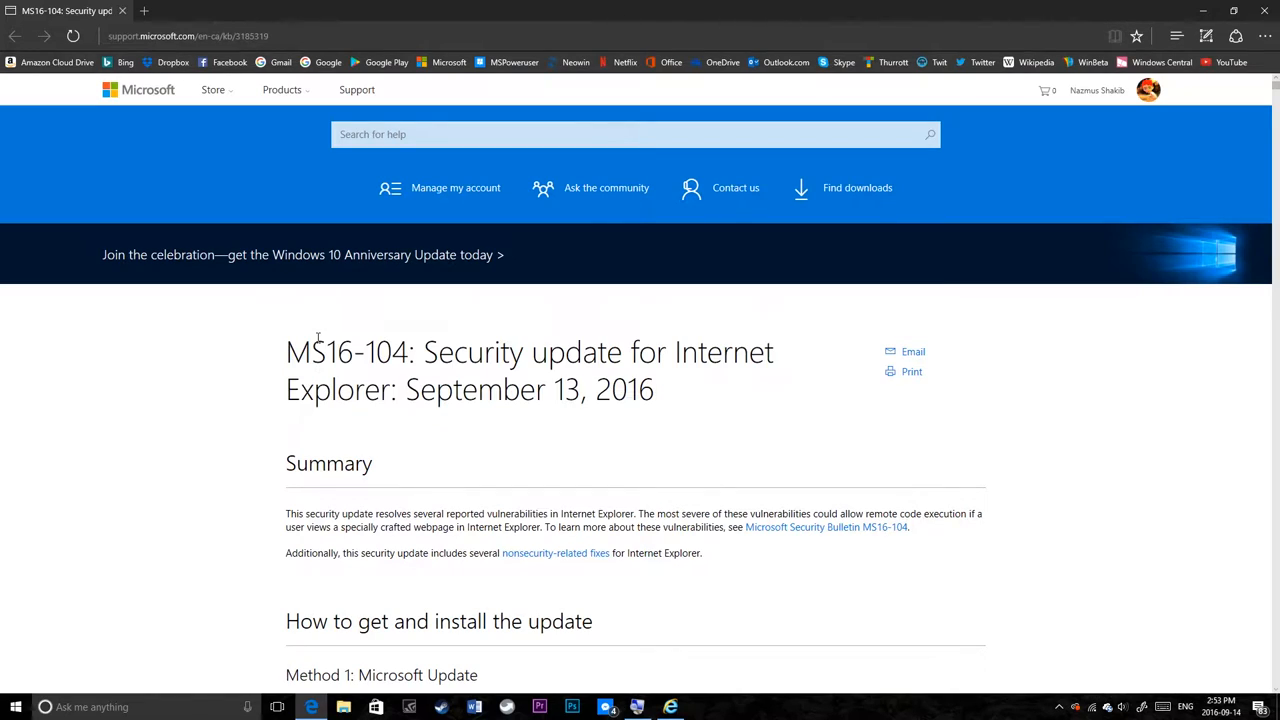
pyautogui.moveTo(285, 351); pyautogui.dragTo(660, 389)
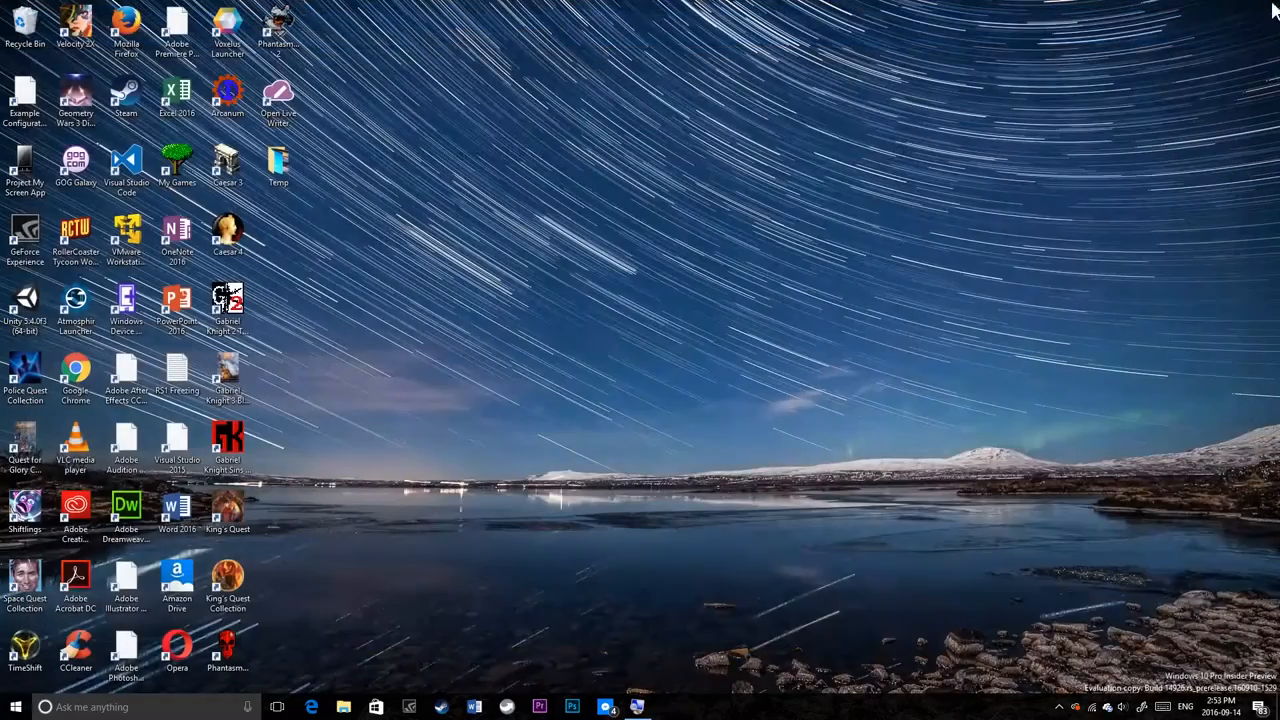
pyautogui.moveTo(766, 168)
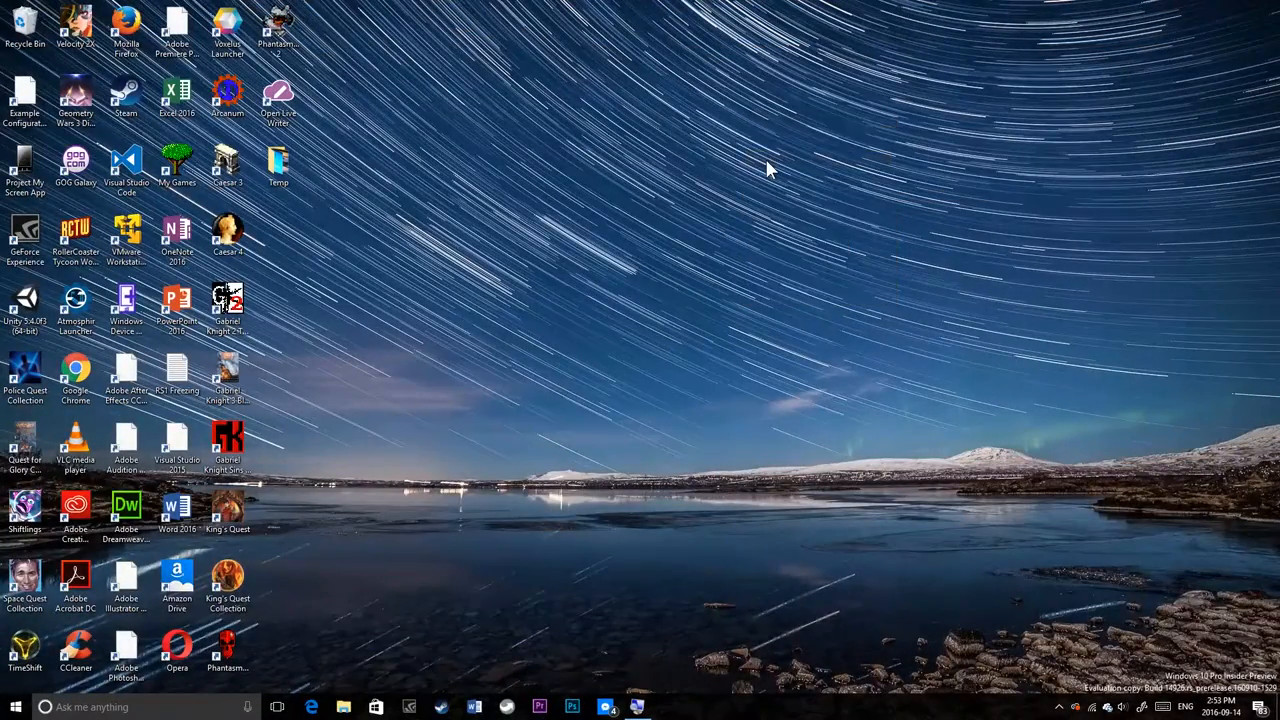
pyautogui.moveTo(715, 248)
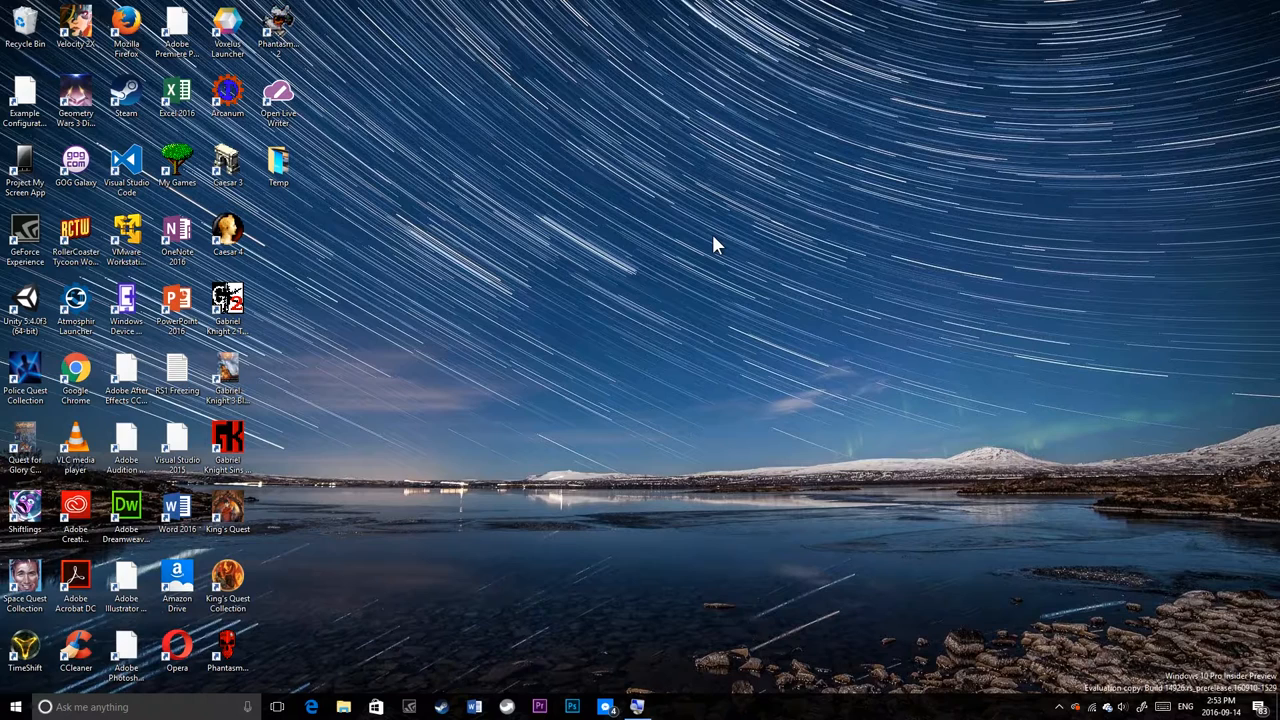
pyautogui.click(311, 706)
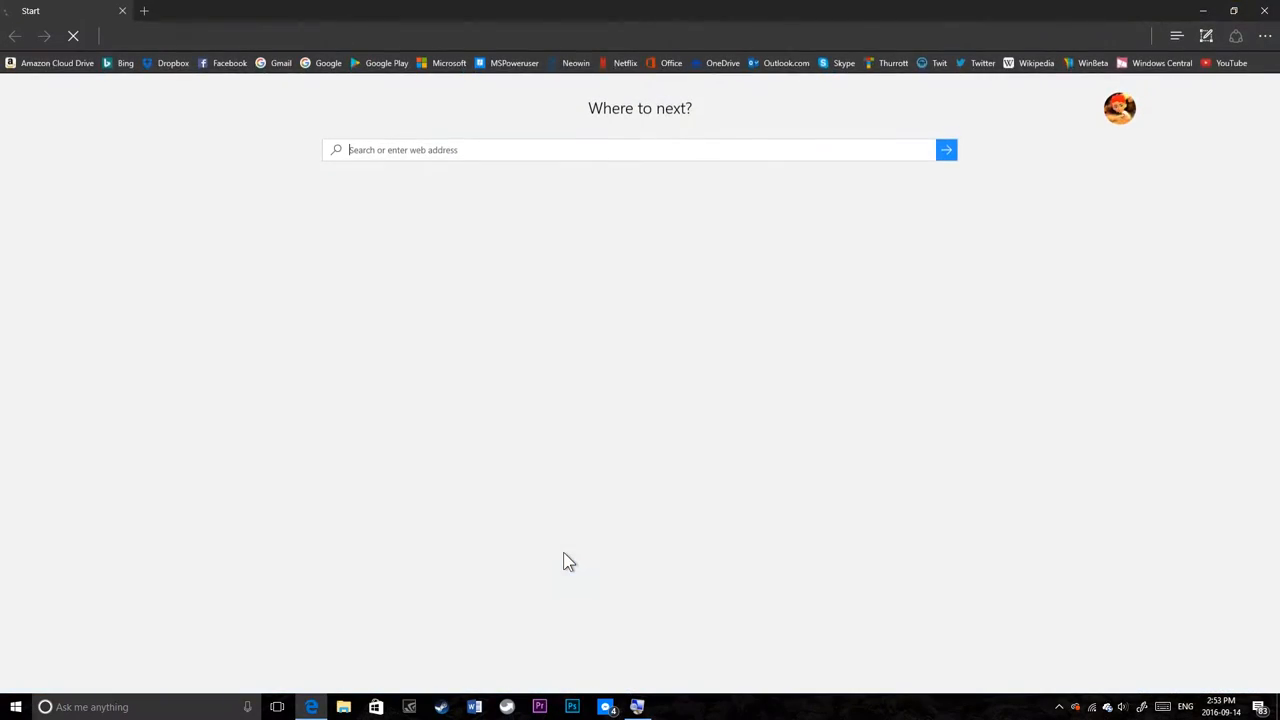
pyautogui.write('amazon.com')
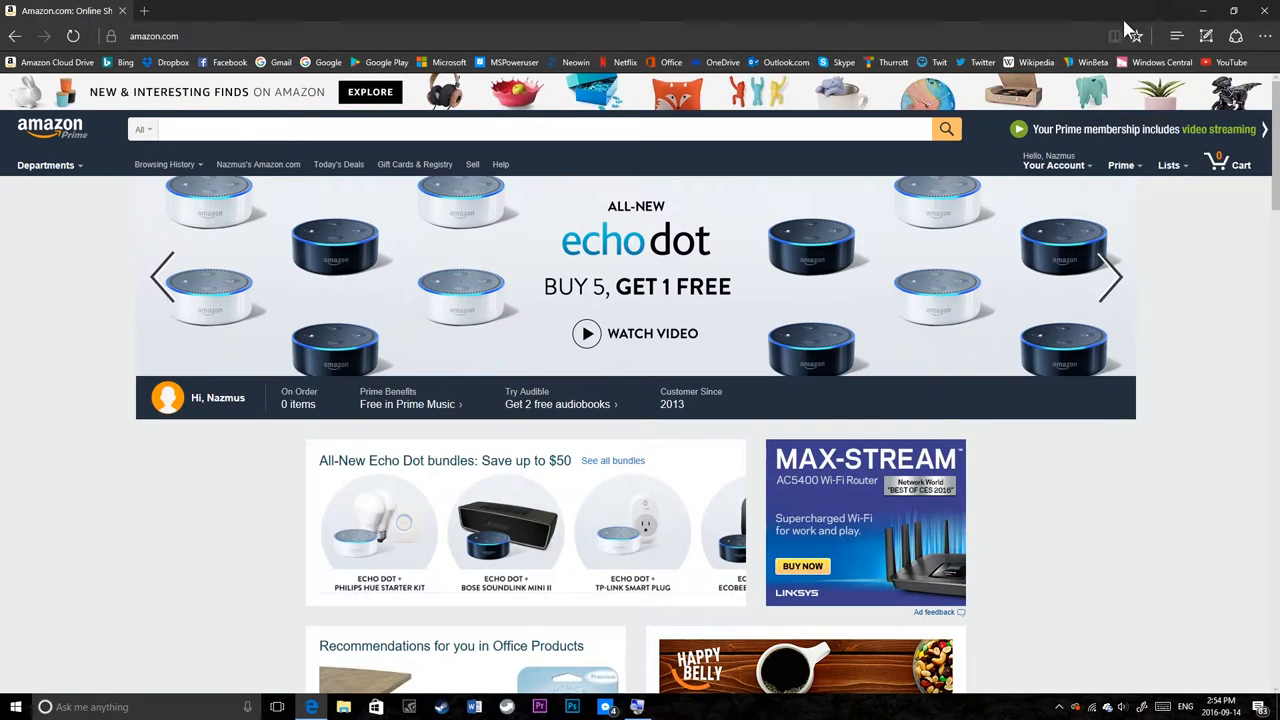
pyautogui.click(163, 35)
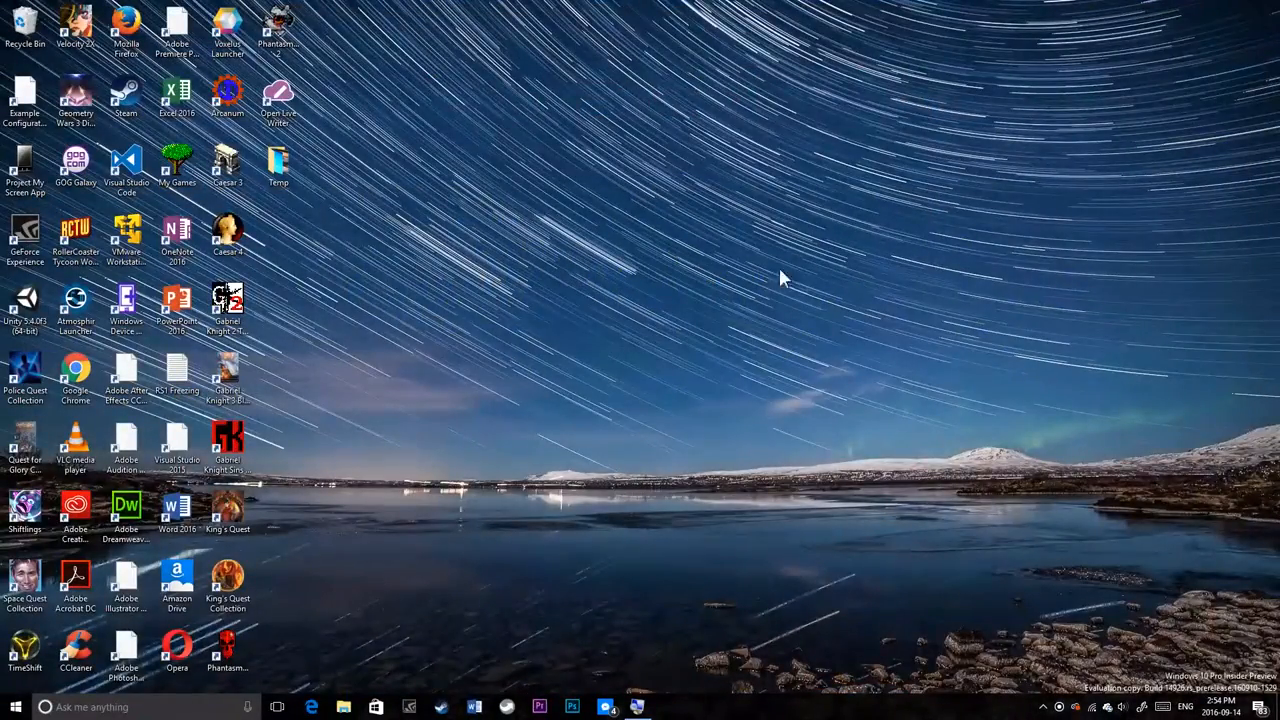
pyautogui.moveTo(695, 404)
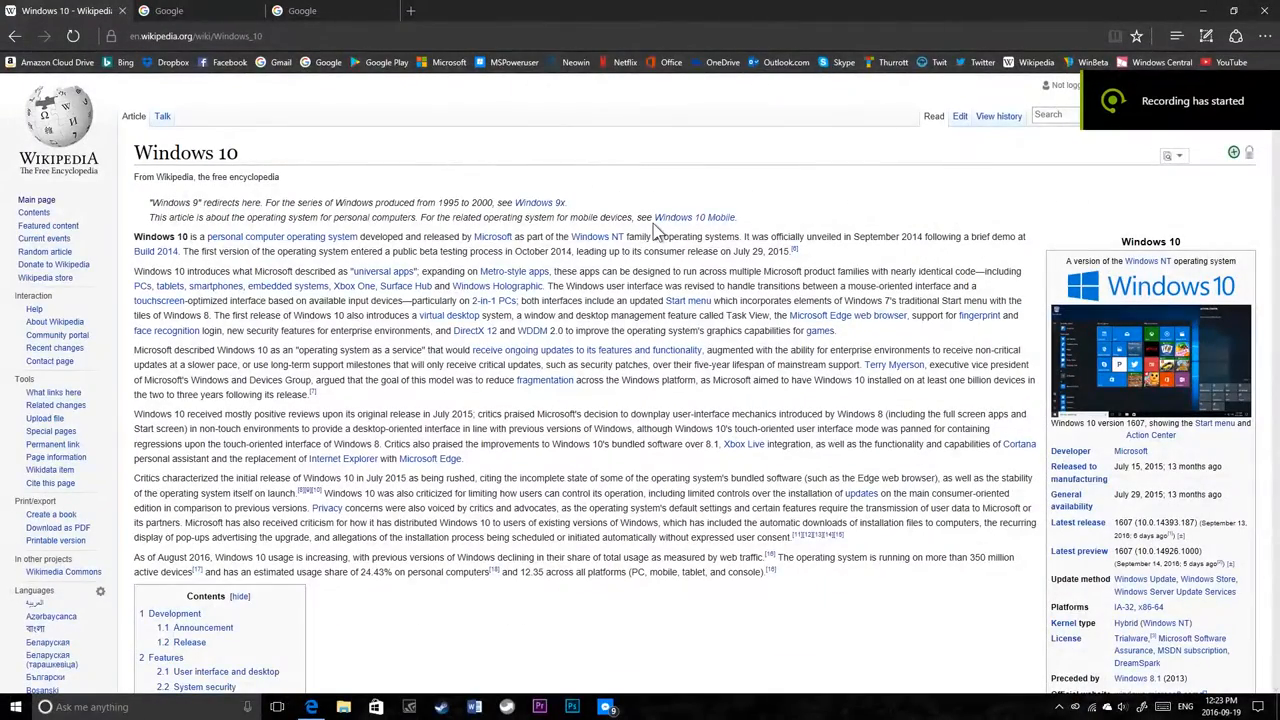
pyautogui.moveTo(575, 145)
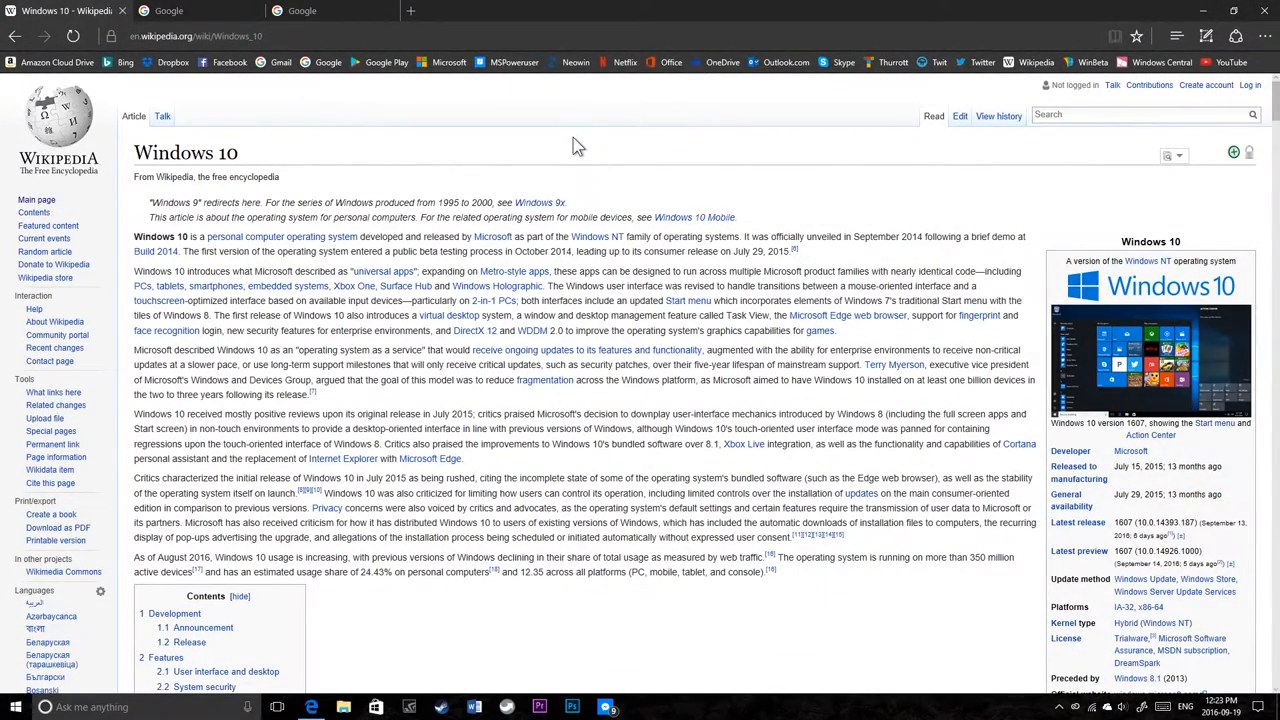
pyautogui.moveTo(1130, 38)
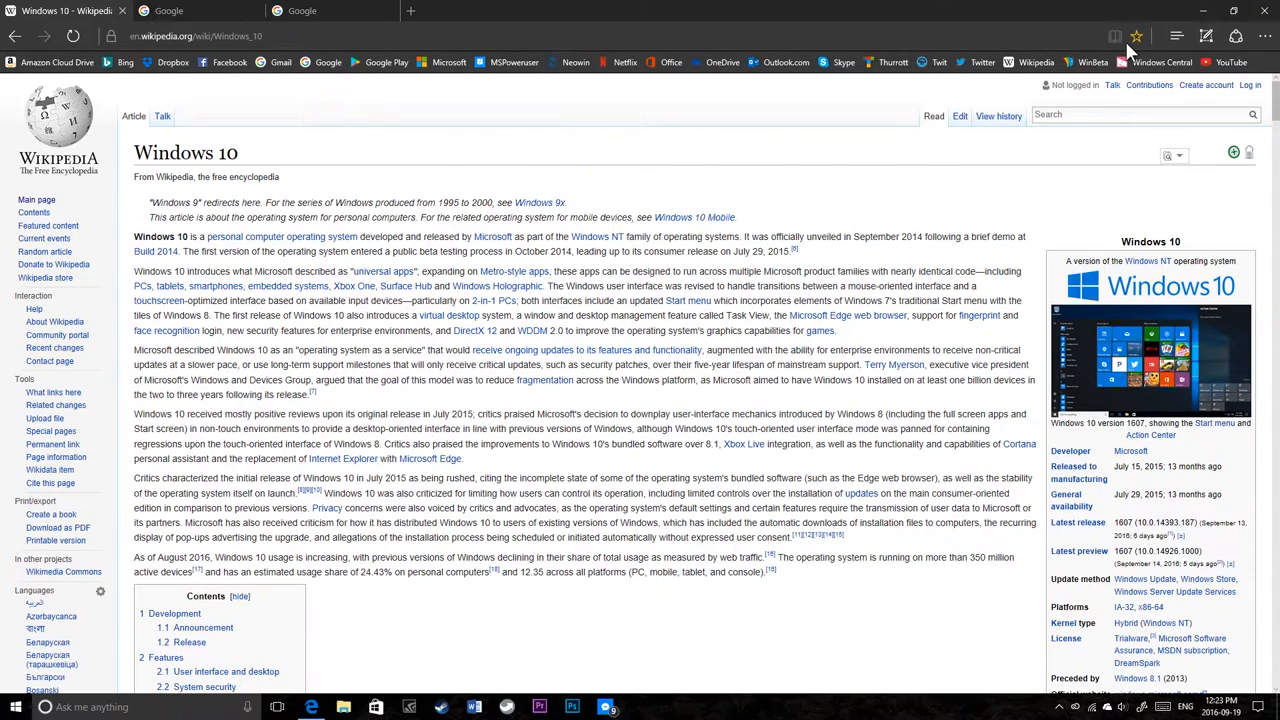
pyautogui.moveTo(1066, 20)
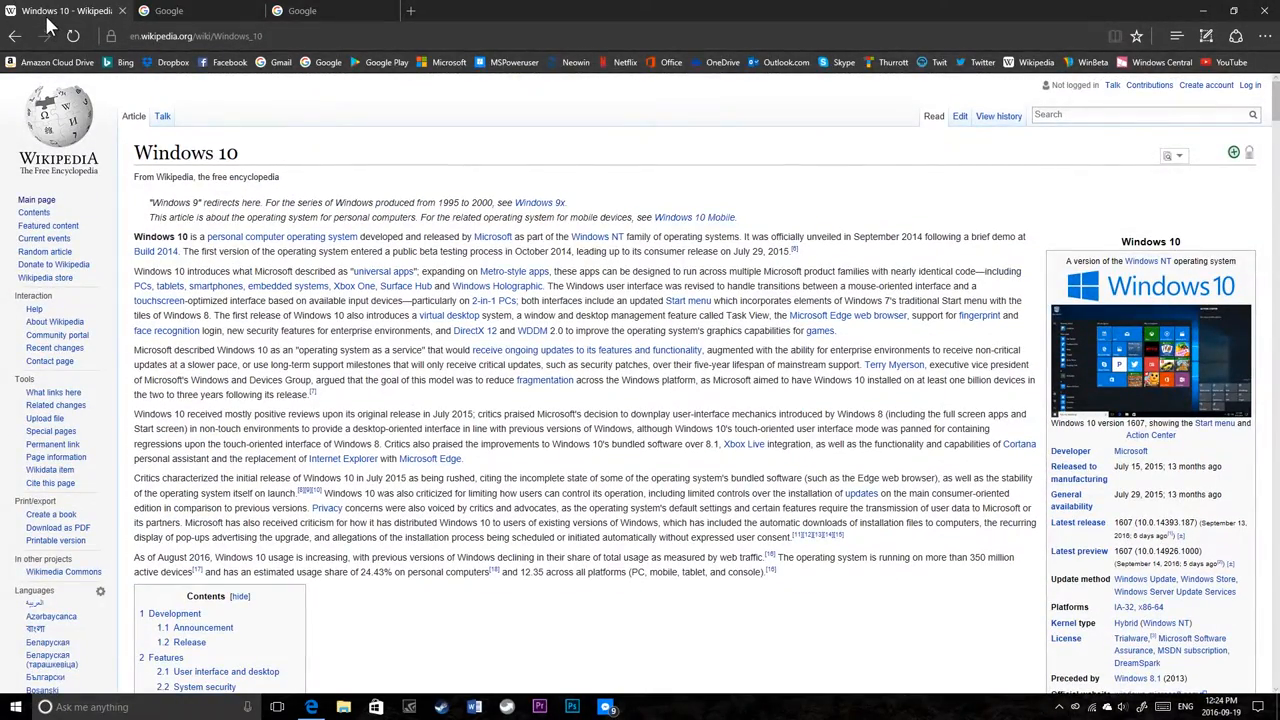
pyautogui.moveTo(315, 167)
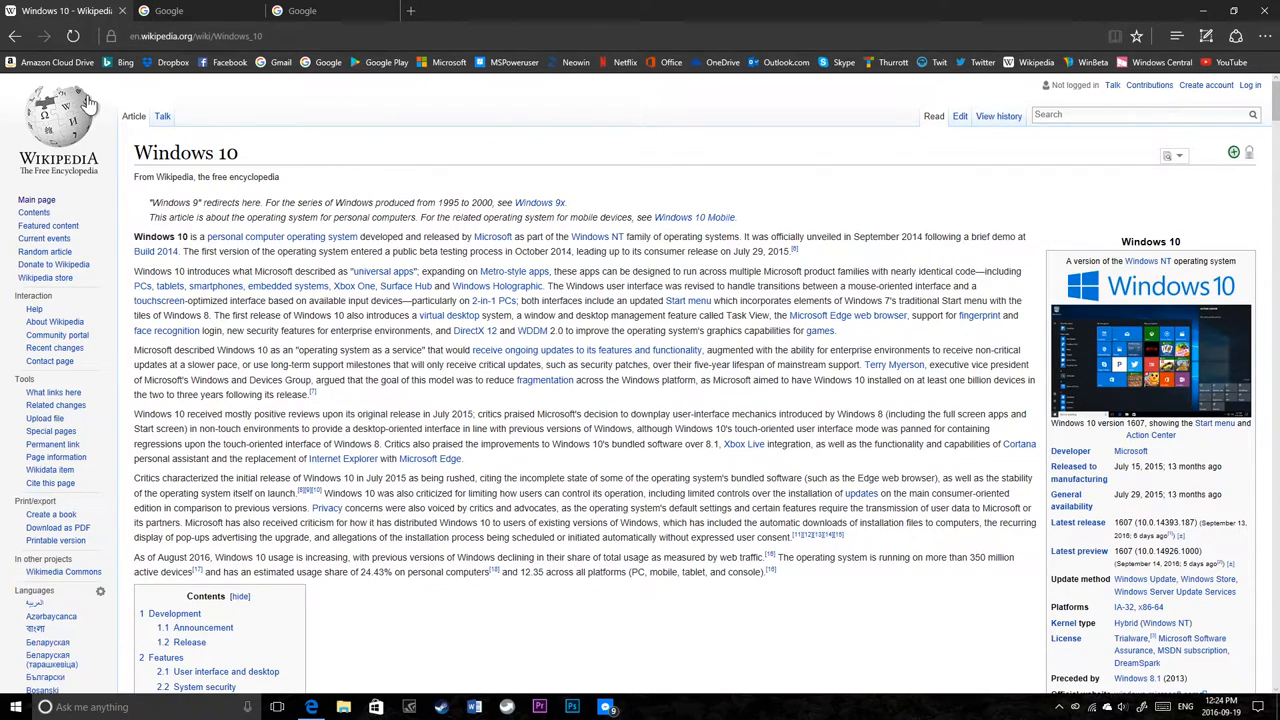
# Step: Scroll the Google page and switch back to the Windows 10 Wikipedia article
pyautogui.scroll(-3)
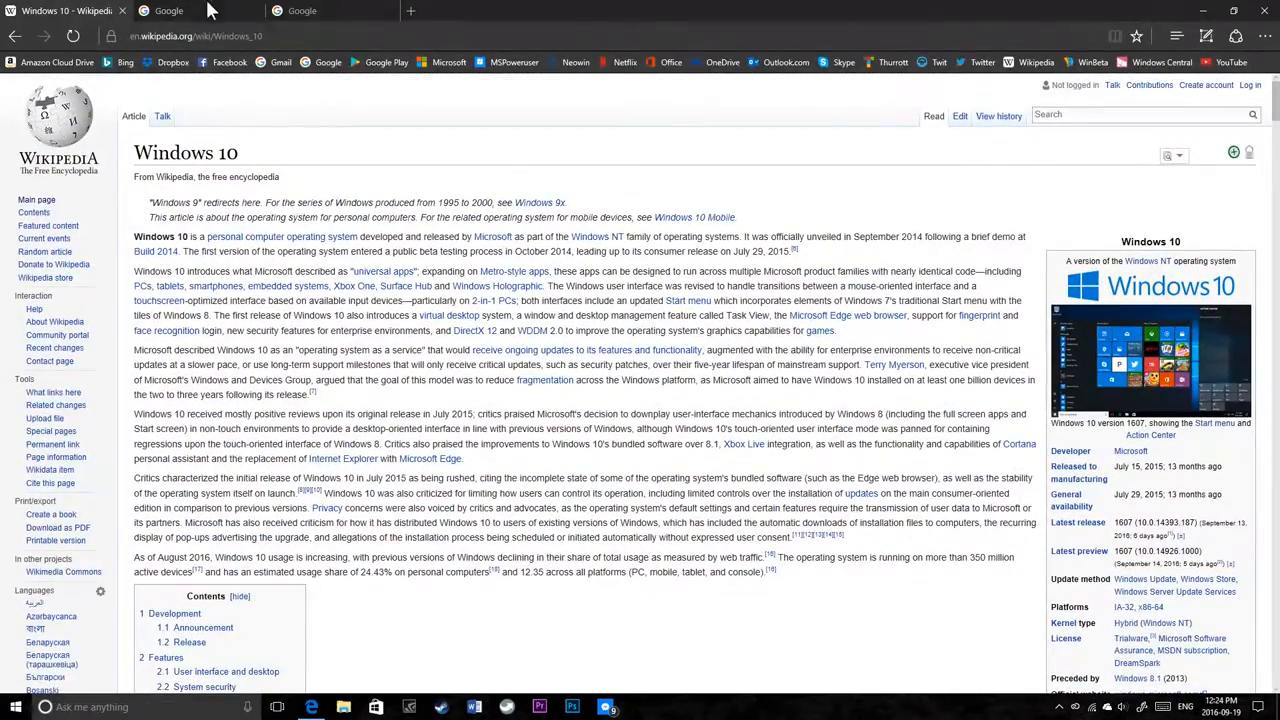
pyautogui.moveTo(178, 11)
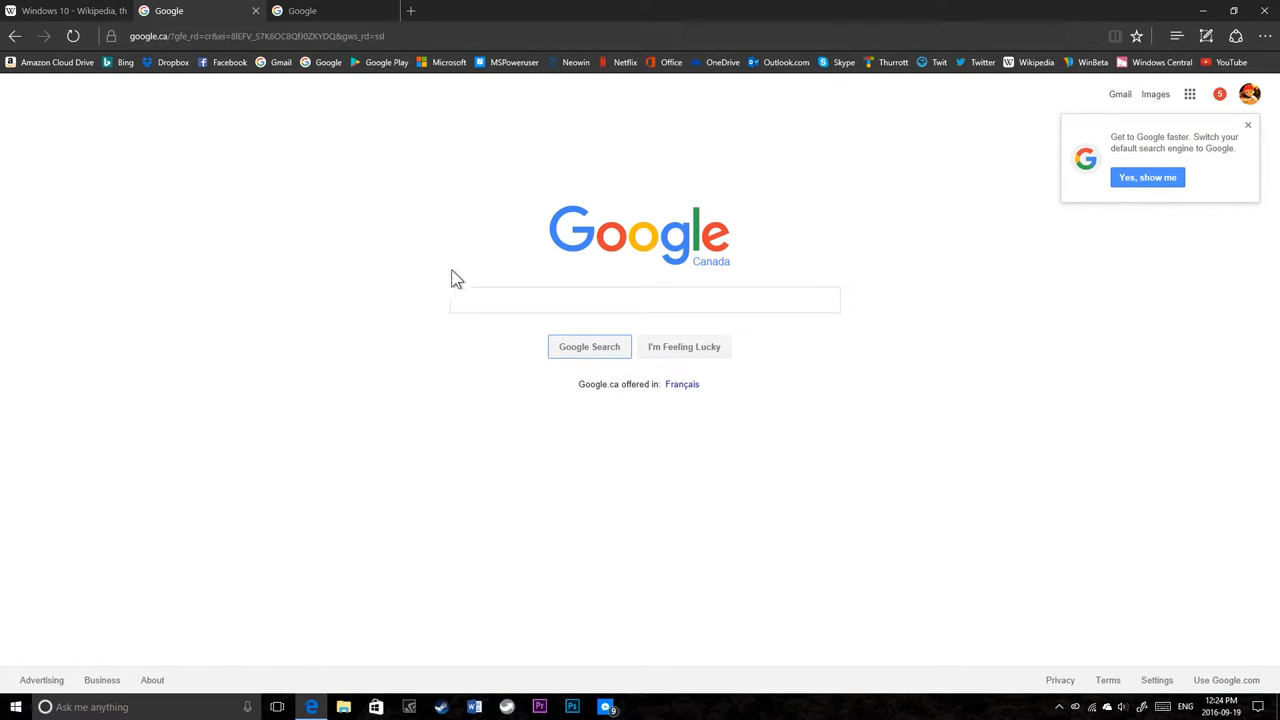
pyautogui.click(645, 300)
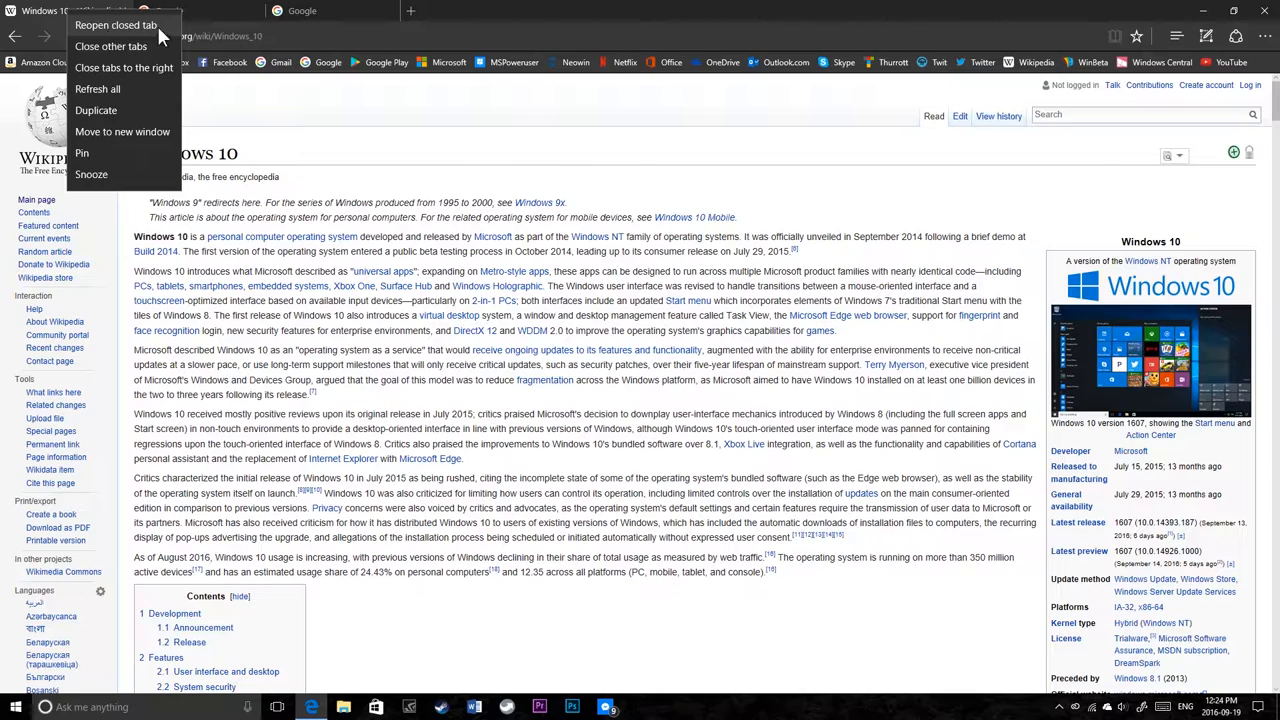
pyautogui.moveTo(113, 48)
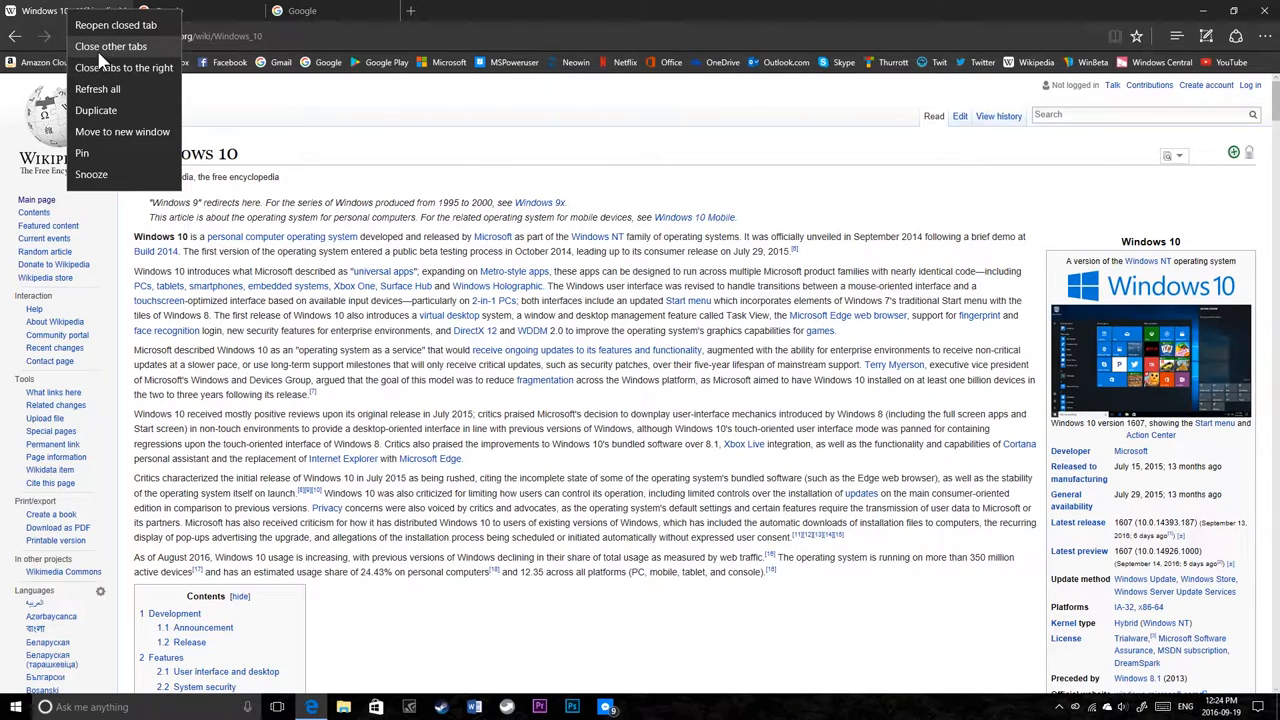
pyautogui.moveTo(135, 70)
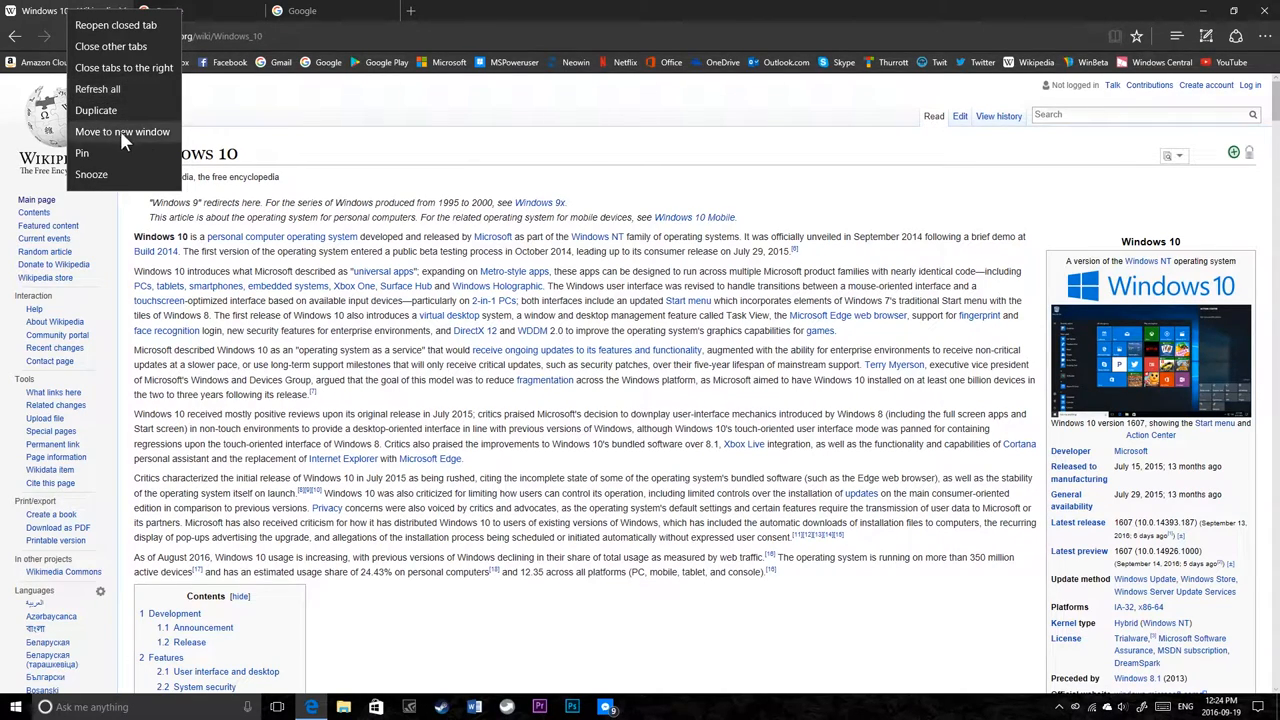
pyautogui.moveTo(145, 148)
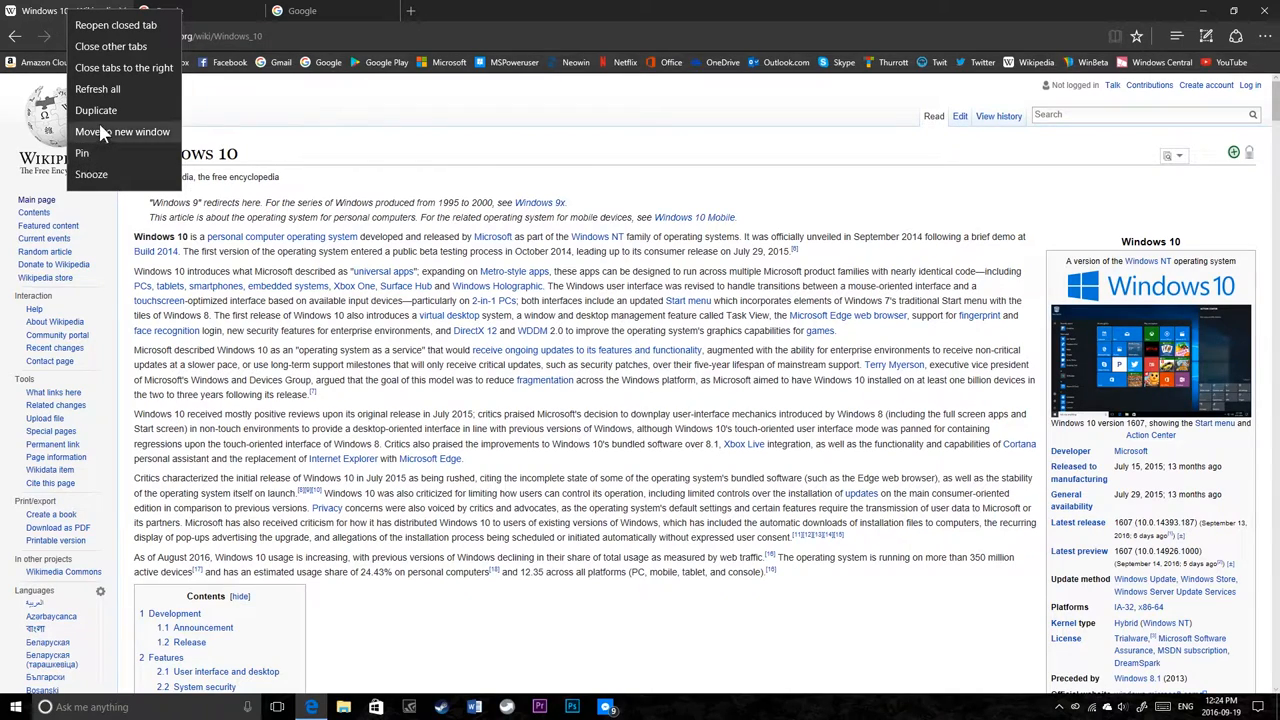
pyautogui.moveTo(90, 174)
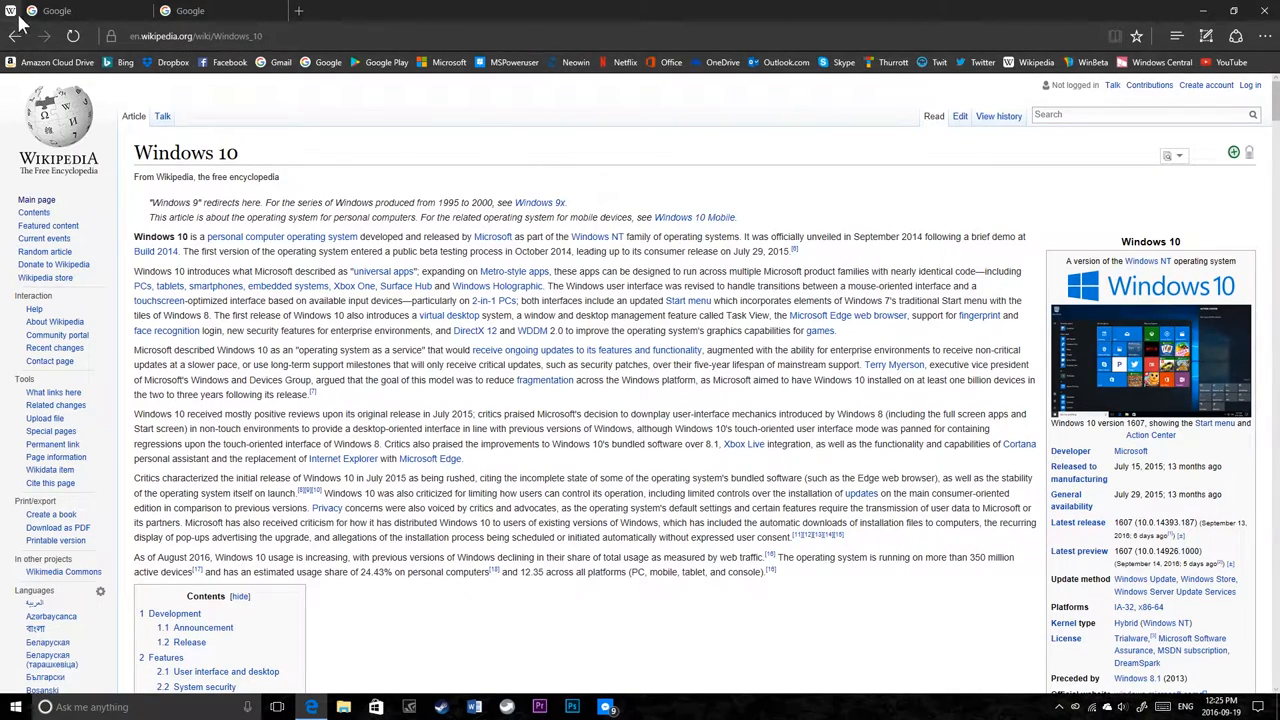
pyautogui.click(60, 12)
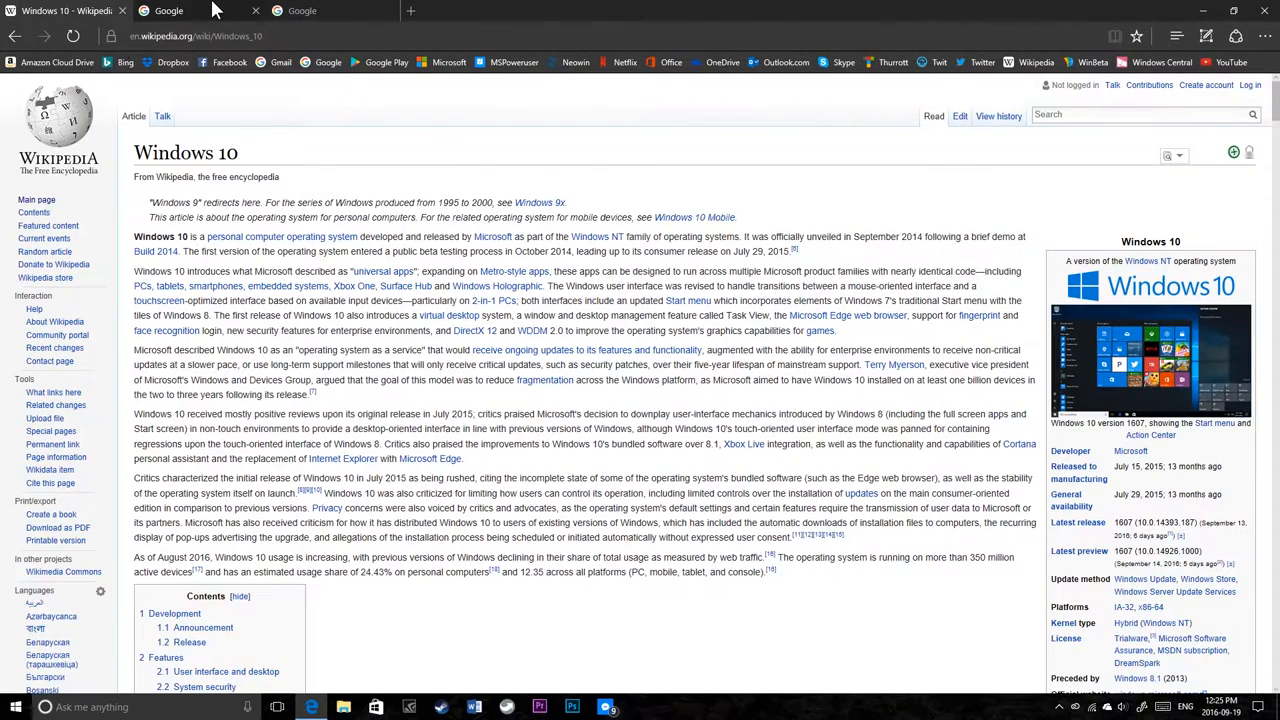
pyautogui.click(190, 11)
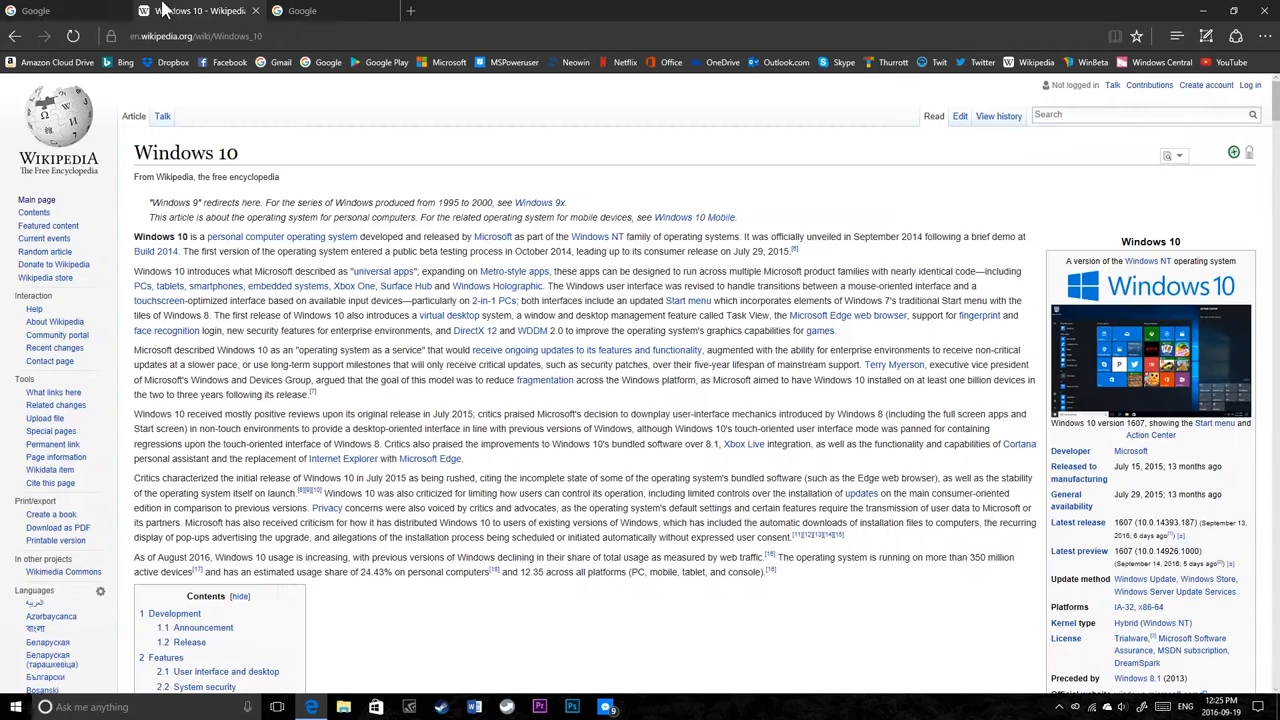
pyautogui.click(180, 11)
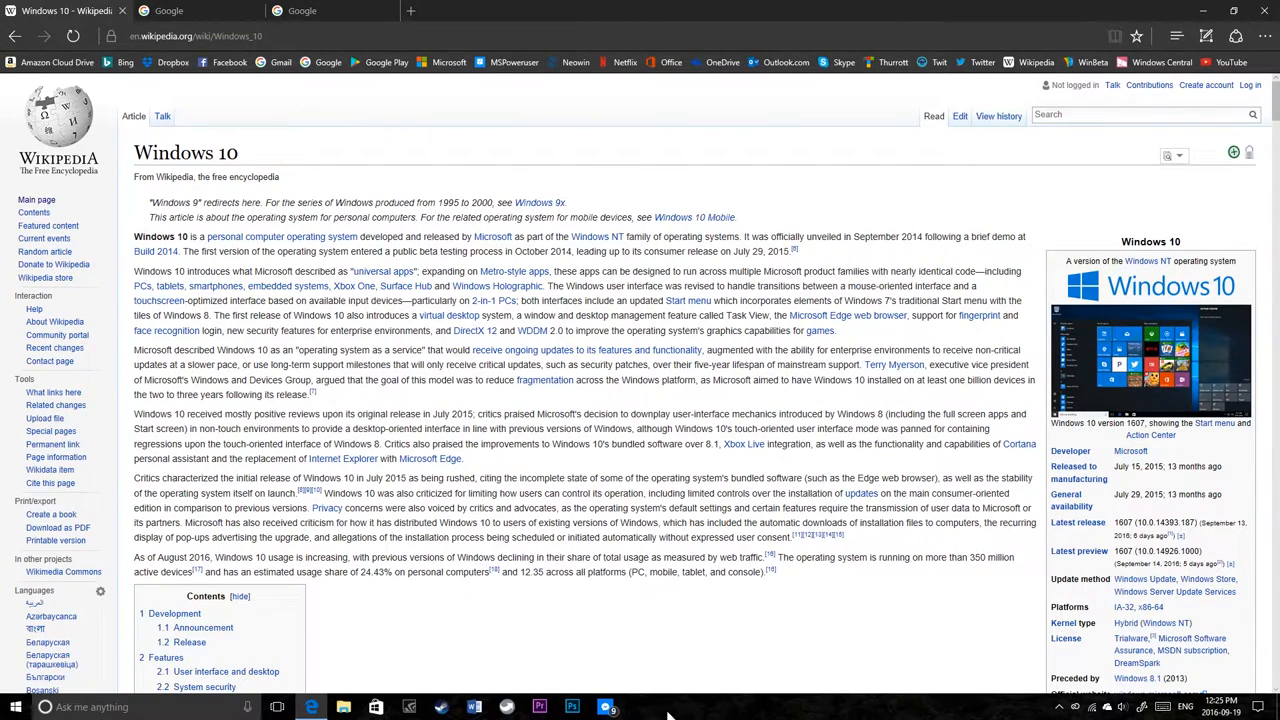
# Step: Try the Wikipedia tab's shortcut menu, then ask Cortana 'how are you'
pyautogui.rightClick(40, 10)
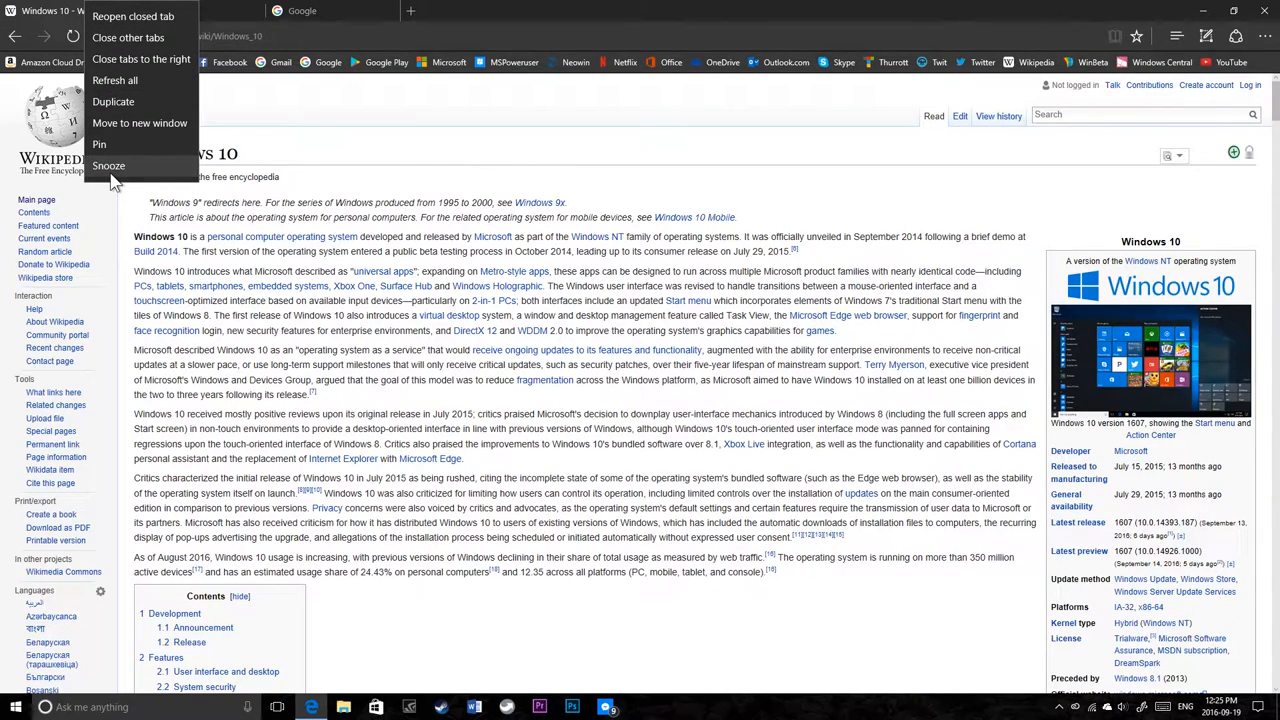
pyautogui.moveTo(140, 168)
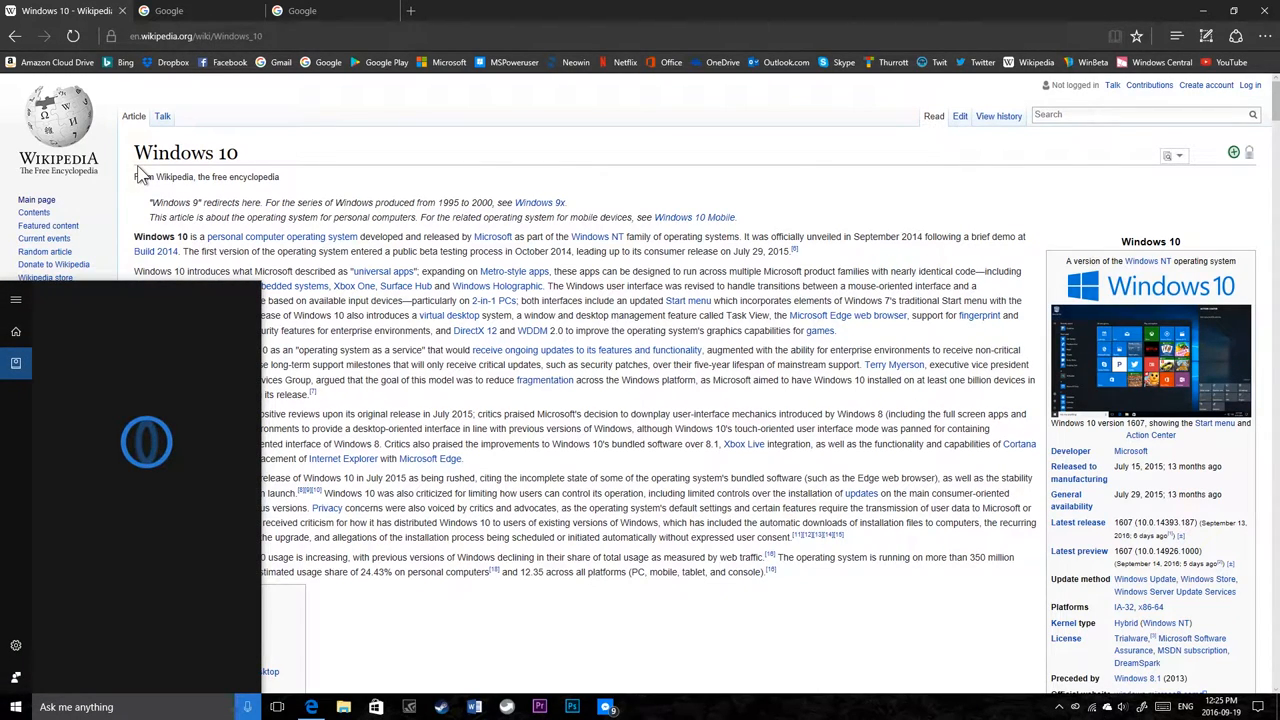
pyautogui.rightClick(143, 178)
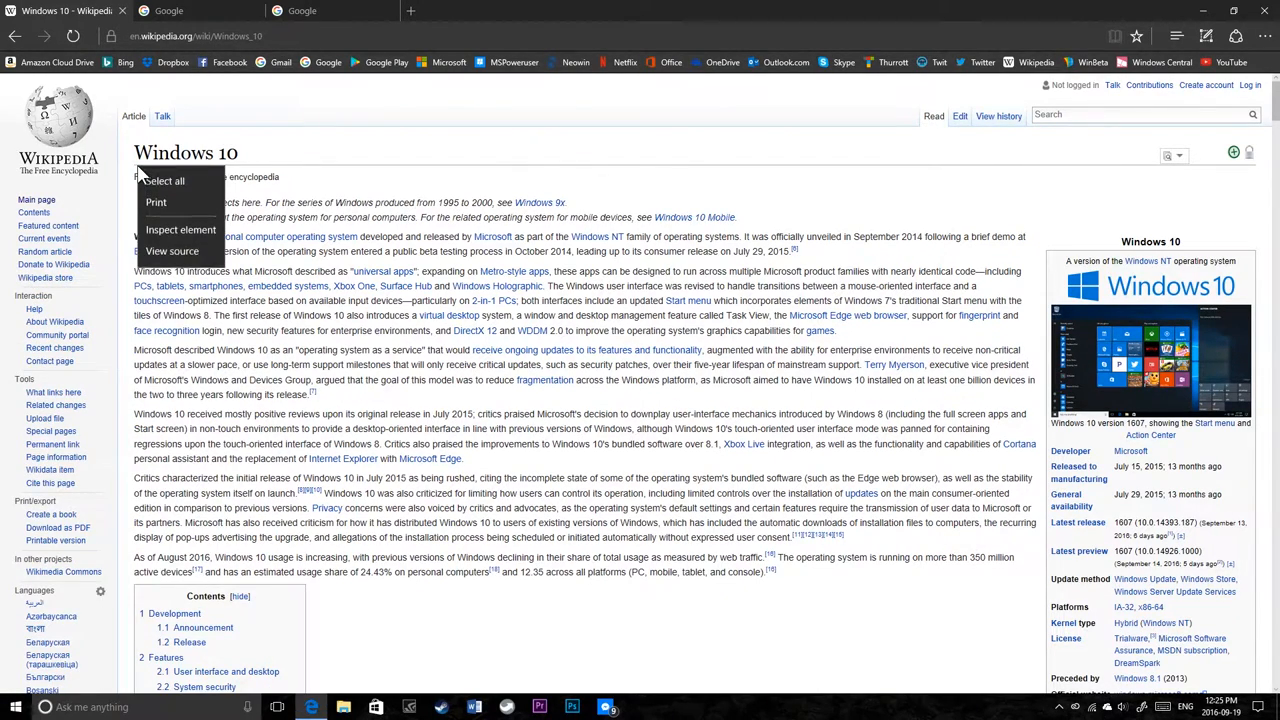
pyautogui.rightClick(60, 13)
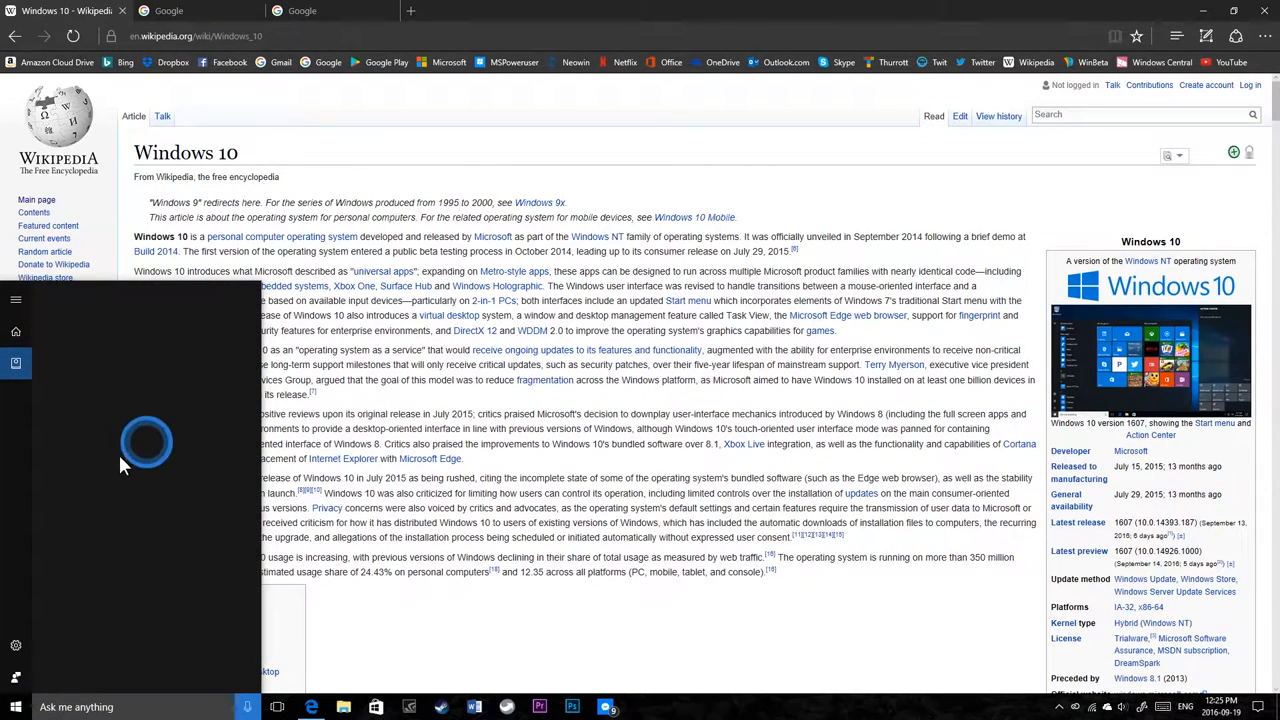
pyautogui.moveTo(130, 455)
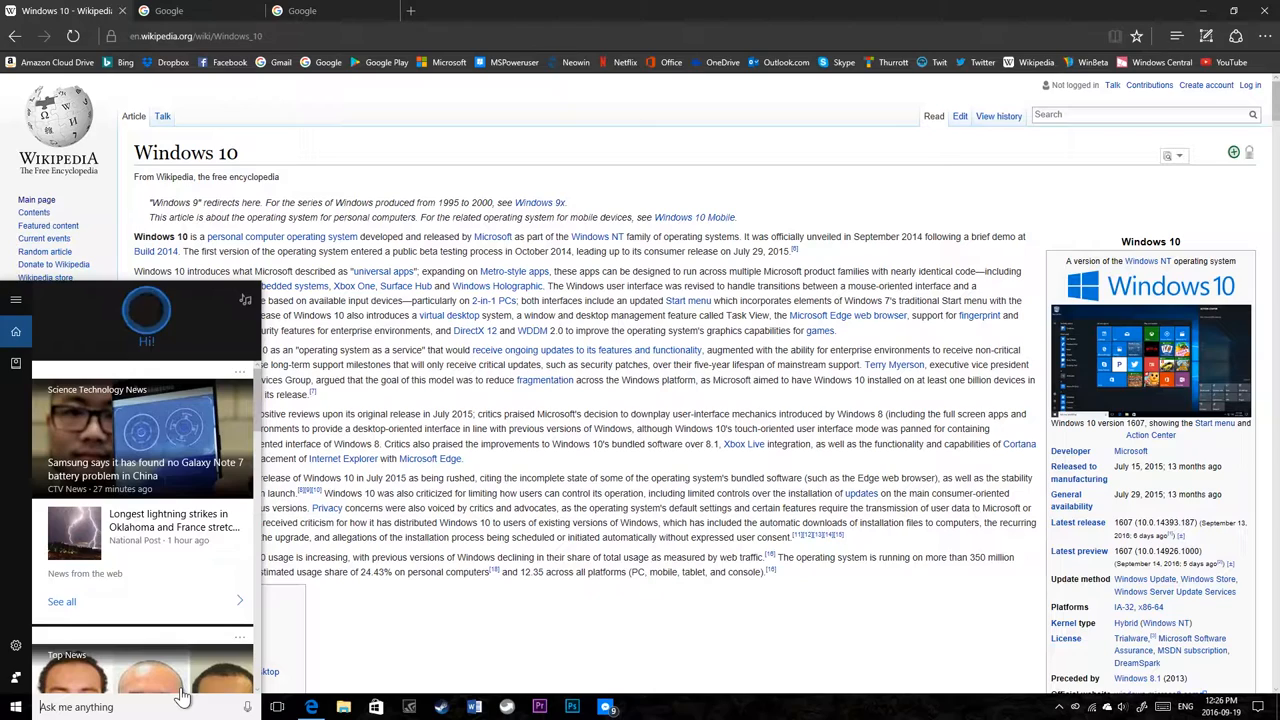
pyautogui.write('how are you')
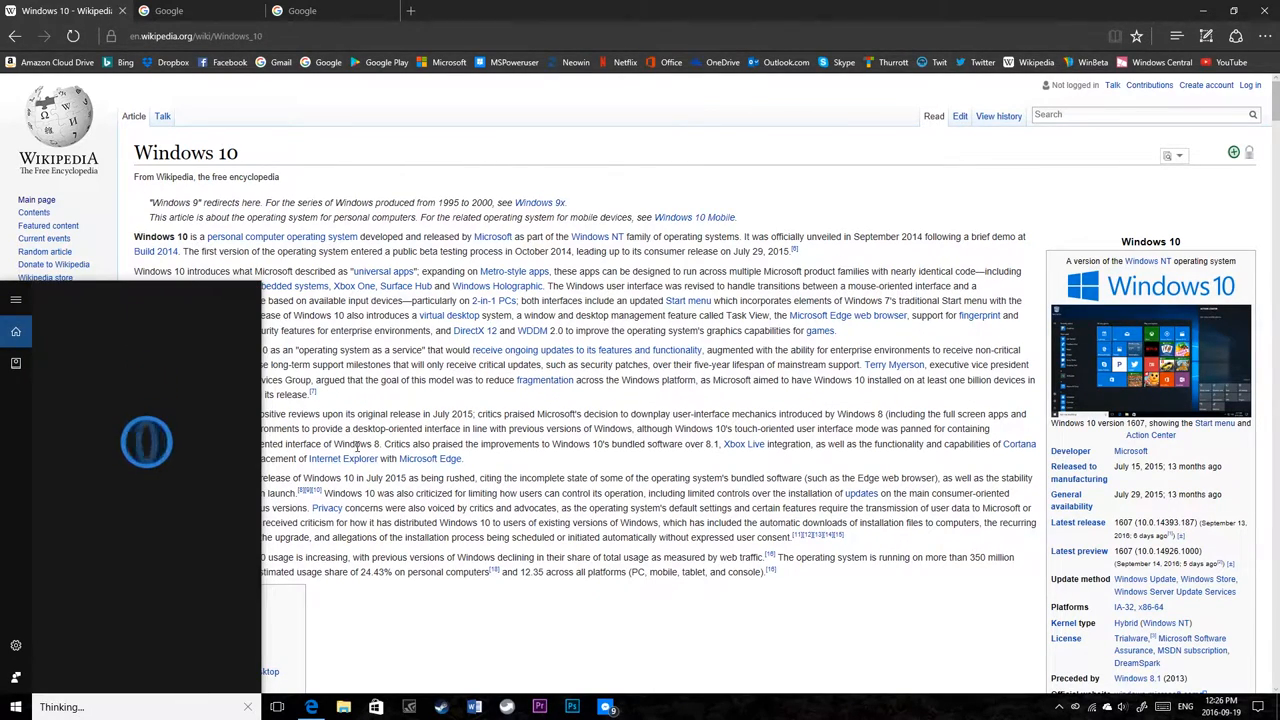
pyautogui.moveTo(183, 466)
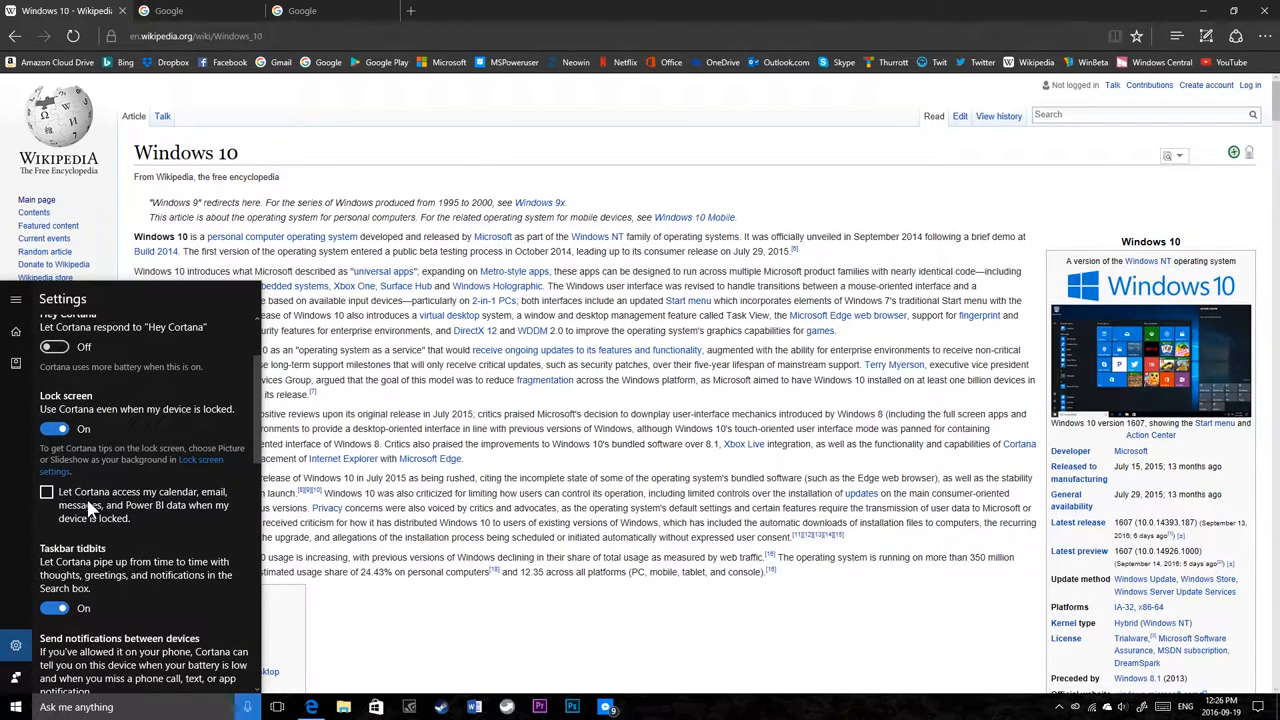
# Step: Browse Cortana's settings and language list down to SafeSearch, then close the Cortana panel
pyautogui.scroll(-3)
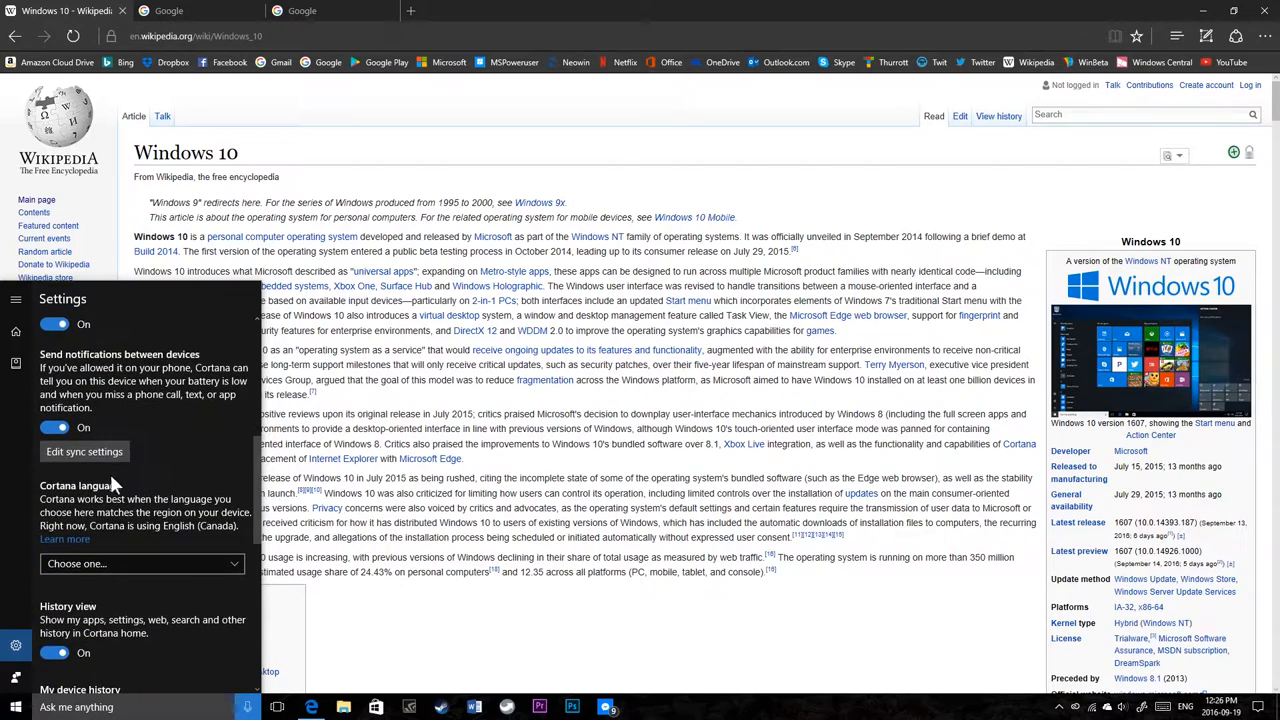
pyautogui.click(142, 564)
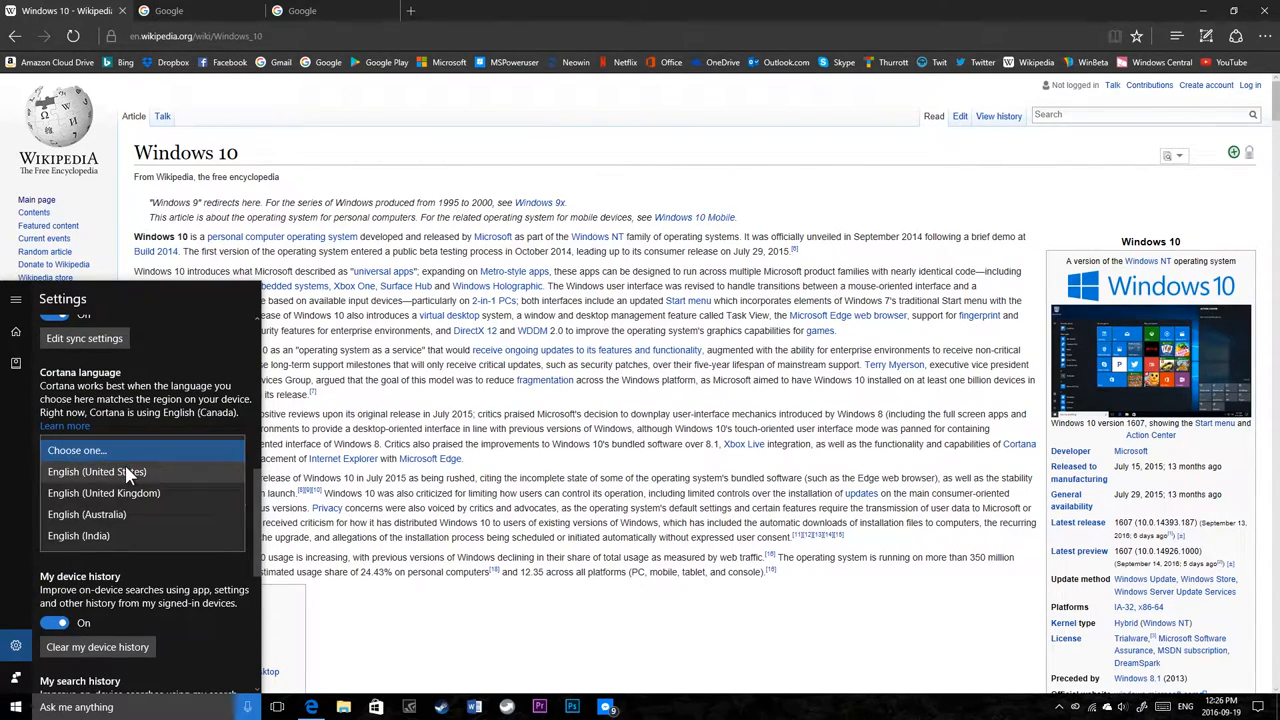
pyautogui.click(93, 472)
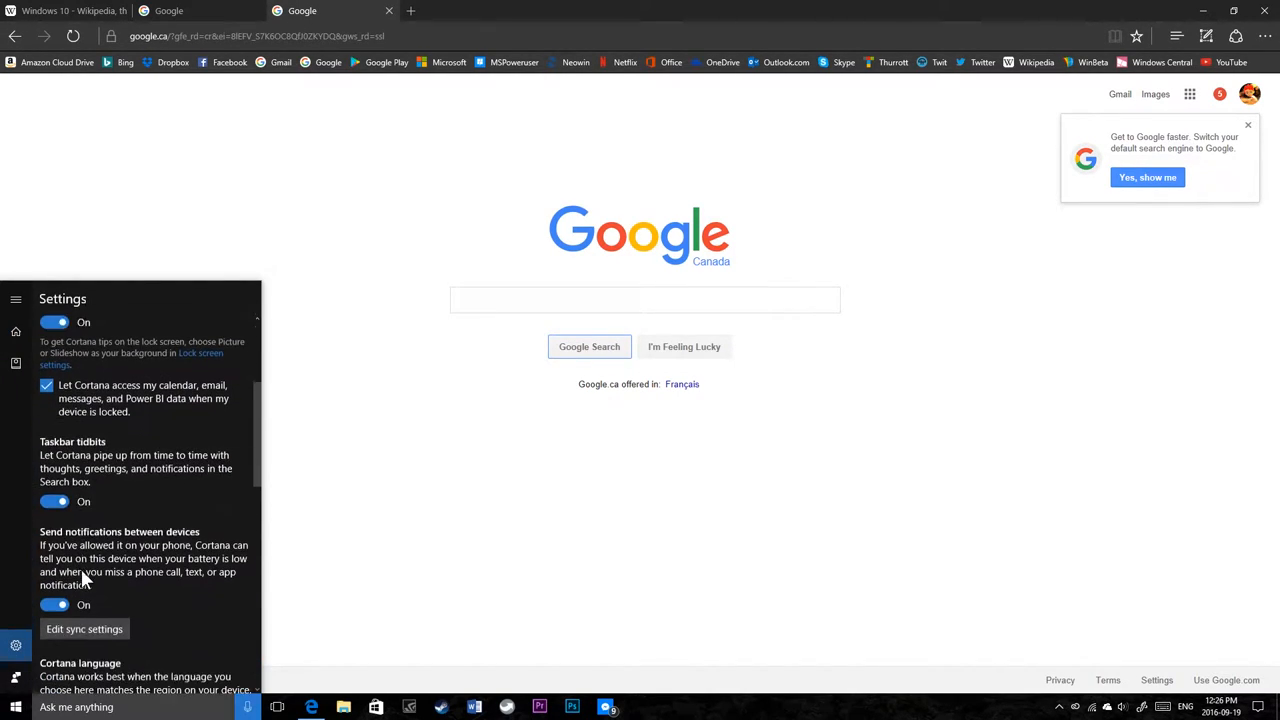
pyautogui.scroll(-3)
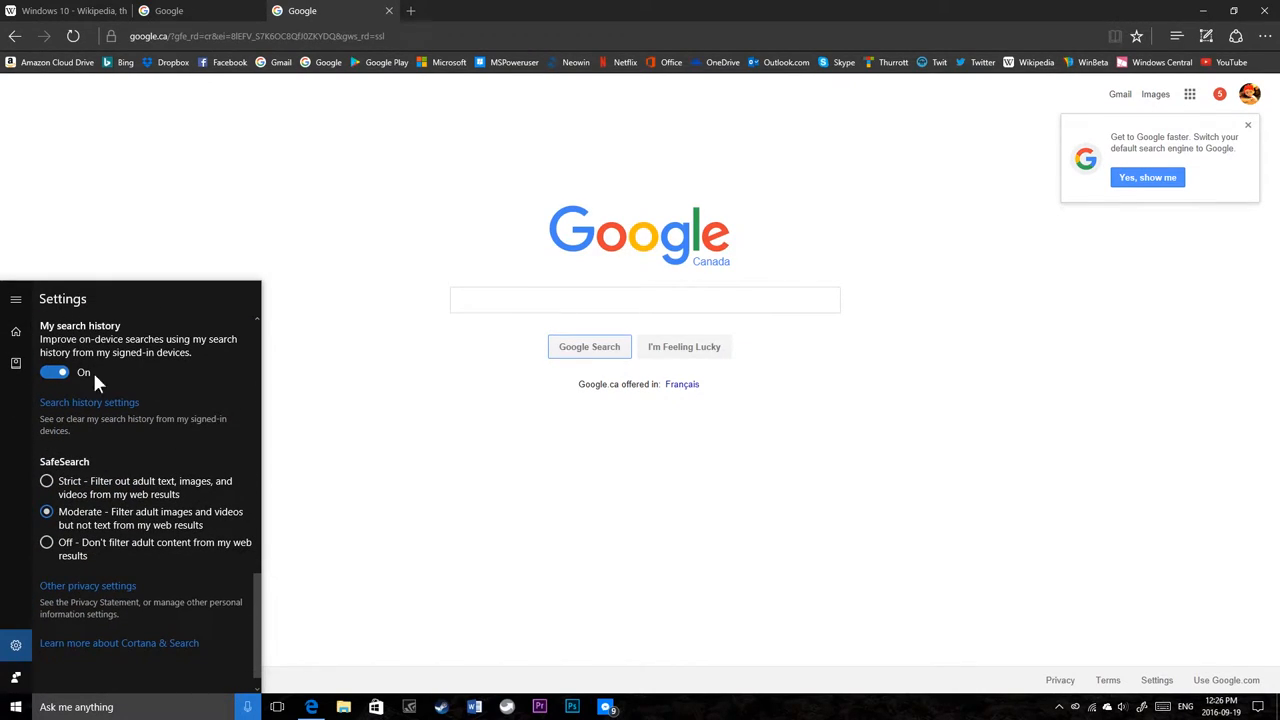
pyautogui.rightClick(300, 11)
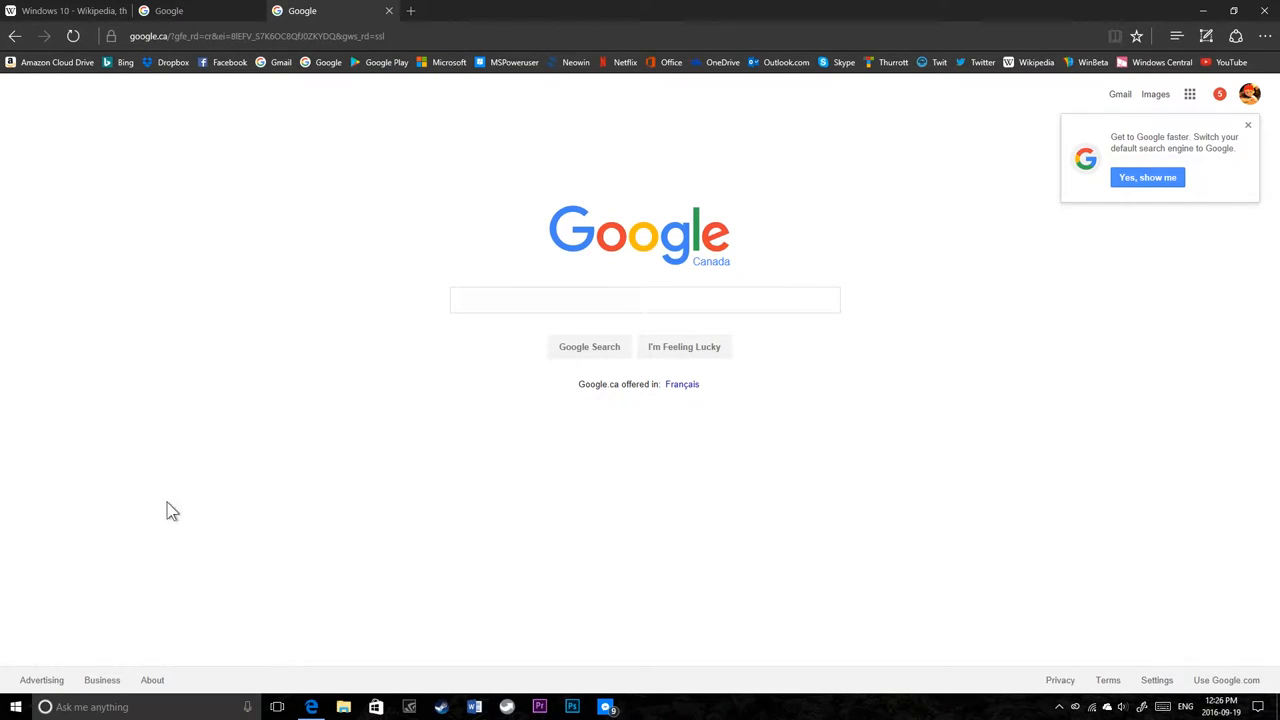
# Step: Snooze the Google tab, cancel the Cortana reminder, and return to the Wikipedia tab
pyautogui.rightClick(300, 11)
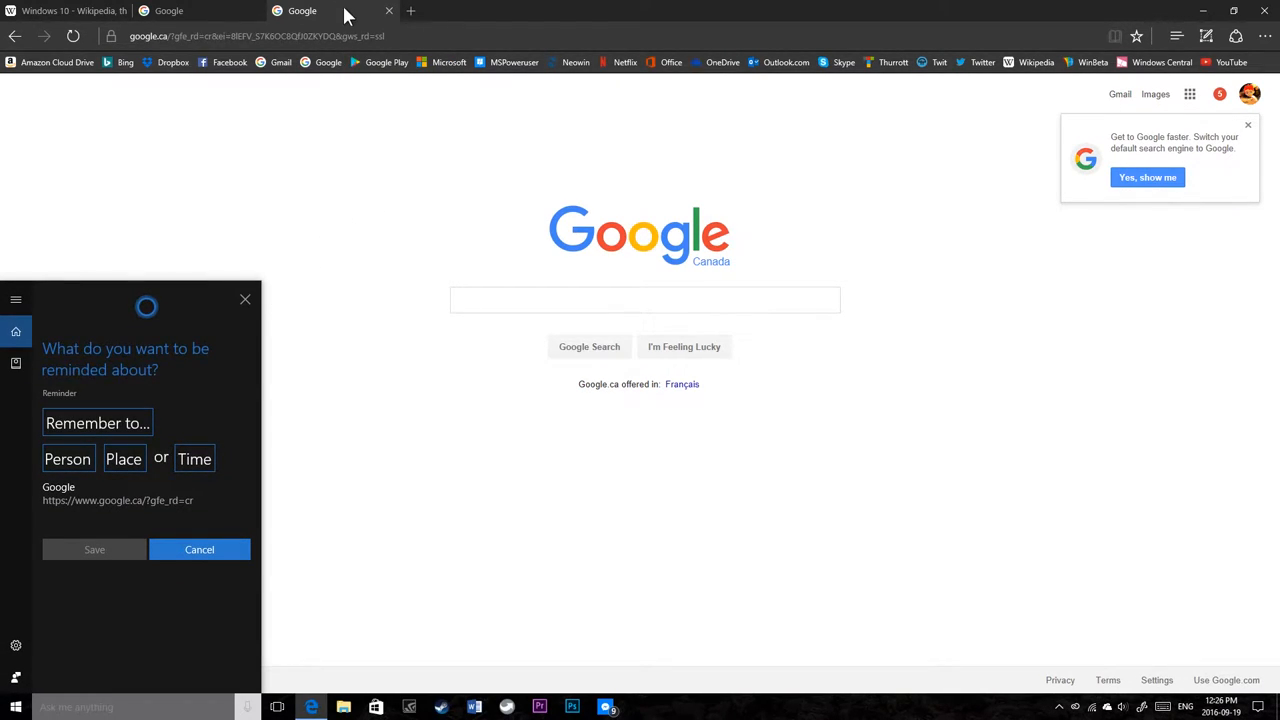
pyautogui.click(199, 549)
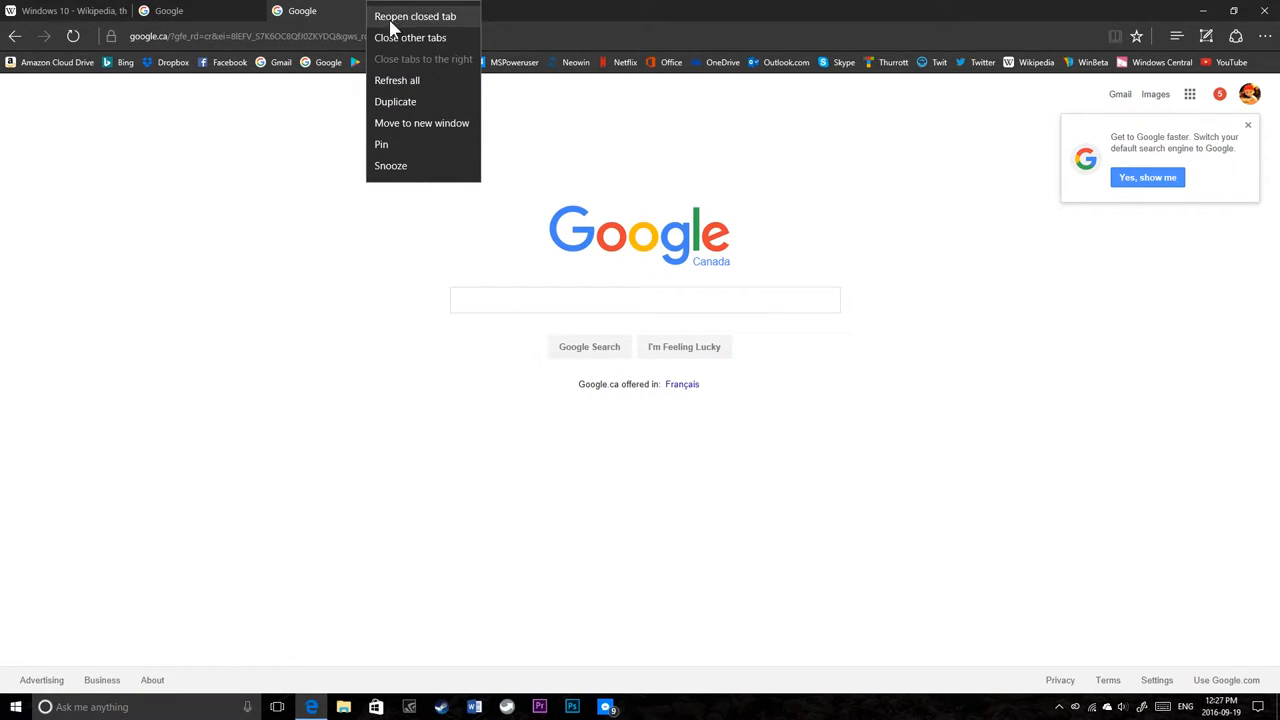
pyautogui.moveTo(428, 176)
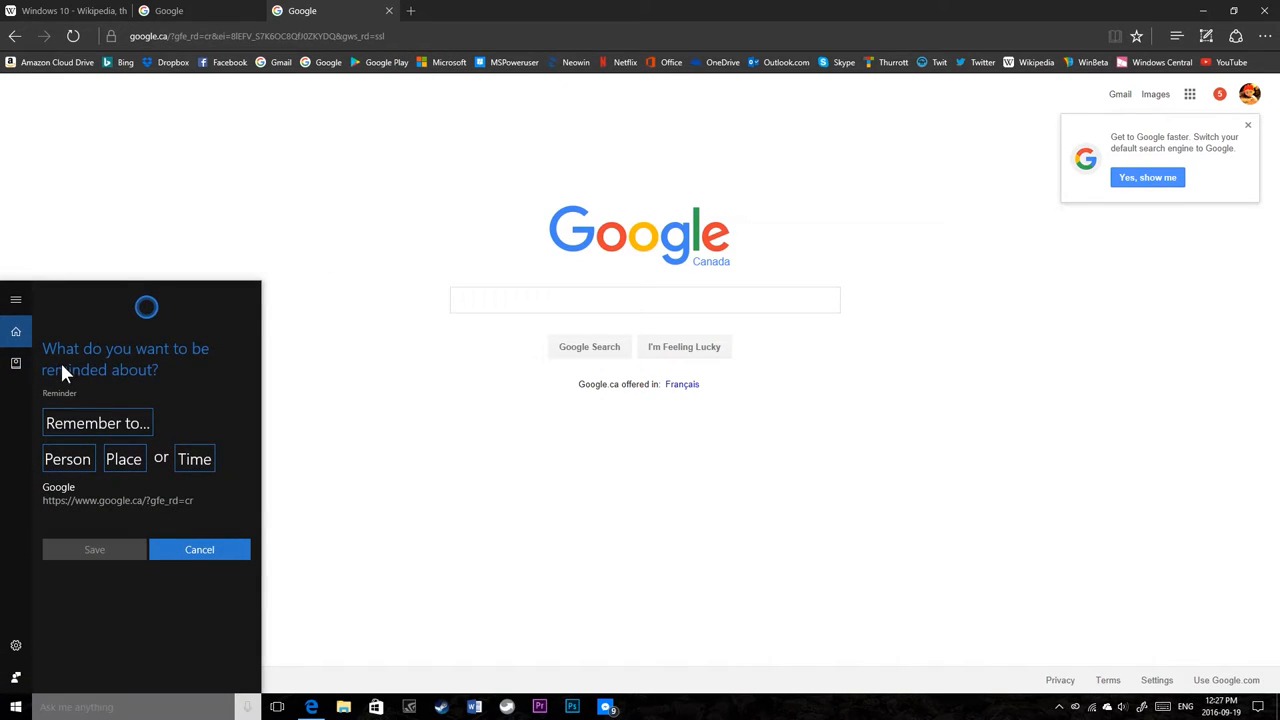
pyautogui.moveTo(119, 380)
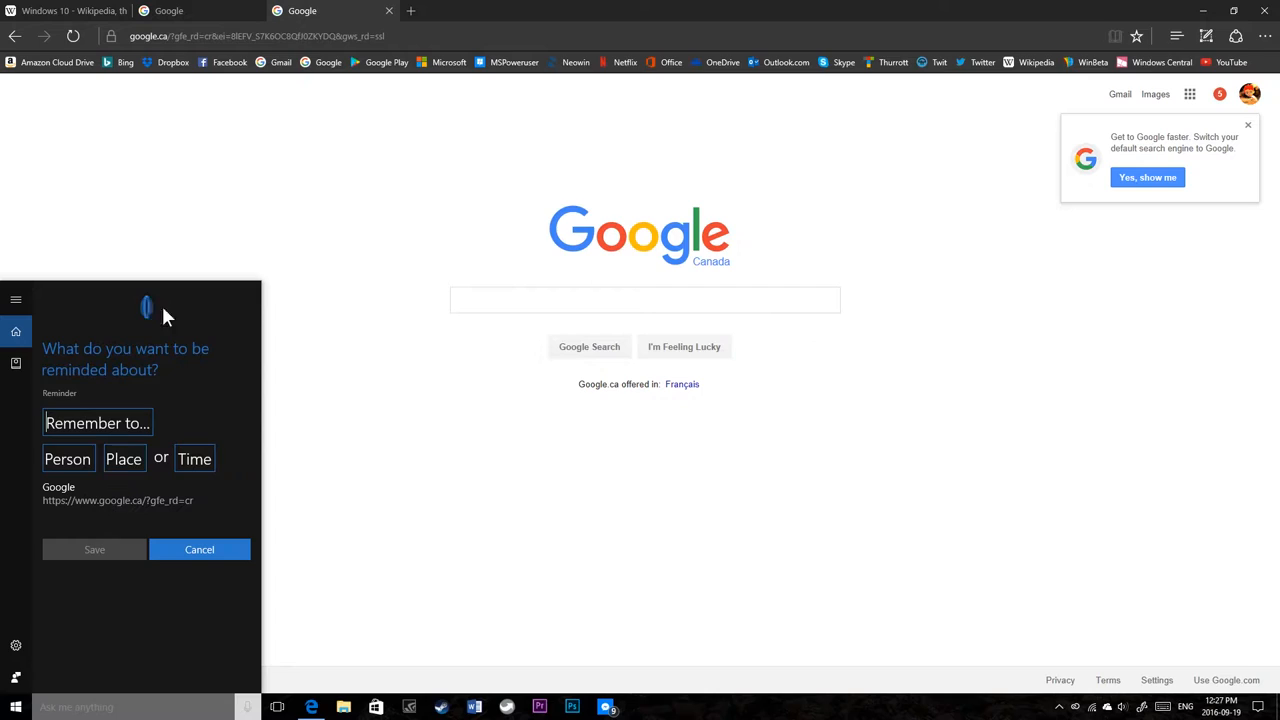
pyautogui.moveTo(206, 559)
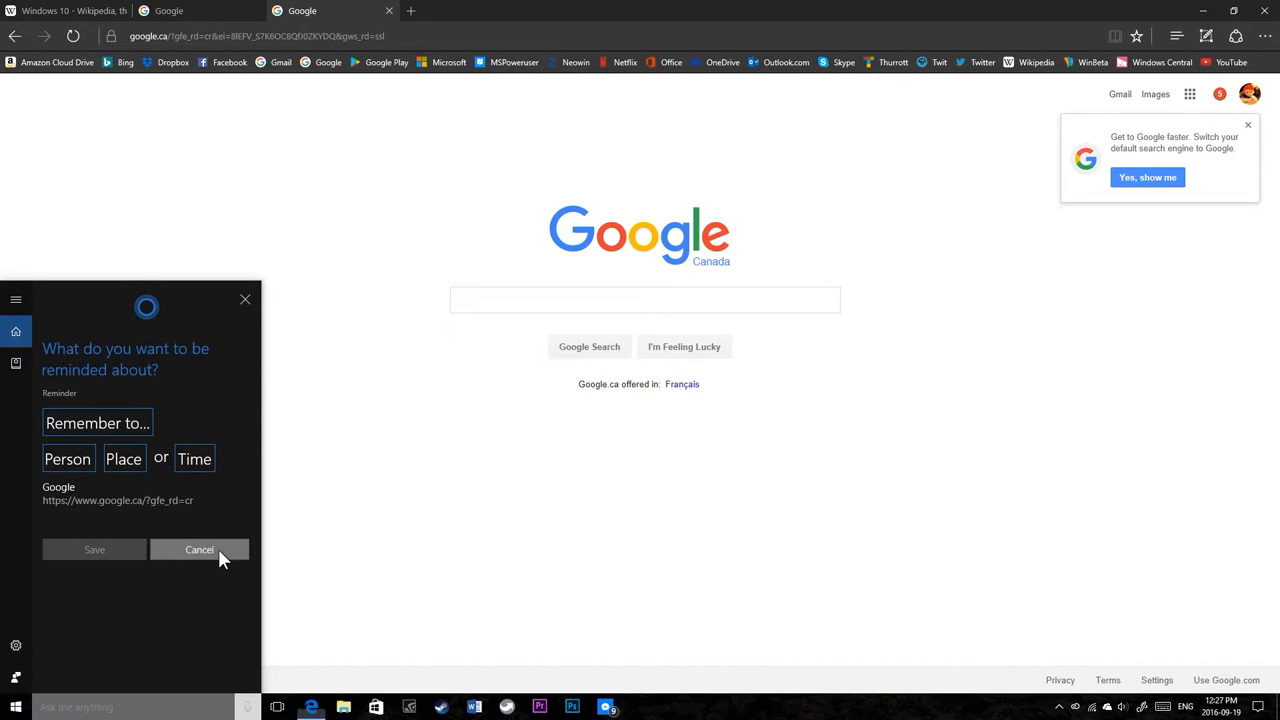
pyautogui.click(199, 549)
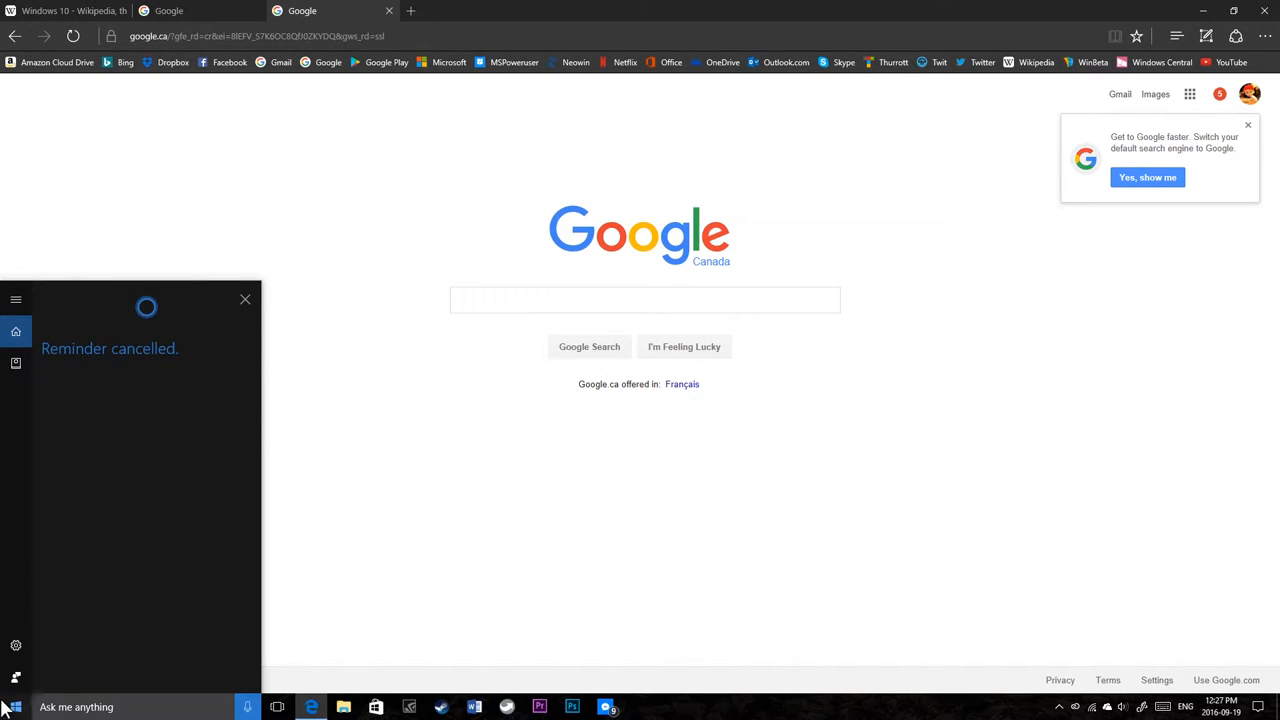
pyautogui.click(60, 13)
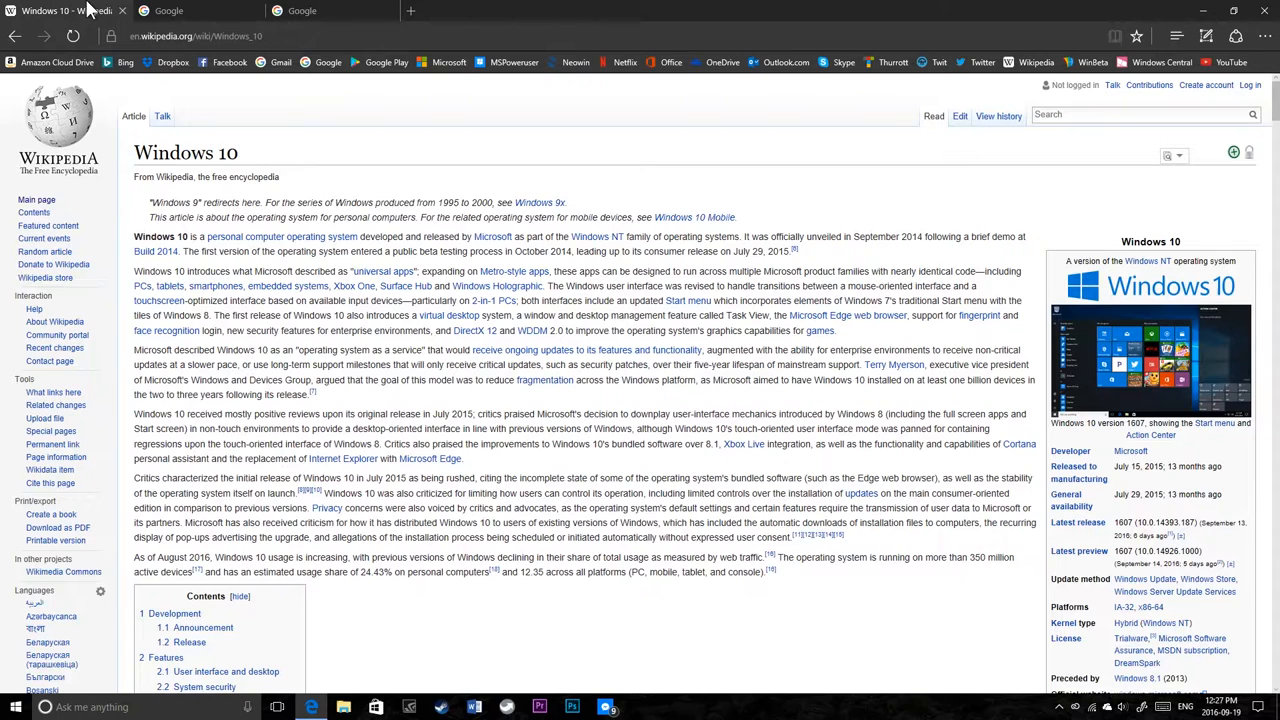
# Step: Snooze the Wikipedia tab into a Cortana reminder titled 'Edit this article'
pyautogui.rightClick(55, 8)
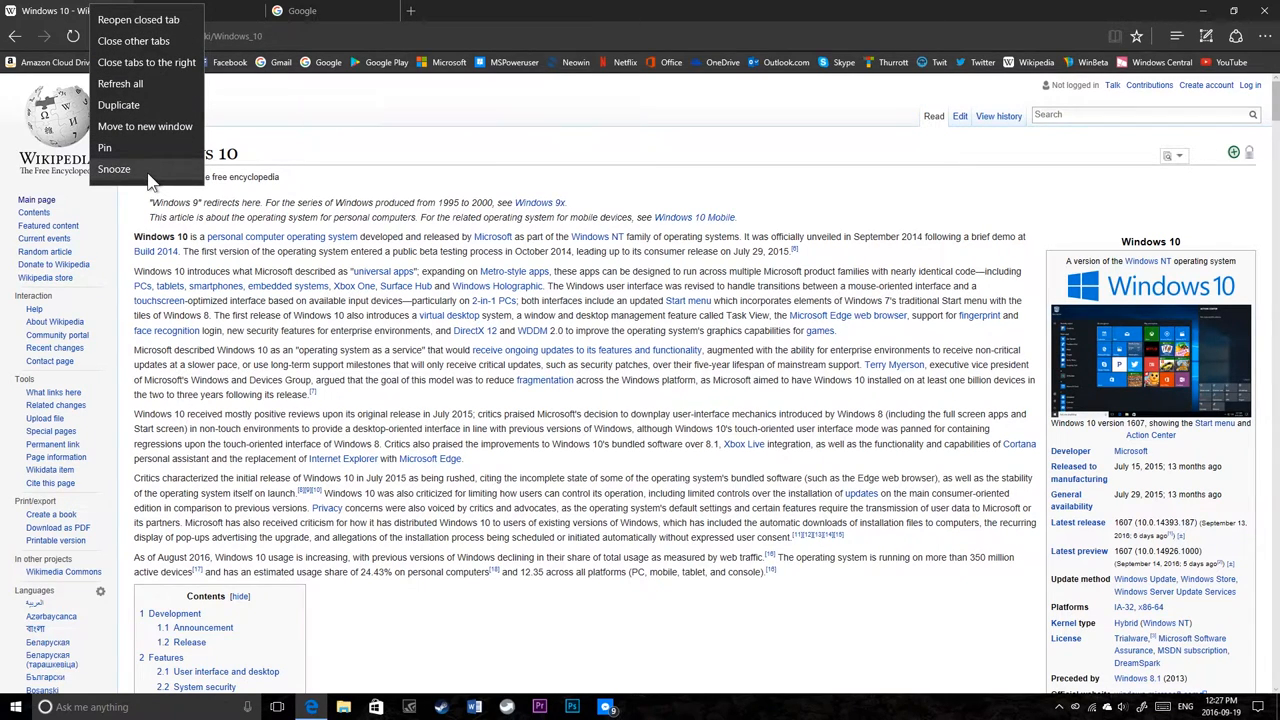
pyautogui.click(114, 169)
pyautogui.write('Edit this article')
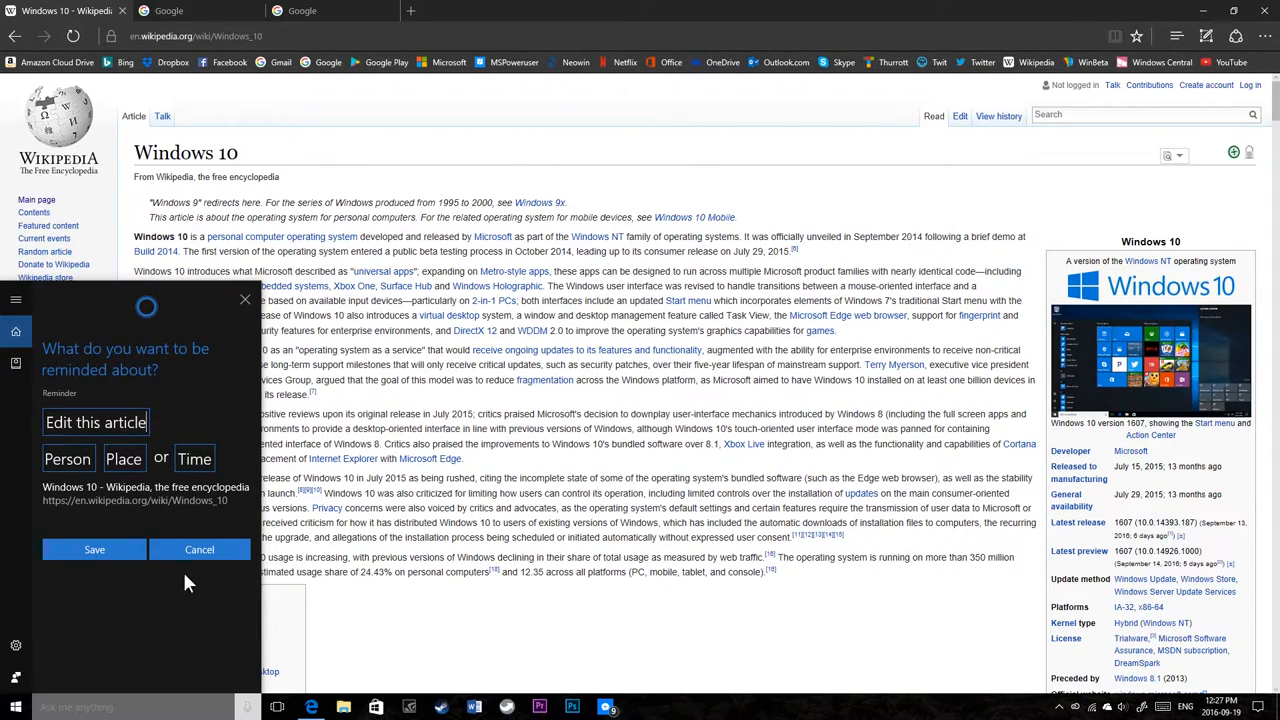
pyautogui.click(94, 549)
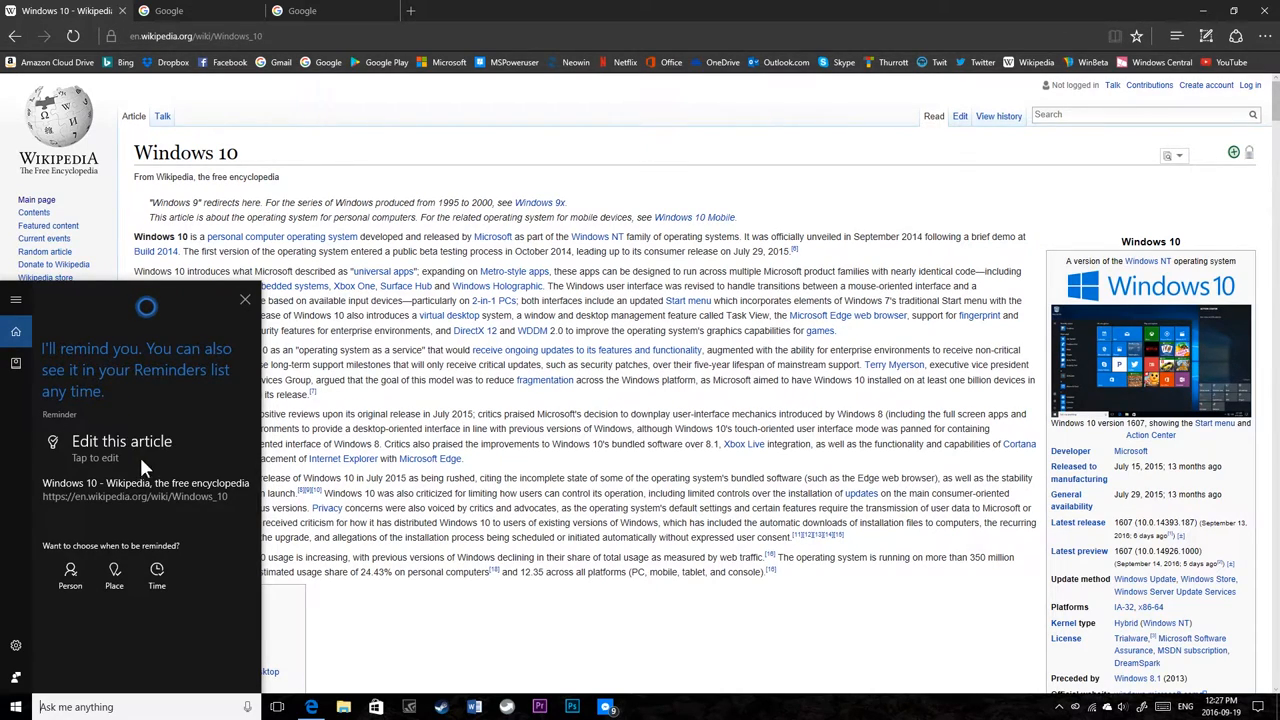
pyautogui.moveTo(409, 193)
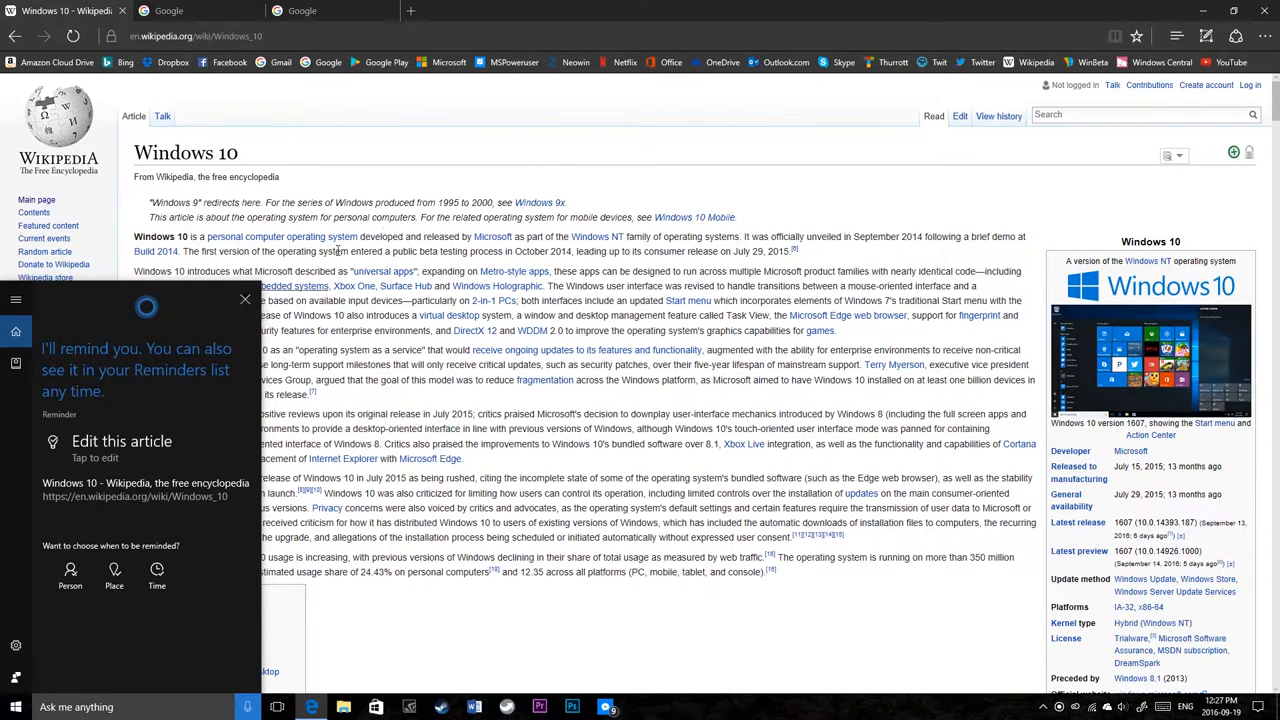
# Step: Open the 'Edit this article' reminder from Cortana's Notebook Reminders list
pyautogui.click(244, 299)
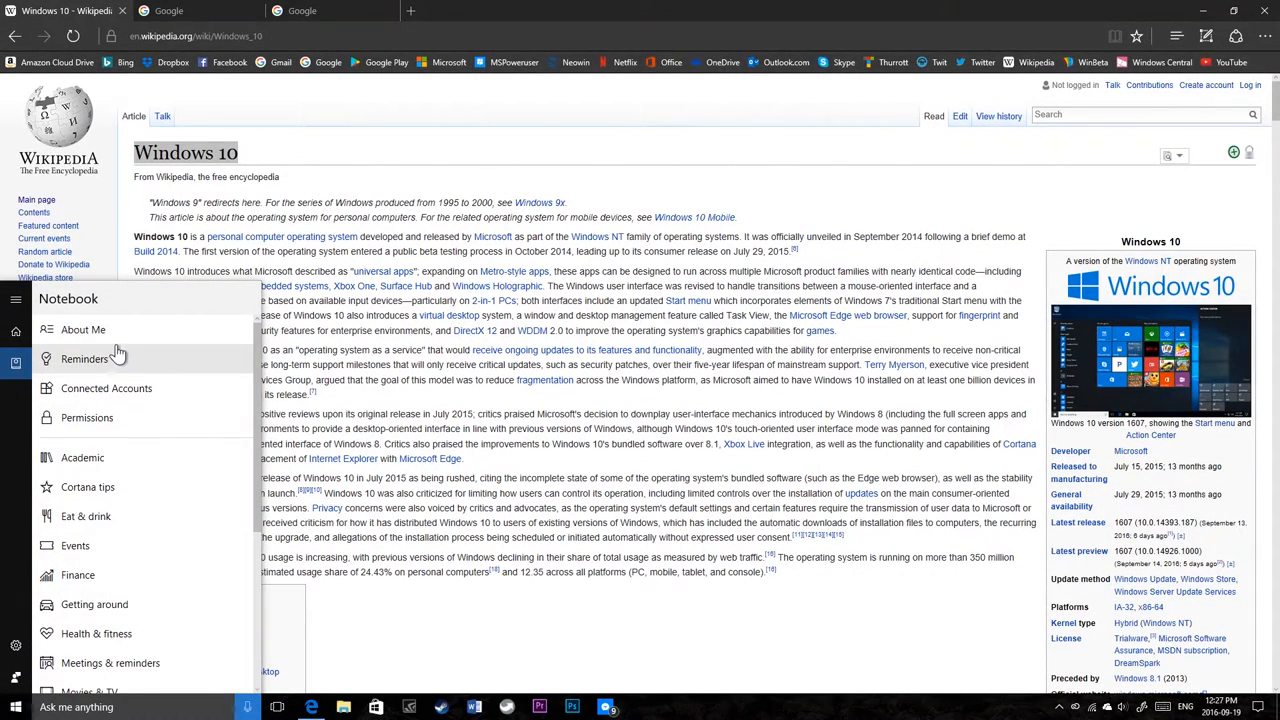
pyautogui.click(84, 358)
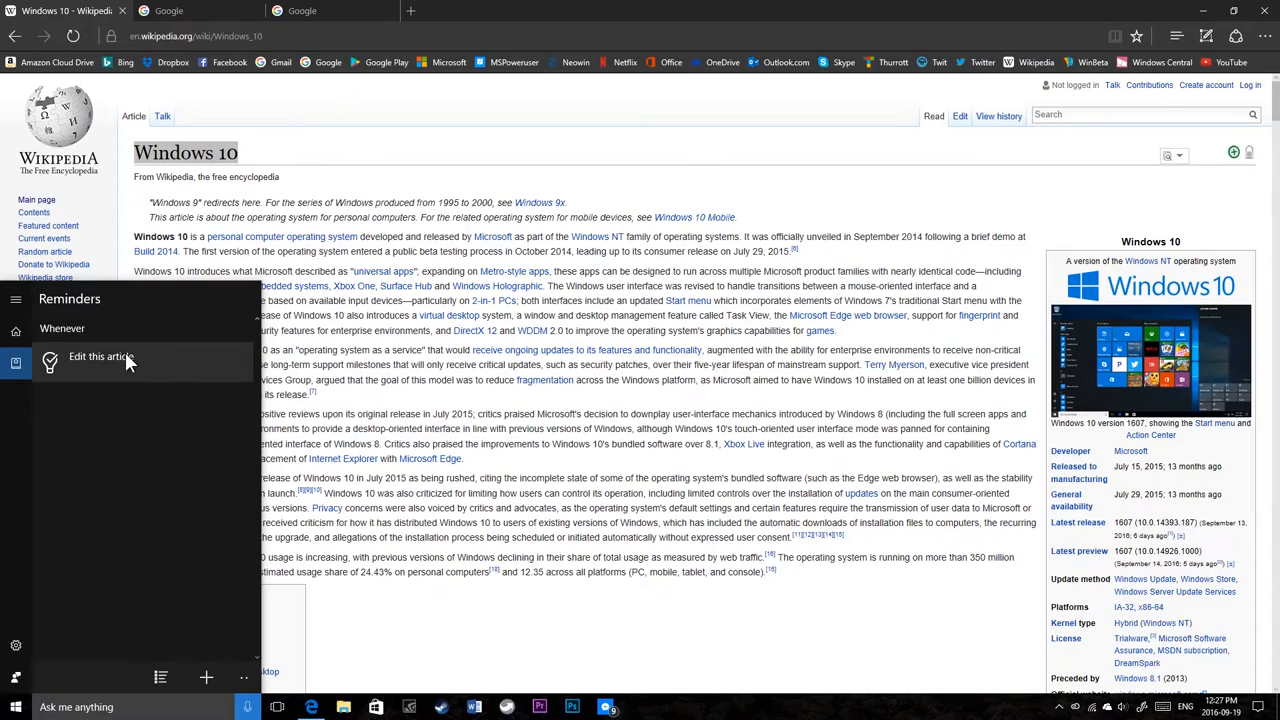
pyautogui.click(93, 357)
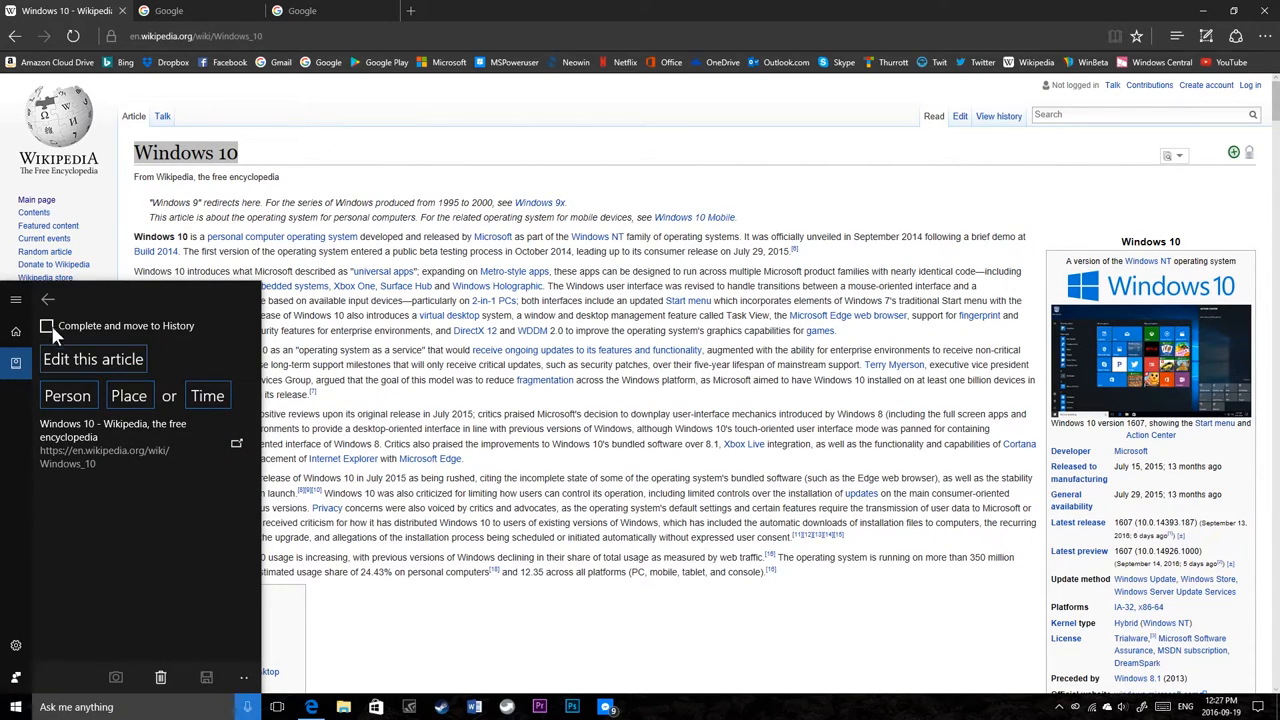